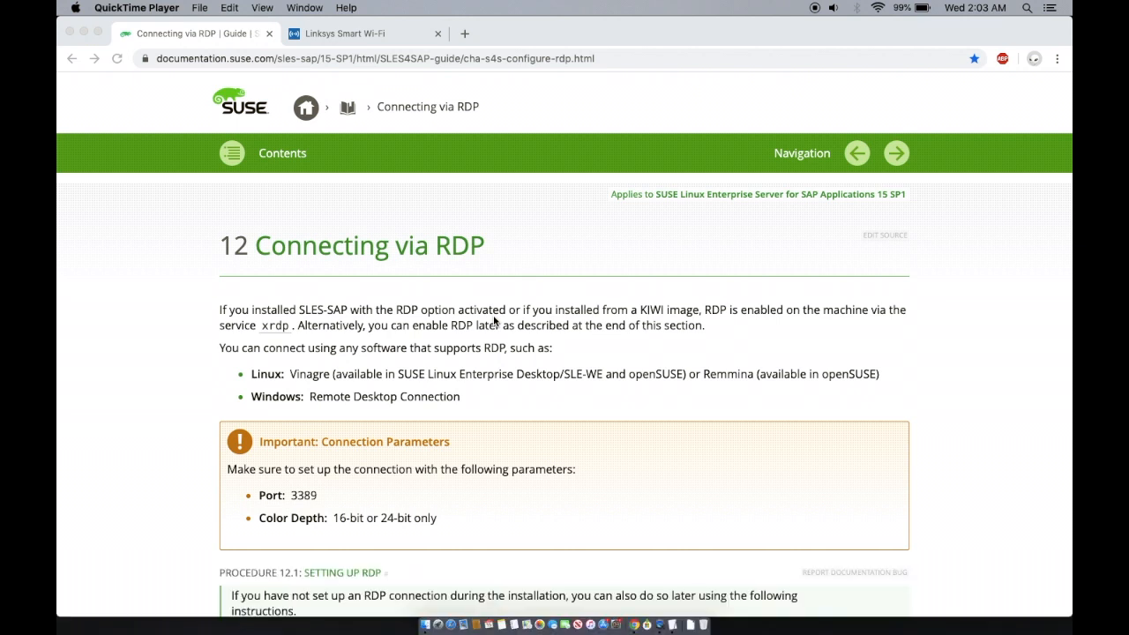
Step: Launch a new Terminal window over the SUSE RDP guide by searching 'terminal' in Spotlight
{"action": "type", "text": "terminal"}
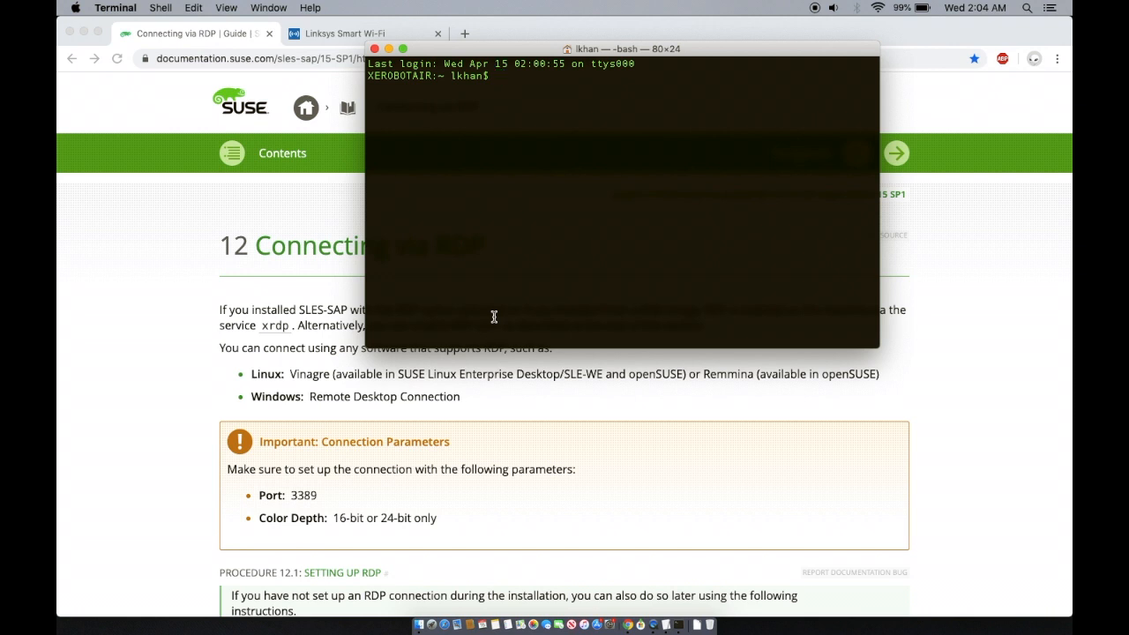
{"action": "mouse_move", "coordinate": [450, 275]}
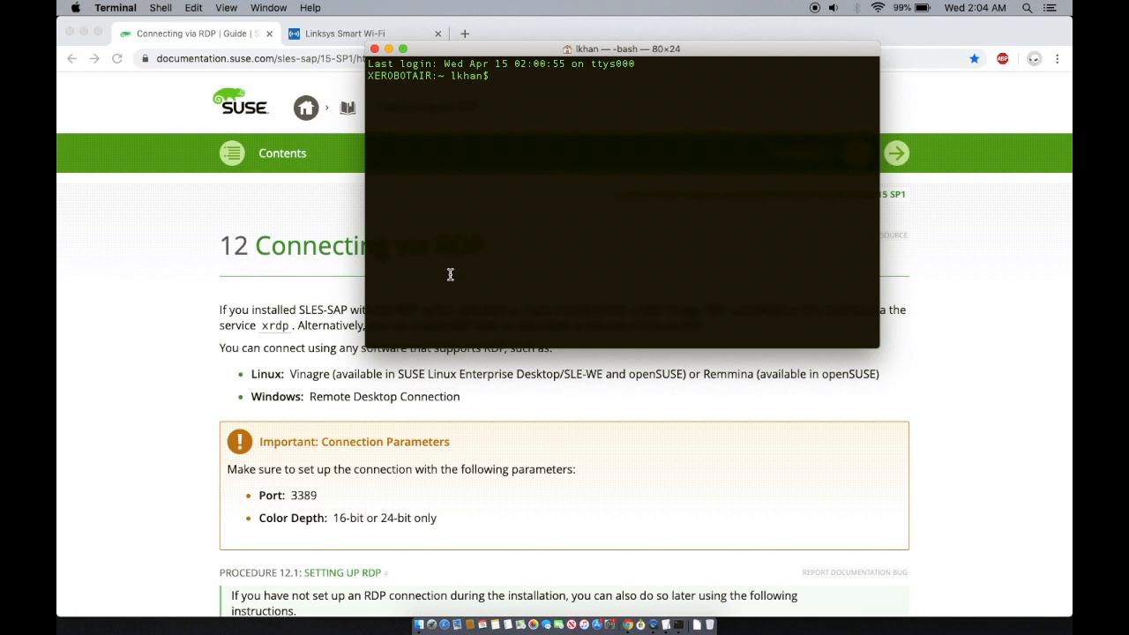
{"action": "mouse_move", "coordinate": [421, 217]}
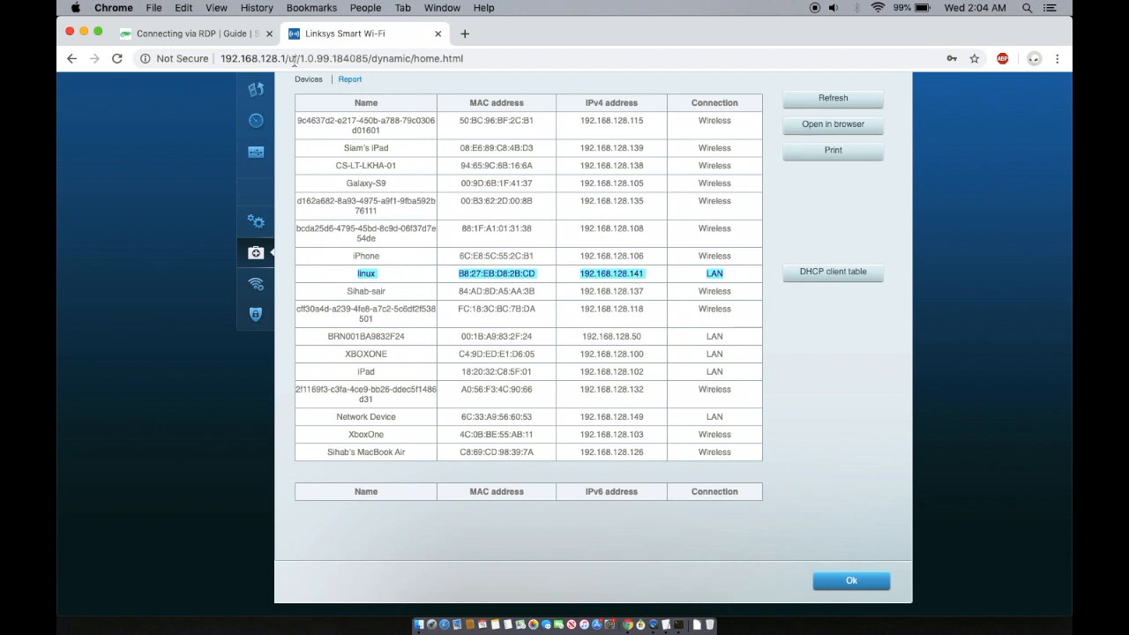
Step: Bring Terminal back to the front after finding the linux entry at 192.168.128.141
{"action": "left_click", "coordinate": [190, 32]}
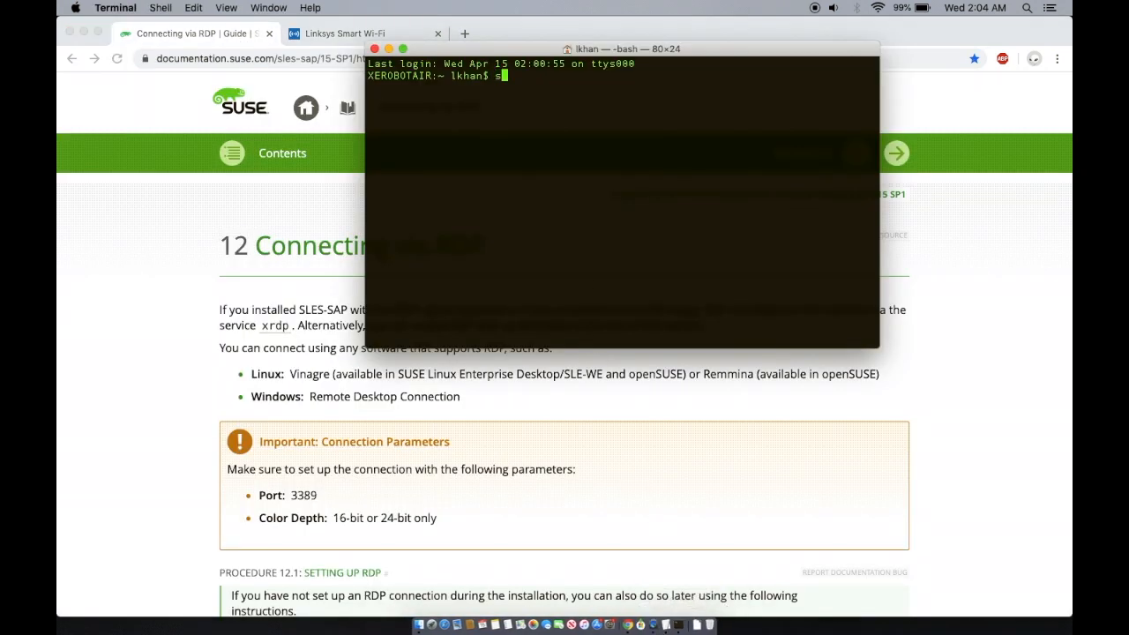
Step: SSH into the Pi as root at 192.168.128.141
{"action": "type", "text": "ssh"}
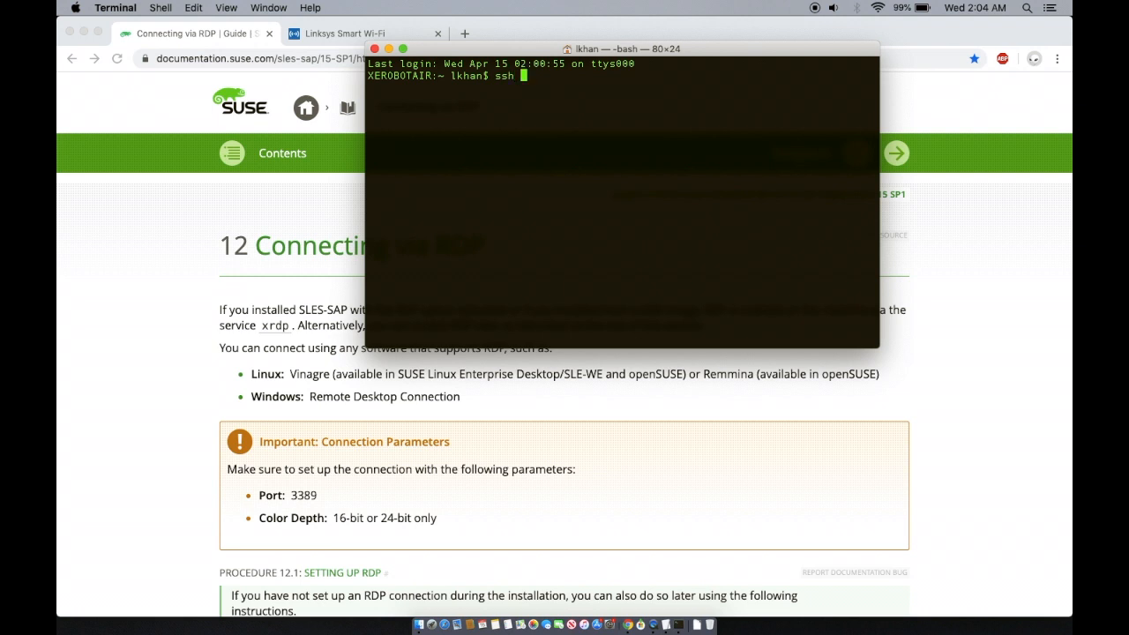
{"action": "type", "text": "root@192"}
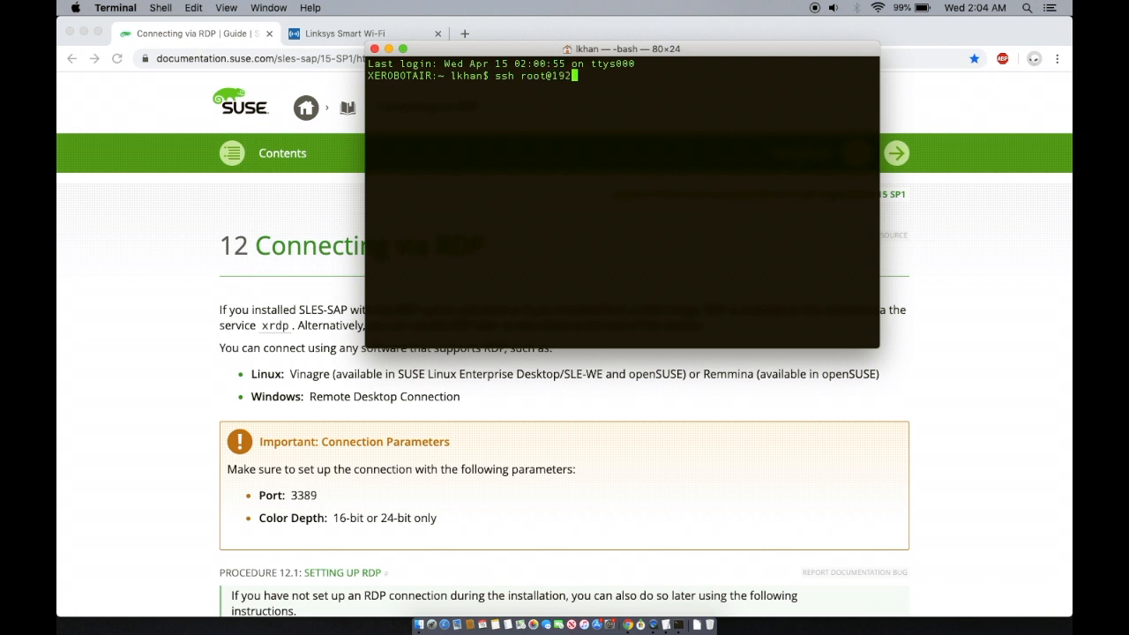
{"action": "type", "text": "168.128."}
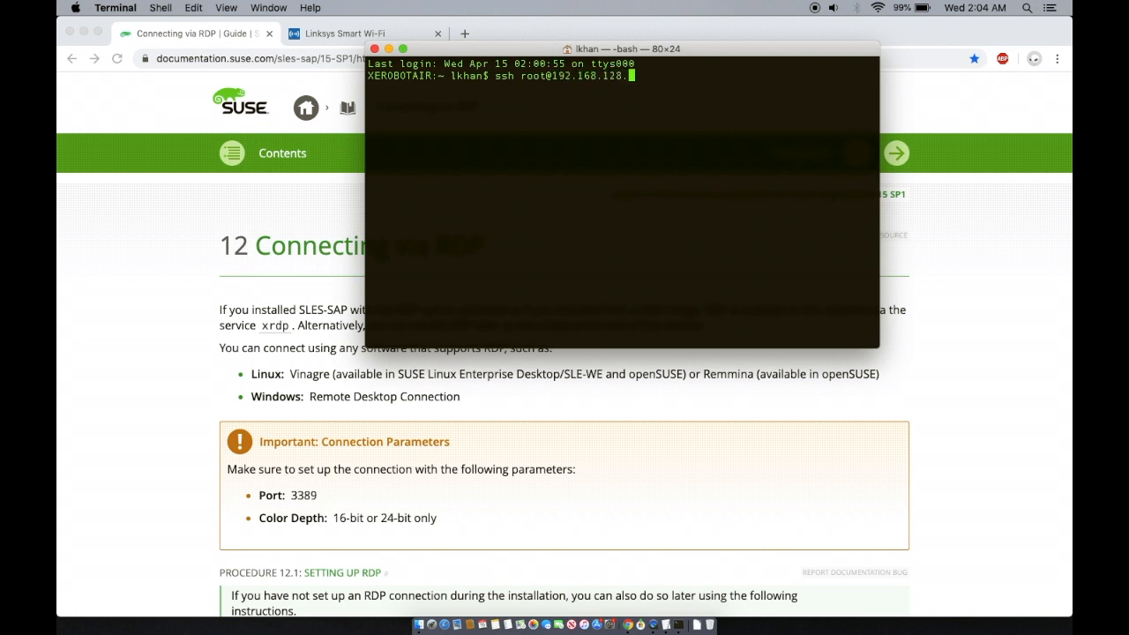
{"action": "type", "text": "141"}
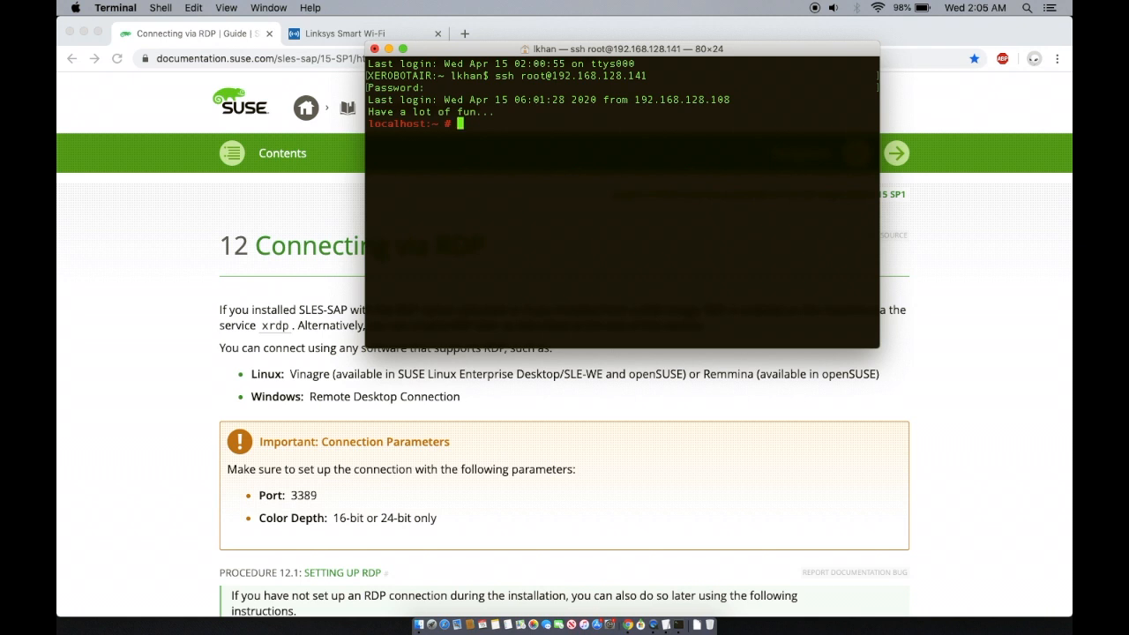
Step: Run lscpu and highlight the 1200 MHz CPU max frequency value
{"action": "type", "text": "lscpu"}
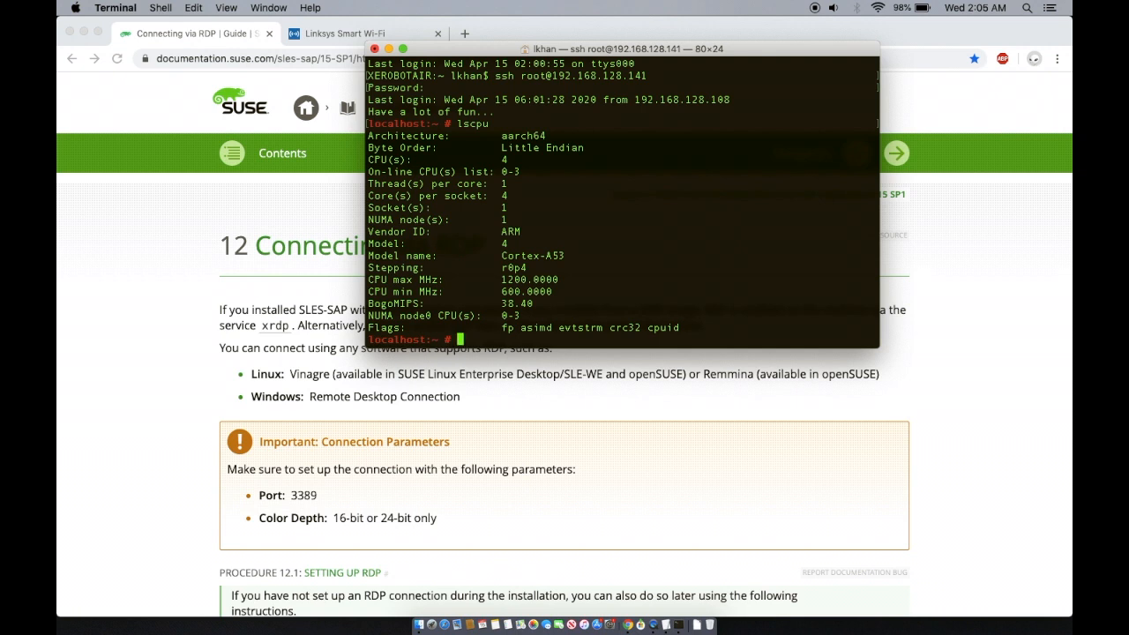
{"action": "mouse_move", "coordinate": [501, 281]}
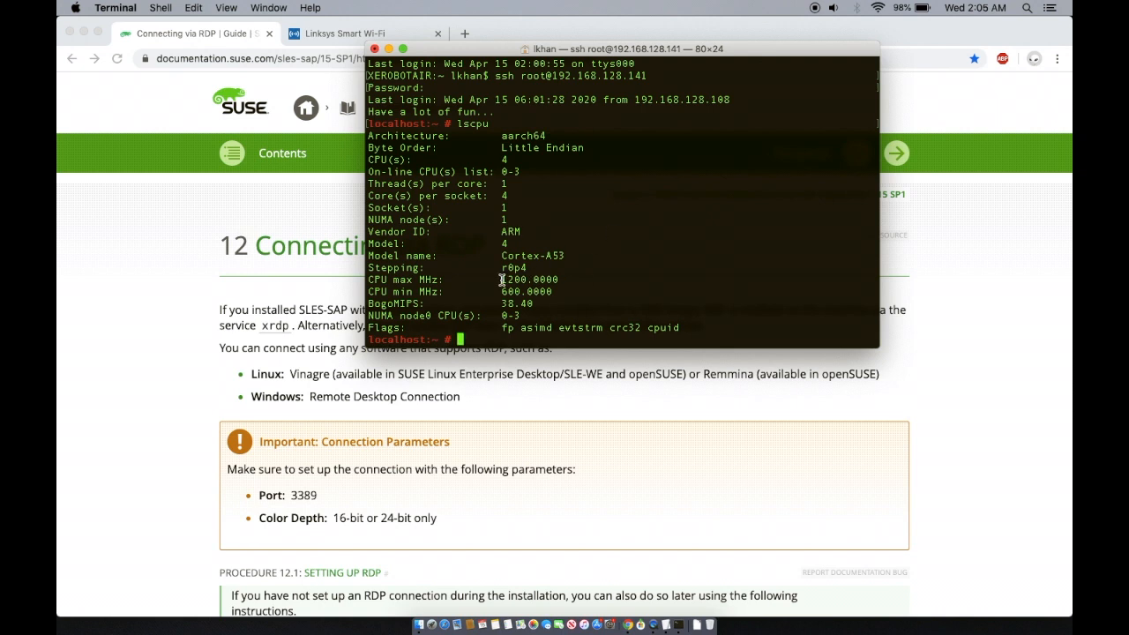
{"action": "double_click", "coordinate": [529, 280]}
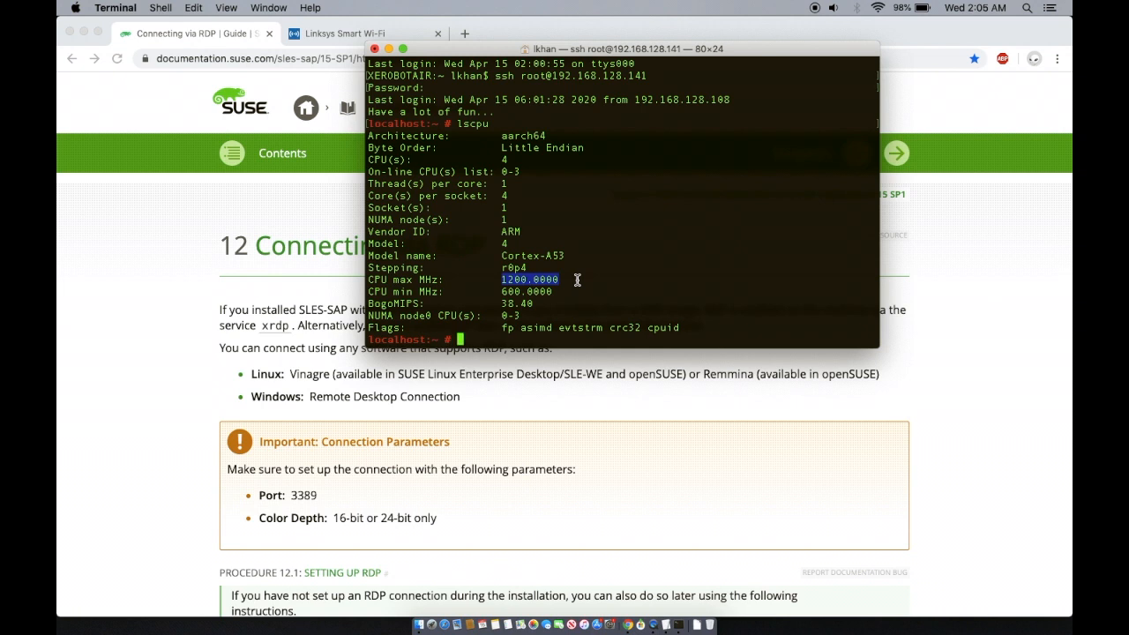
{"action": "mouse_move", "coordinate": [666, 613]}
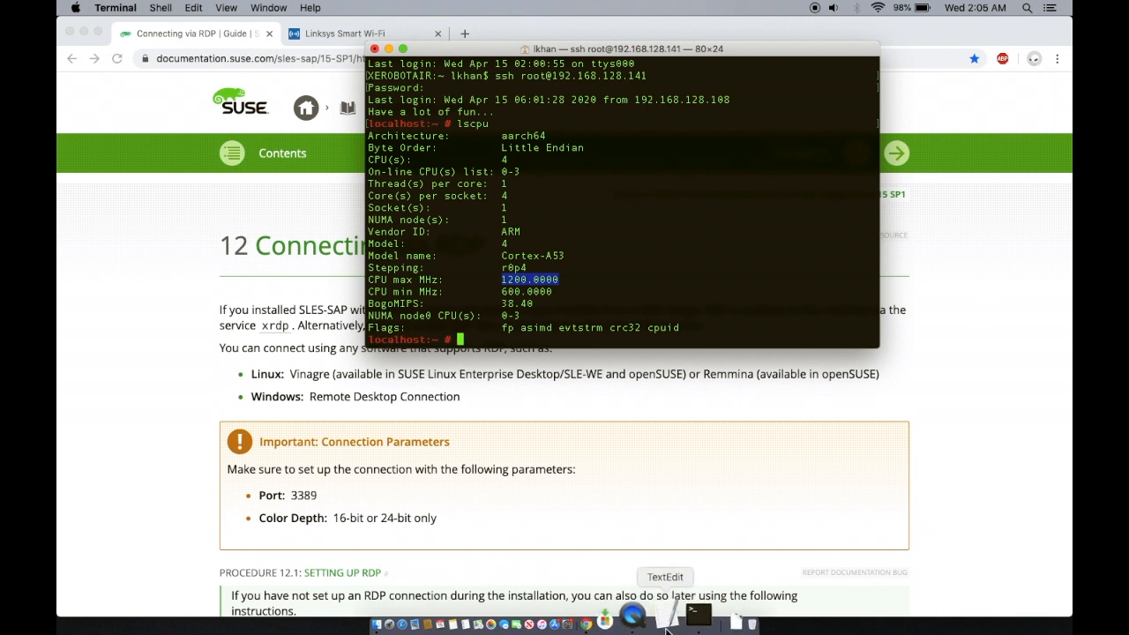
Step: Copy cat /etc/os-release from the TextEdit notes to show openSUSE Leap 15.1
{"action": "left_click", "coordinate": [697, 615]}
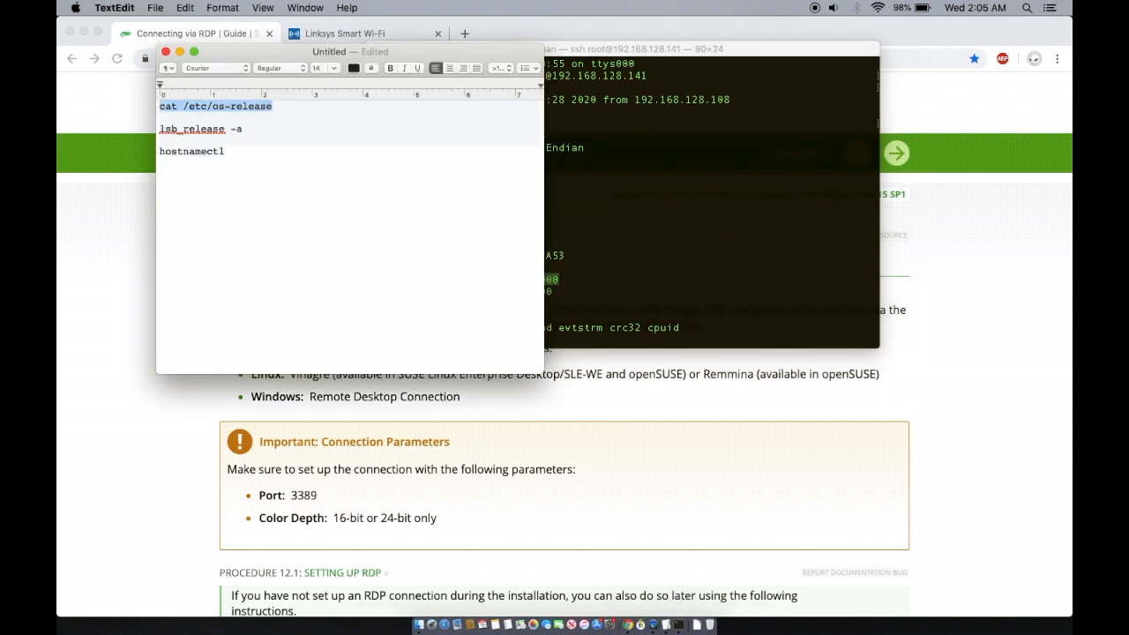
{"action": "right_click", "coordinate": [613, 212]}
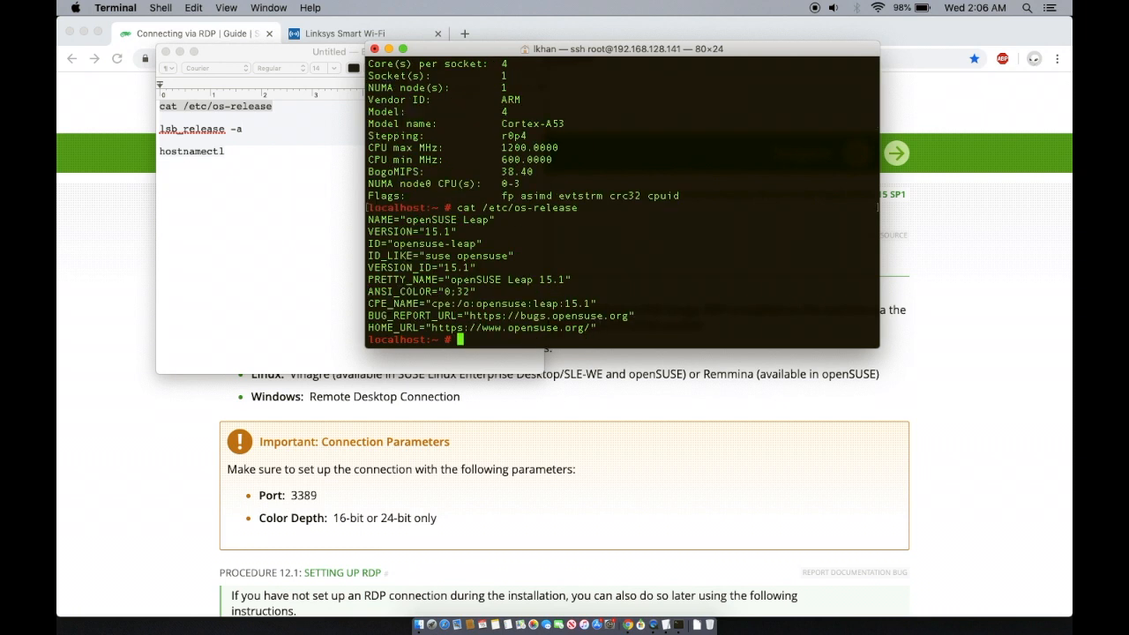
{"action": "mouse_move", "coordinate": [450, 236]}
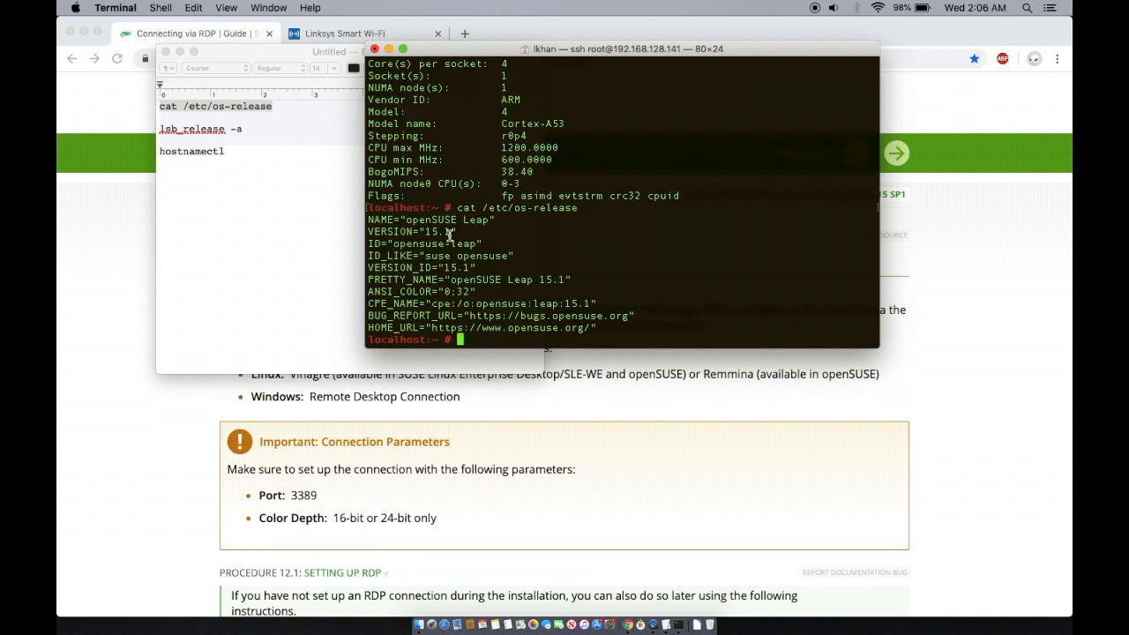
{"action": "mouse_move", "coordinate": [470, 238]}
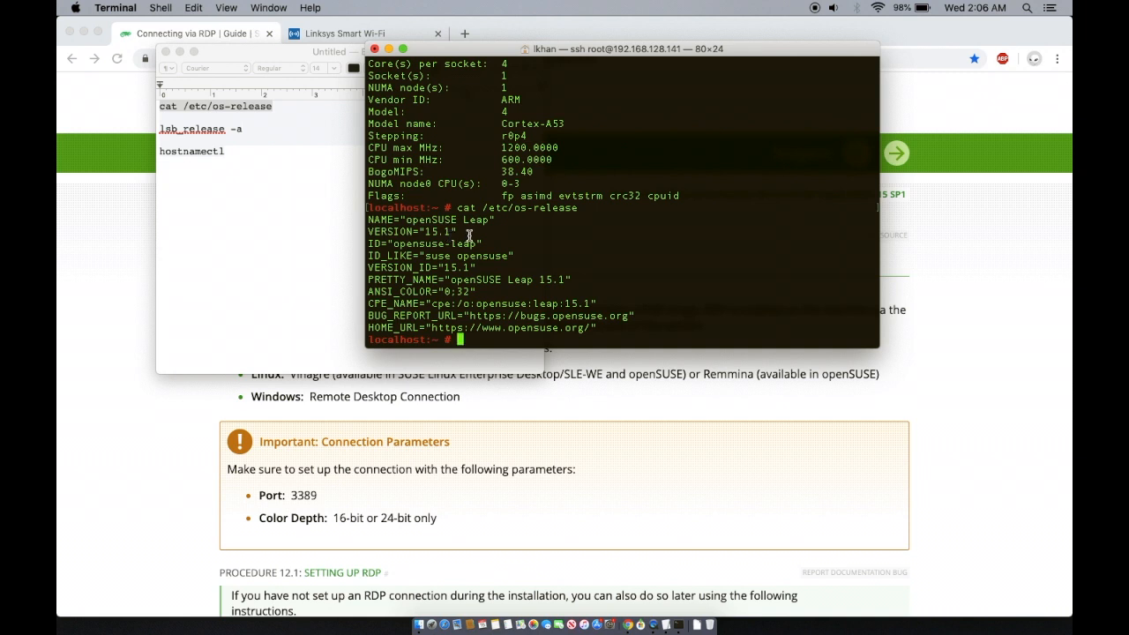
{"action": "mouse_move", "coordinate": [487, 226]}
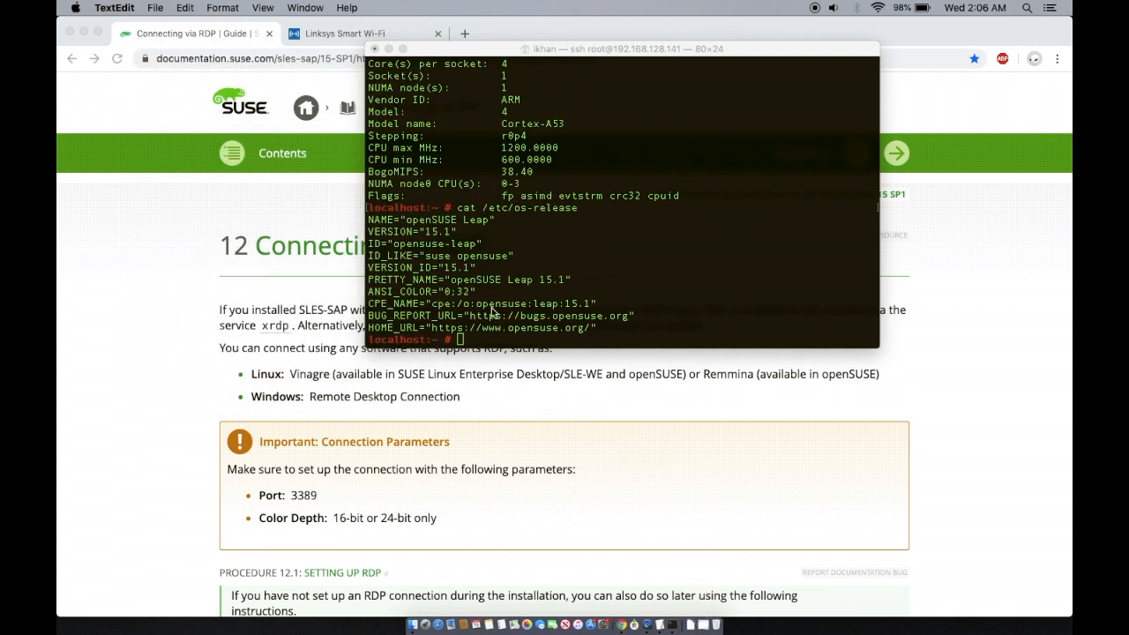
Step: Scroll the SUSE guide down to Procedure 12.1's firewall and xrdp steps
{"action": "scroll", "scroll_direction": "down", "scroll_amount": 3}
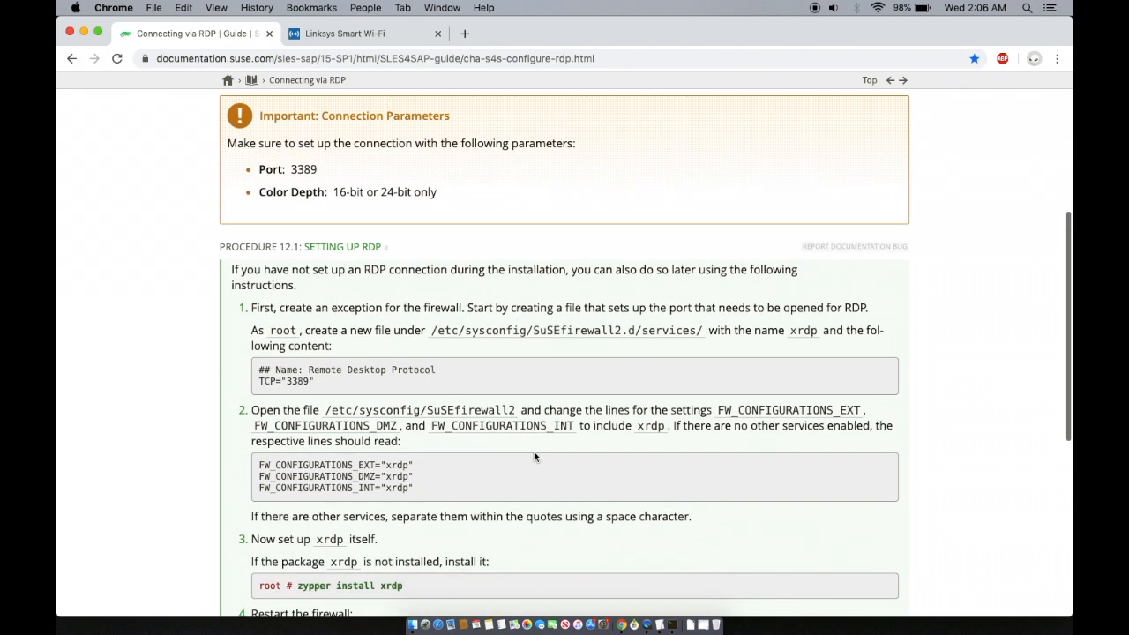
{"action": "scroll", "scroll_direction": "down", "scroll_amount": 3}
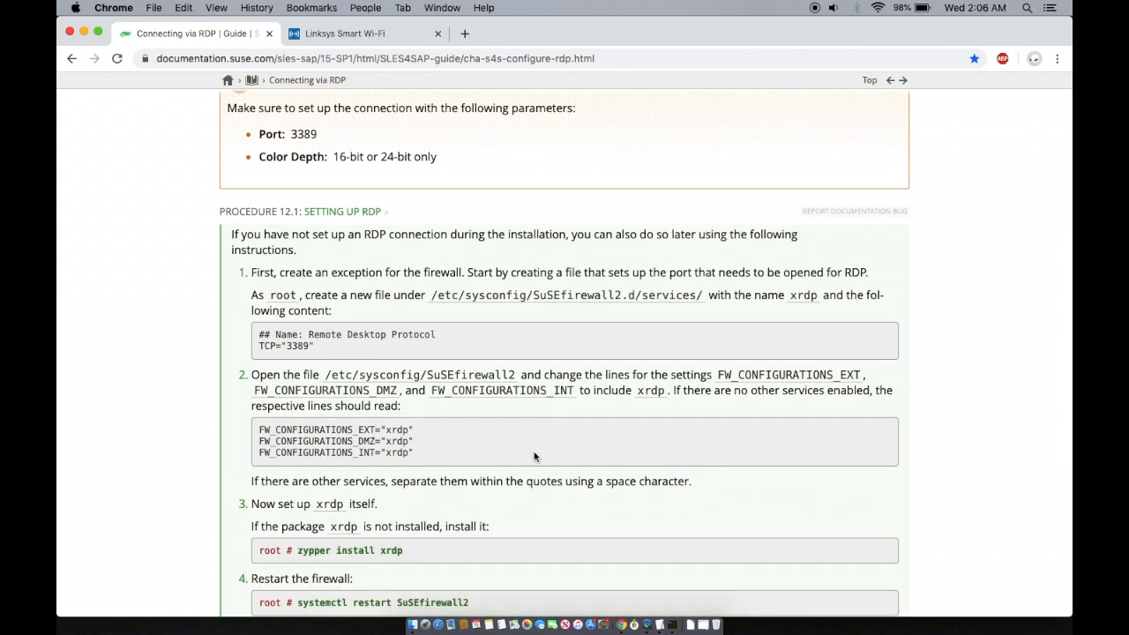
{"action": "mouse_move", "coordinate": [519, 330]}
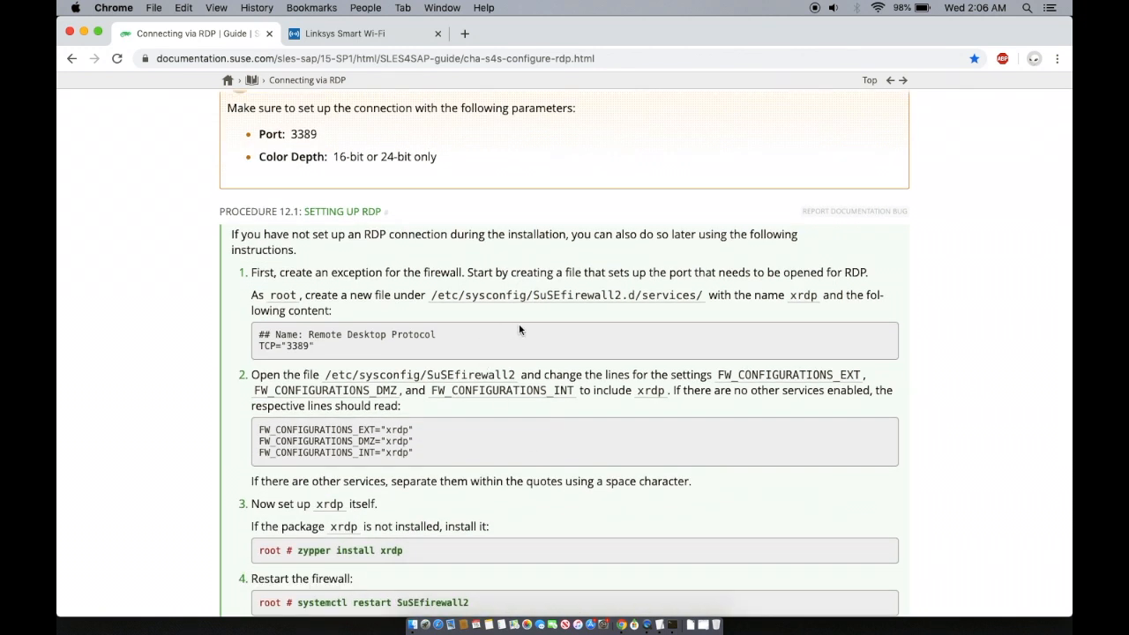
{"action": "mouse_move", "coordinate": [546, 332]}
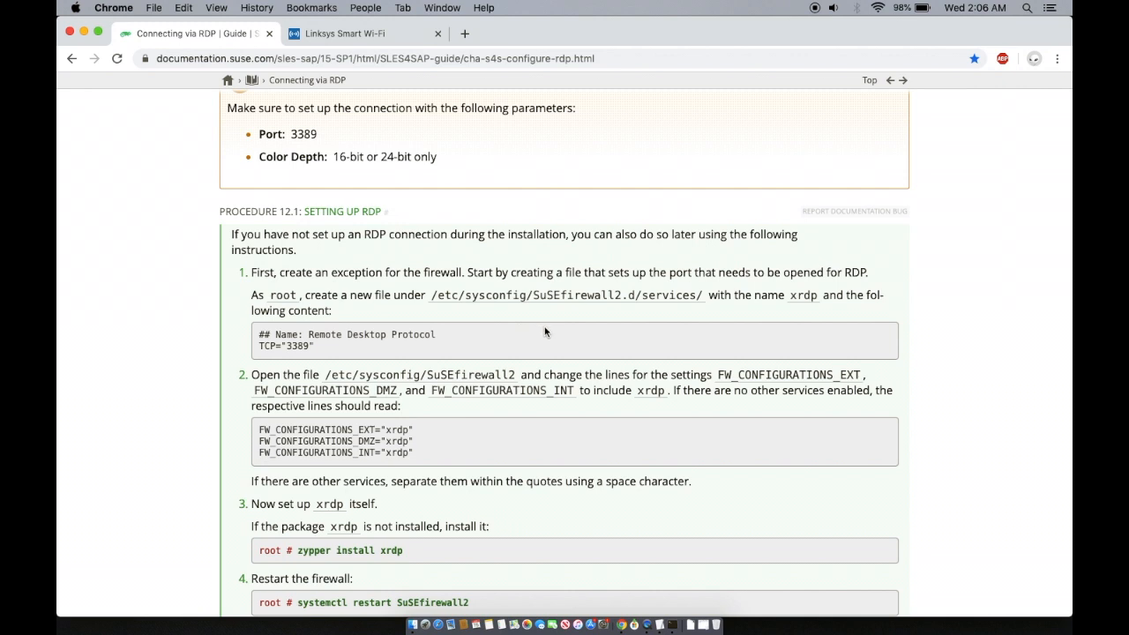
{"action": "mouse_move", "coordinate": [799, 314]}
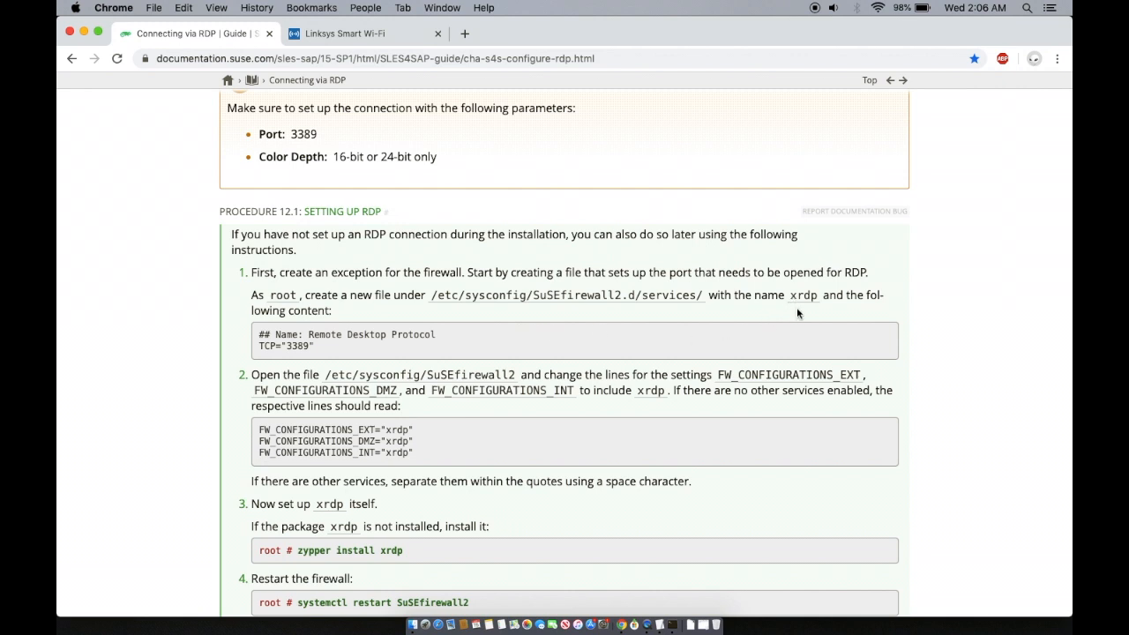
{"action": "mouse_move", "coordinate": [668, 309]}
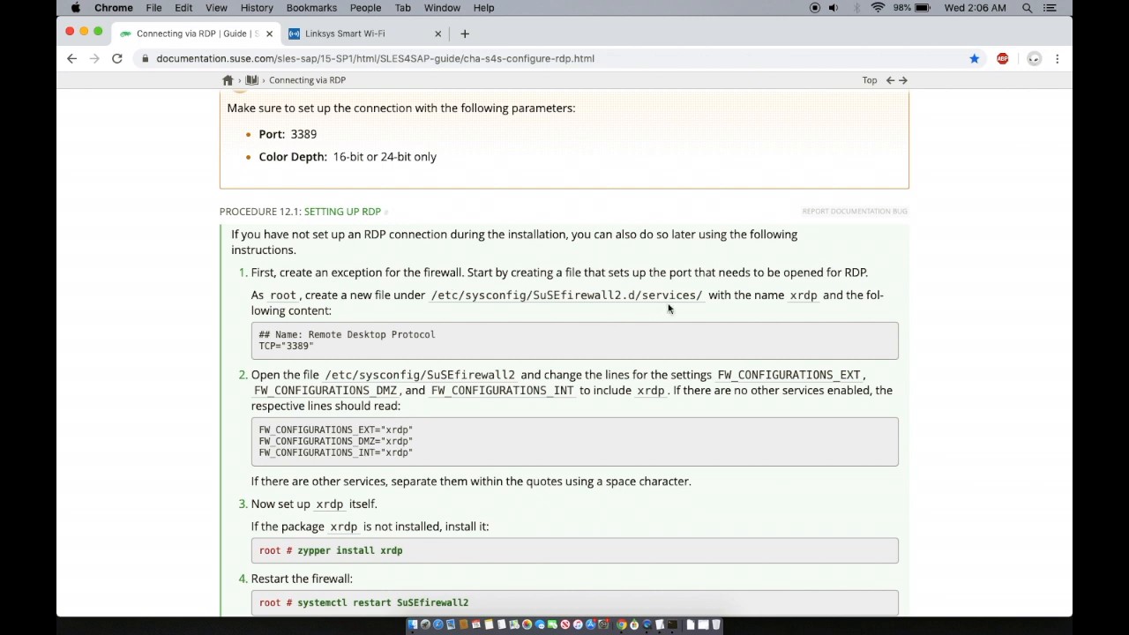
{"action": "mouse_move", "coordinate": [689, 346]}
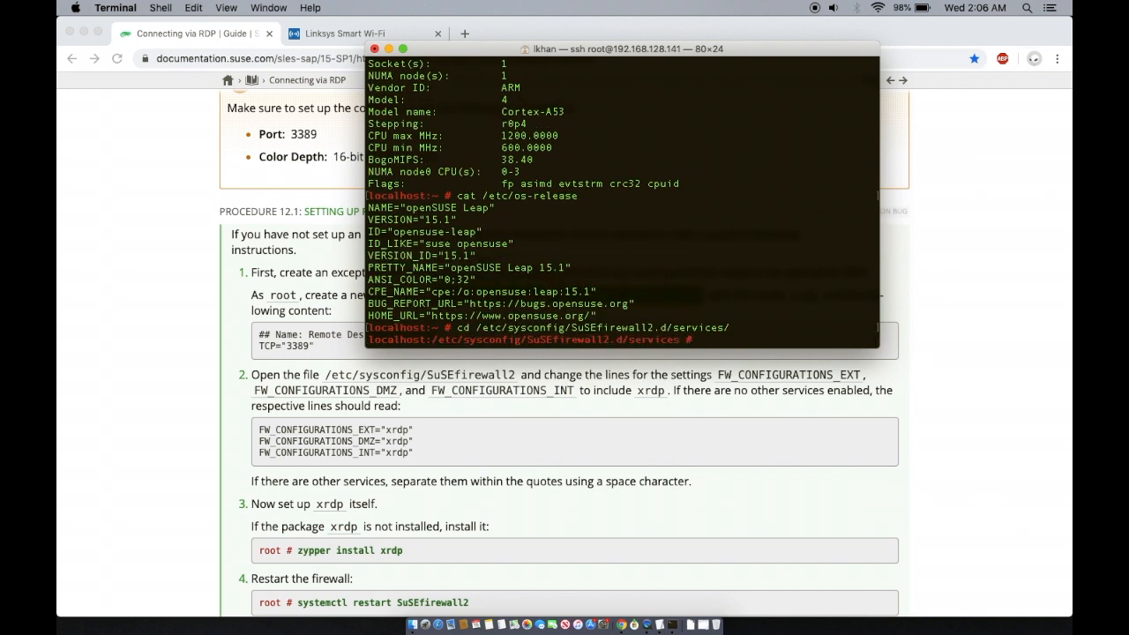
Step: Create an empty xrdp file, confirm it with ls -la, and open it with view
{"action": "type", "text": "ls -la"}
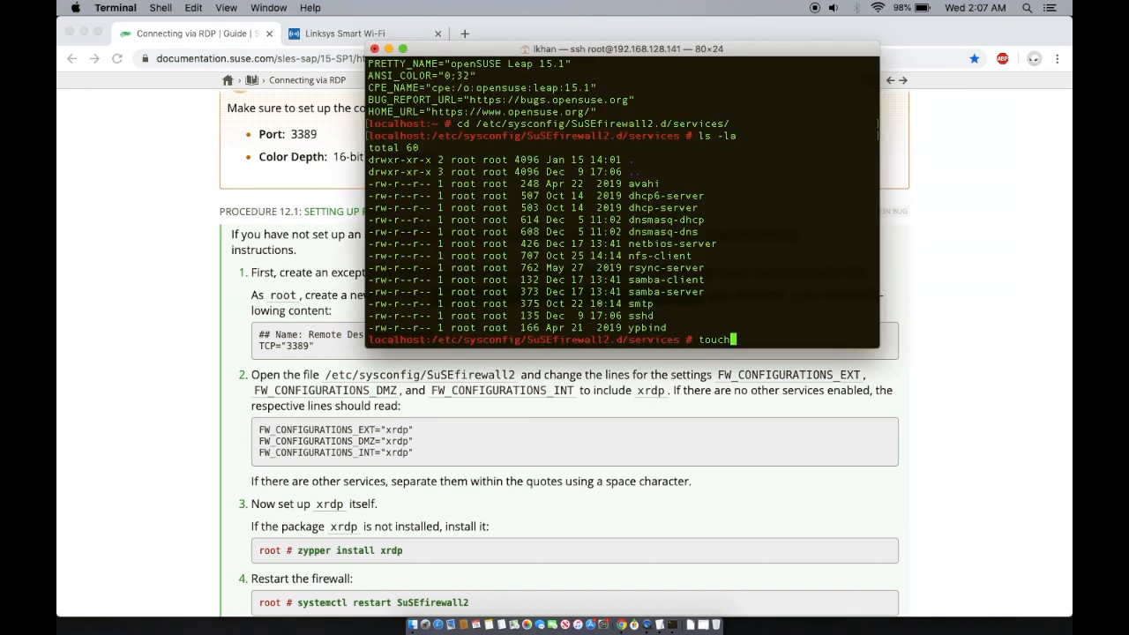
{"action": "type", "text": "xrdp"}
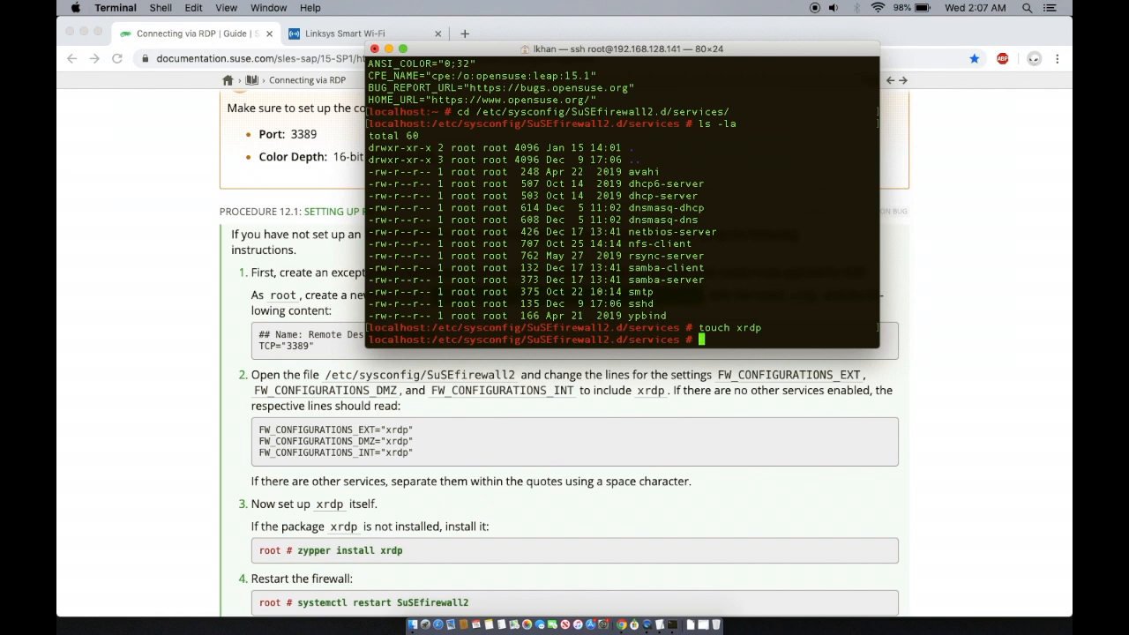
{"action": "type", "text": "ls -la"}
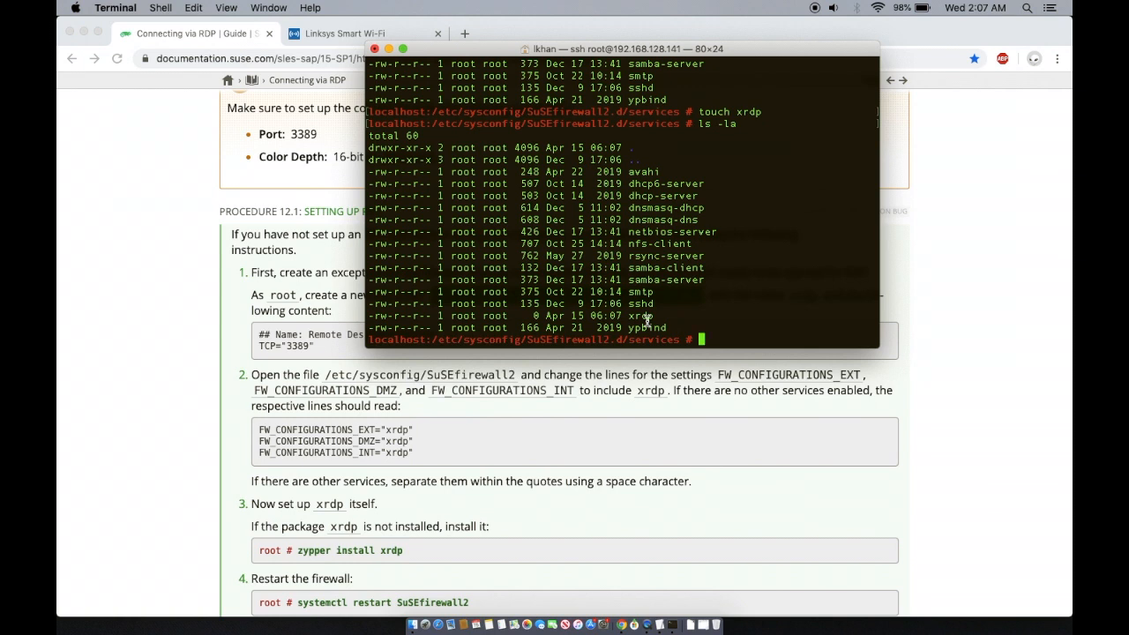
{"action": "type", "text": "view xrd"}
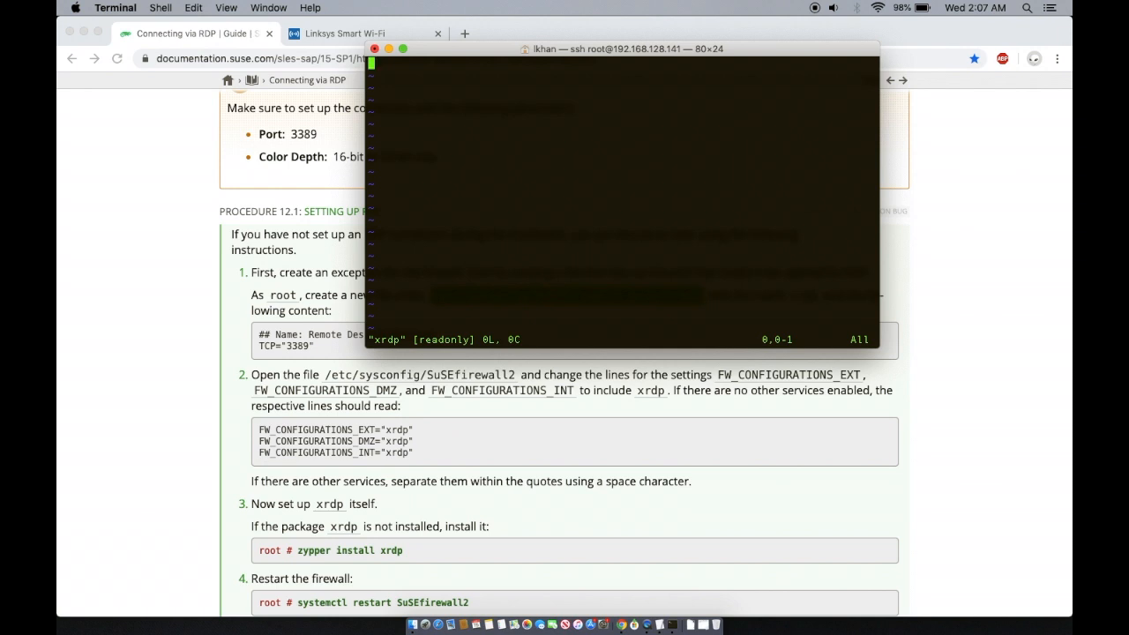
Step: Paste the RDP TCP 3389 and FW_CONFIGURATIONS lines into xrdp, then print it with cat
{"action": "key", "text": "i"}
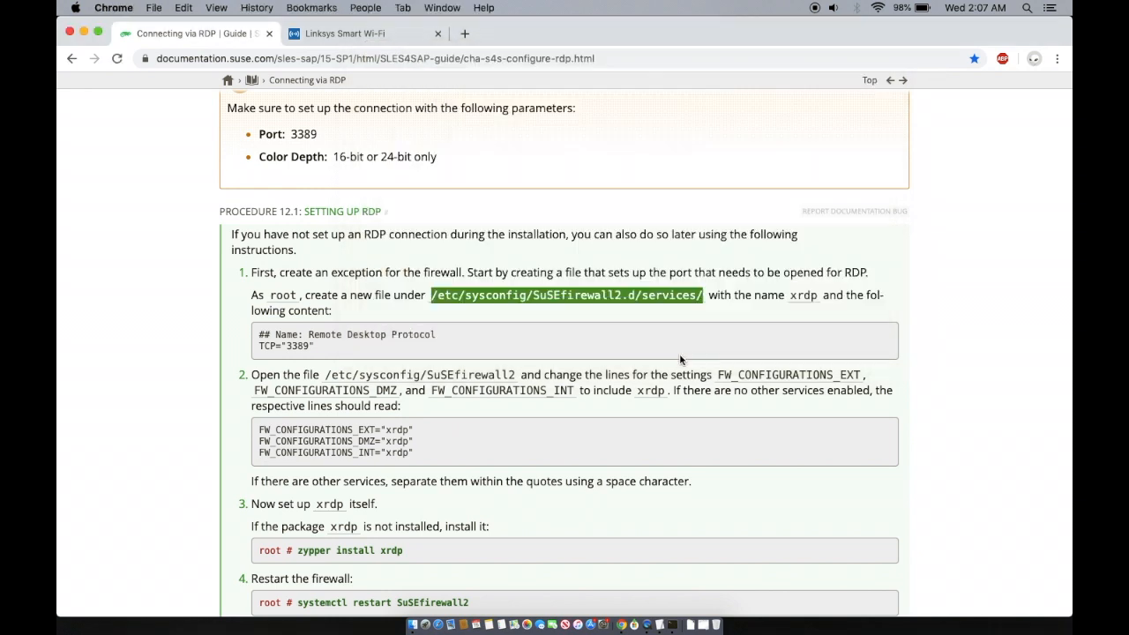
{"action": "mouse_move", "coordinate": [317, 353]}
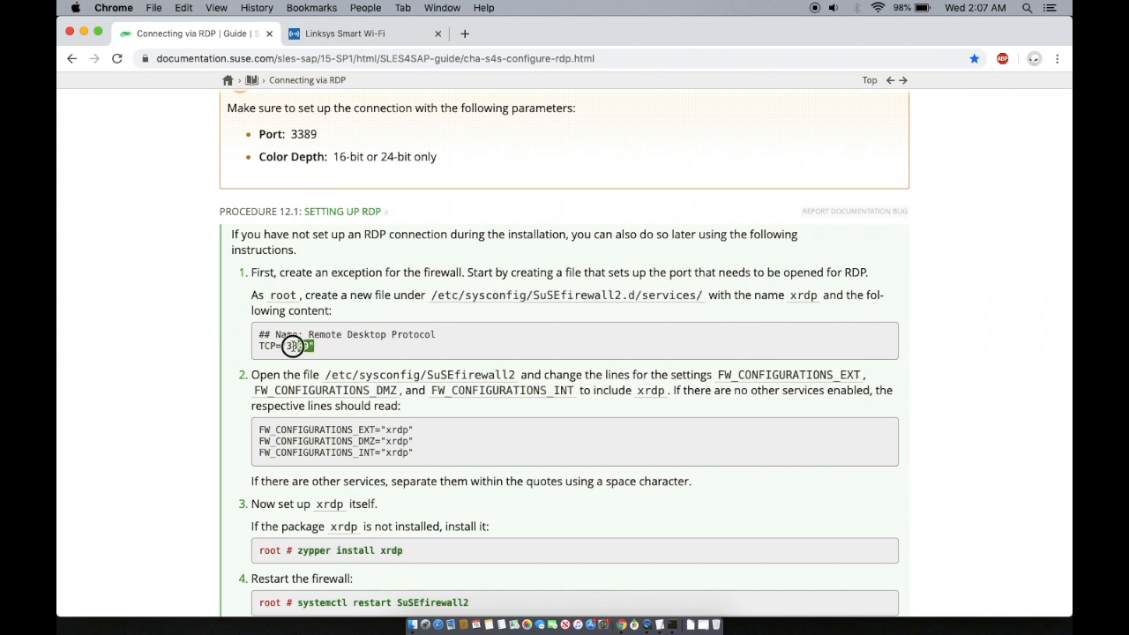
{"action": "double_click", "coordinate": [282, 346]}
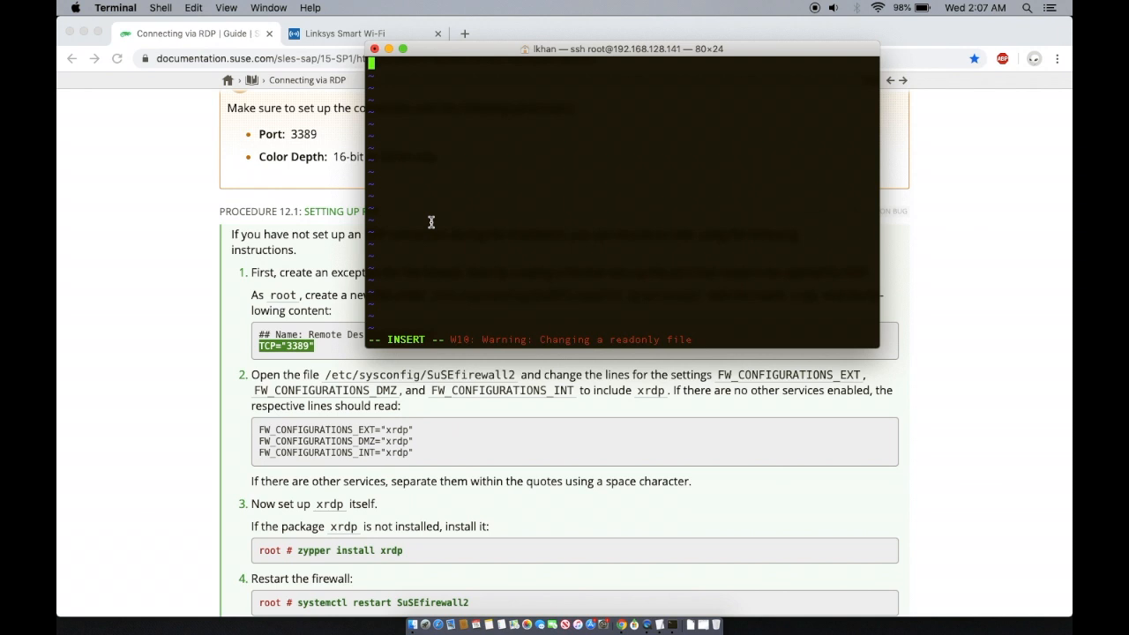
{"action": "left_click", "coordinate": [177, 34]}
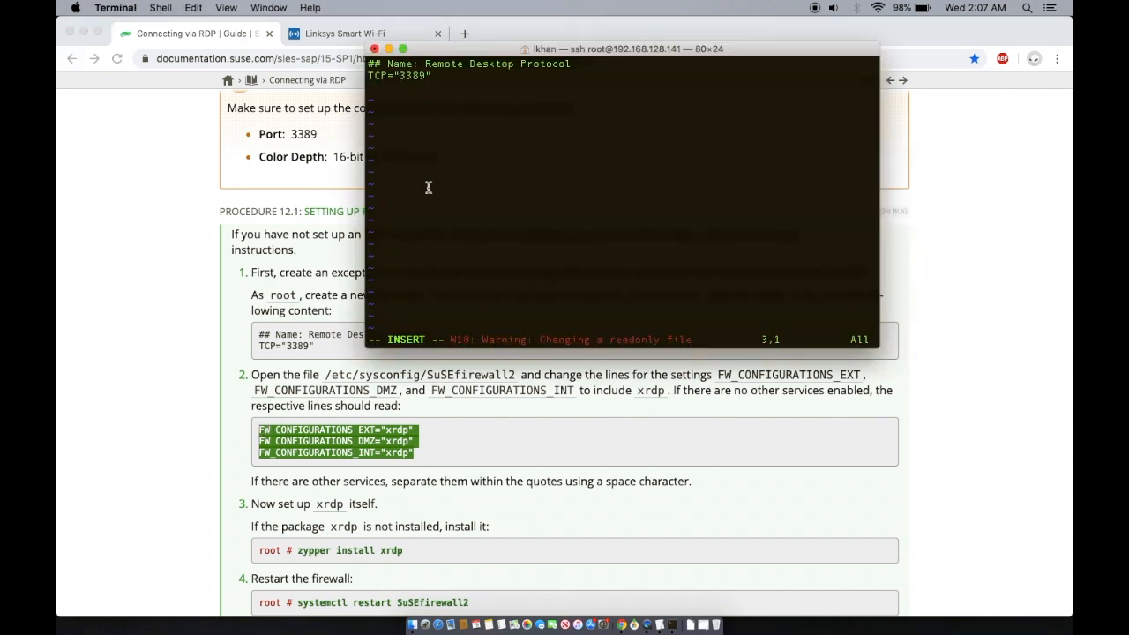
{"action": "right_click", "coordinate": [428, 185]}
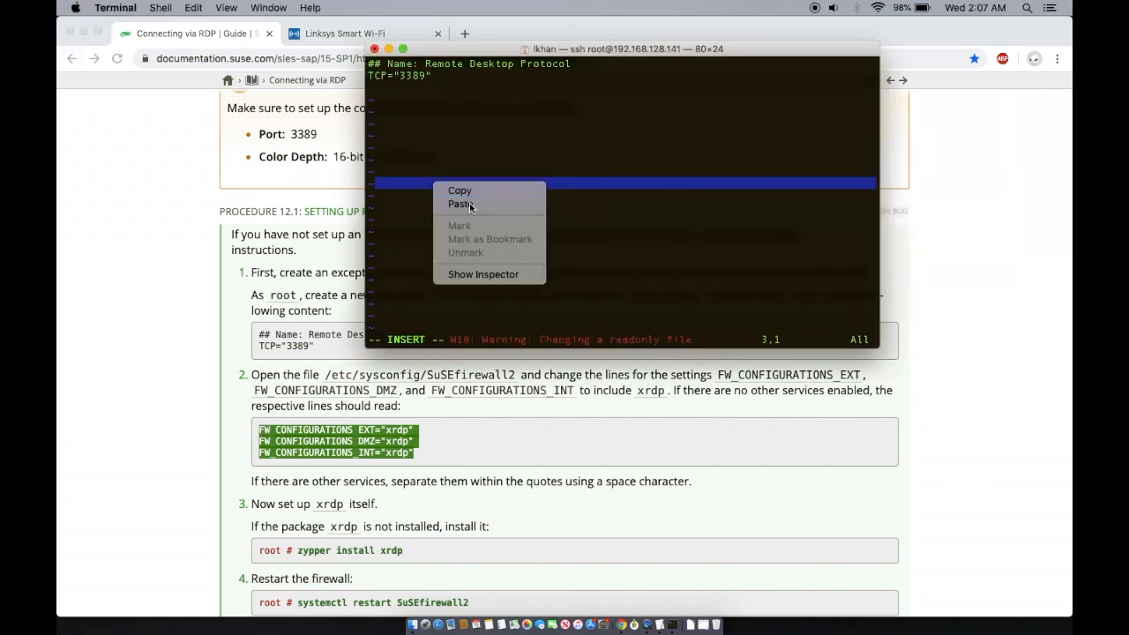
{"action": "left_click", "coordinate": [460, 203]}
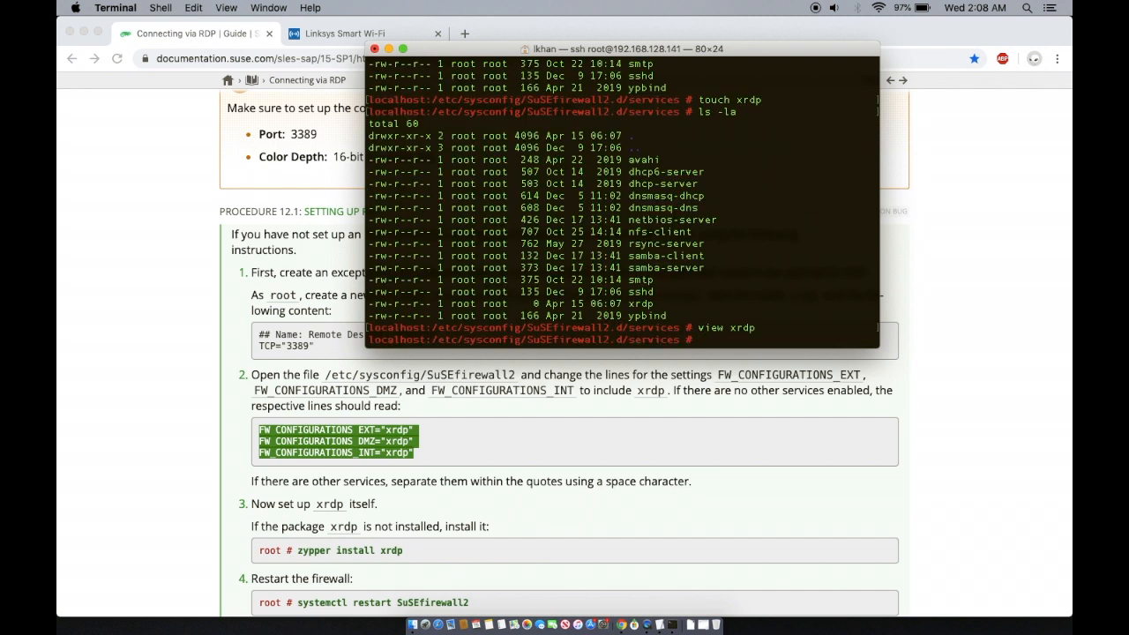
{"action": "type", "text": "cat xrdp"}
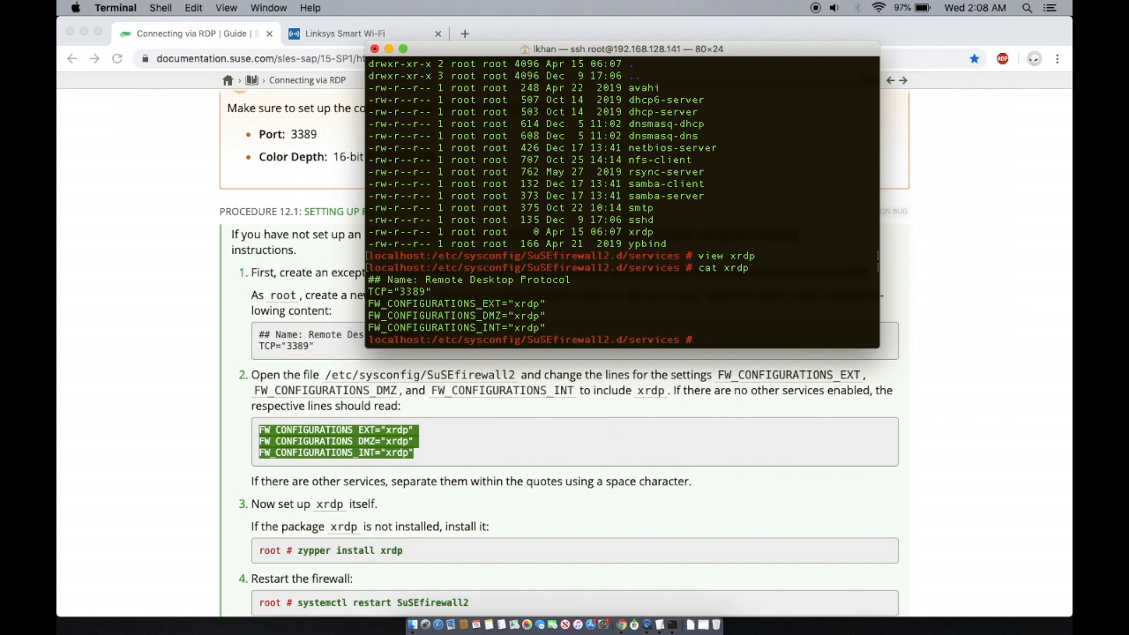
{"action": "mouse_move", "coordinate": [474, 494]}
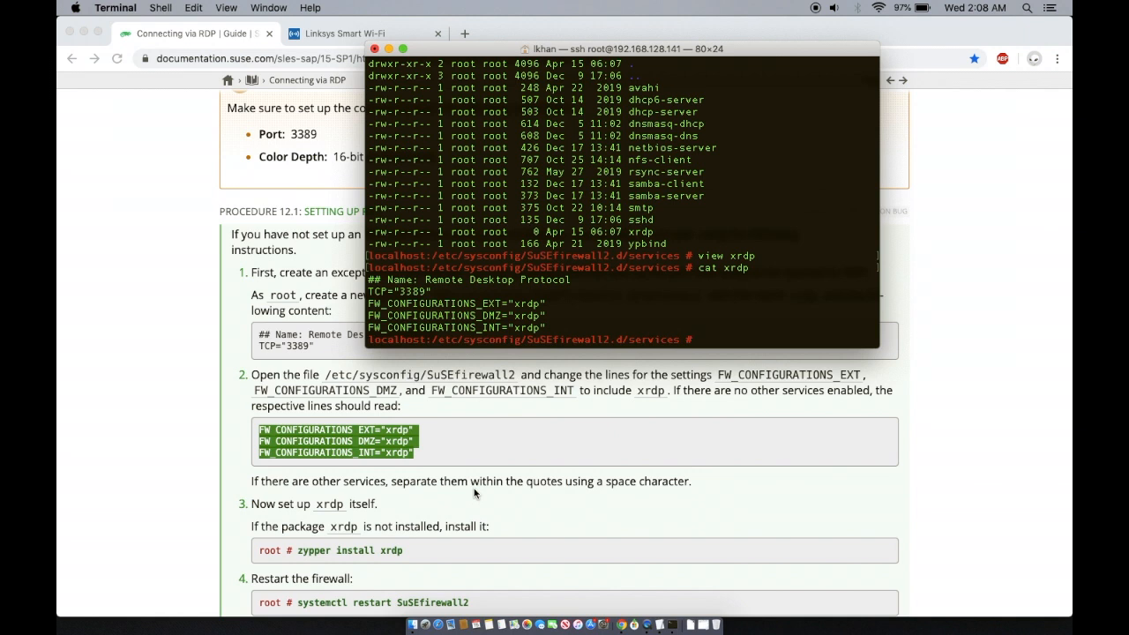
{"action": "type", "text": "cd ~"}
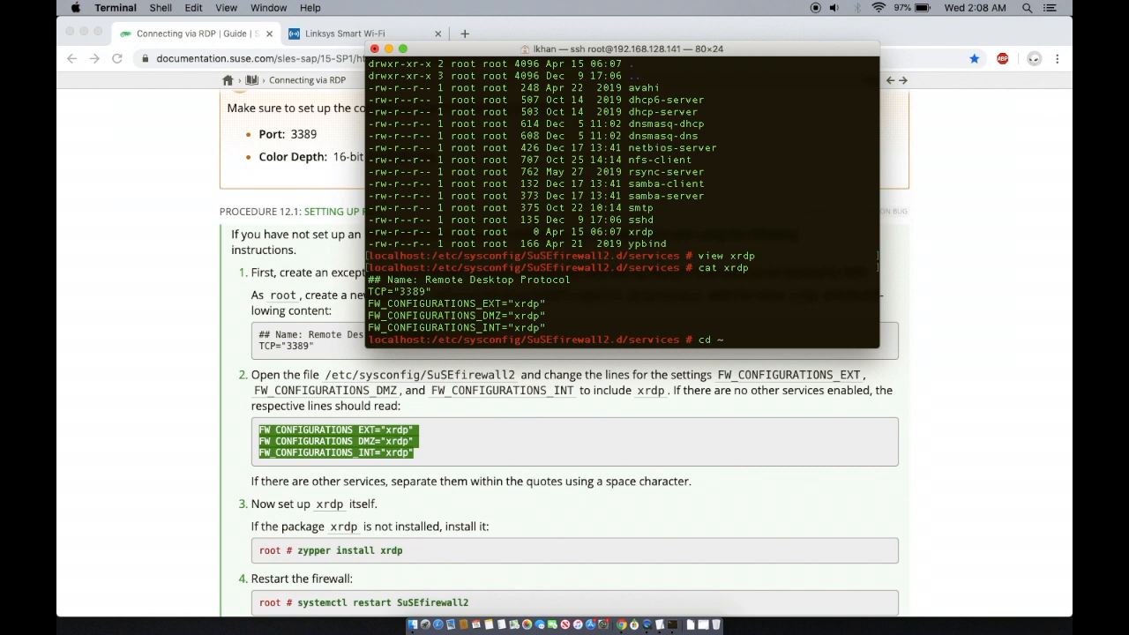
Step: Install xrdp and its dependencies with zypper from root's home, confirming with y
{"action": "key", "text": "Return"}
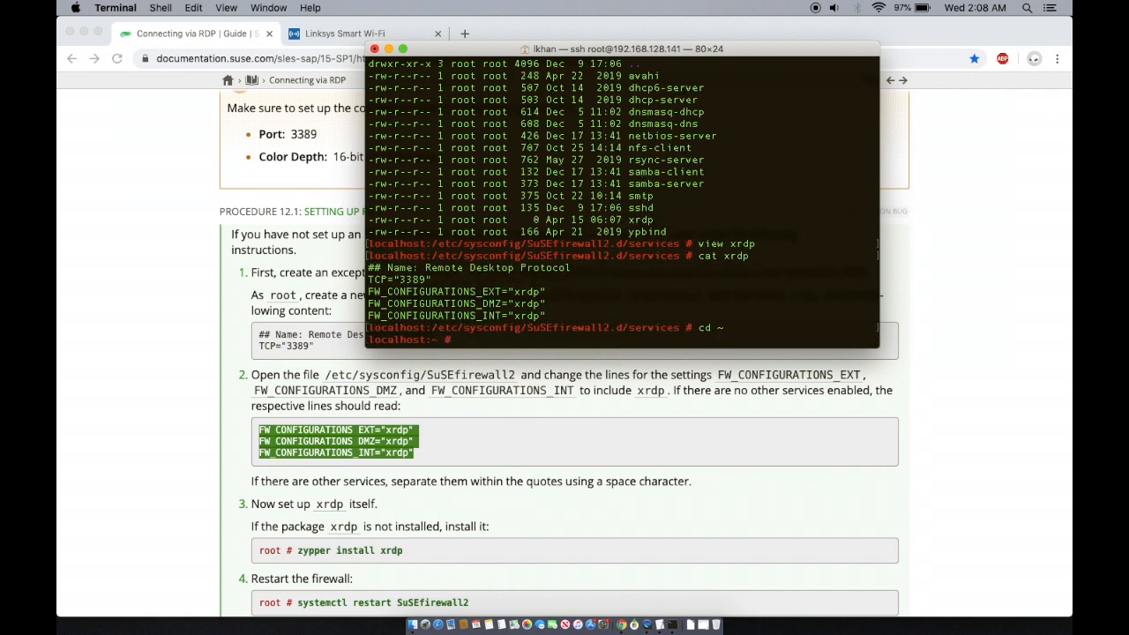
{"action": "type", "text": "zypper install sr"}
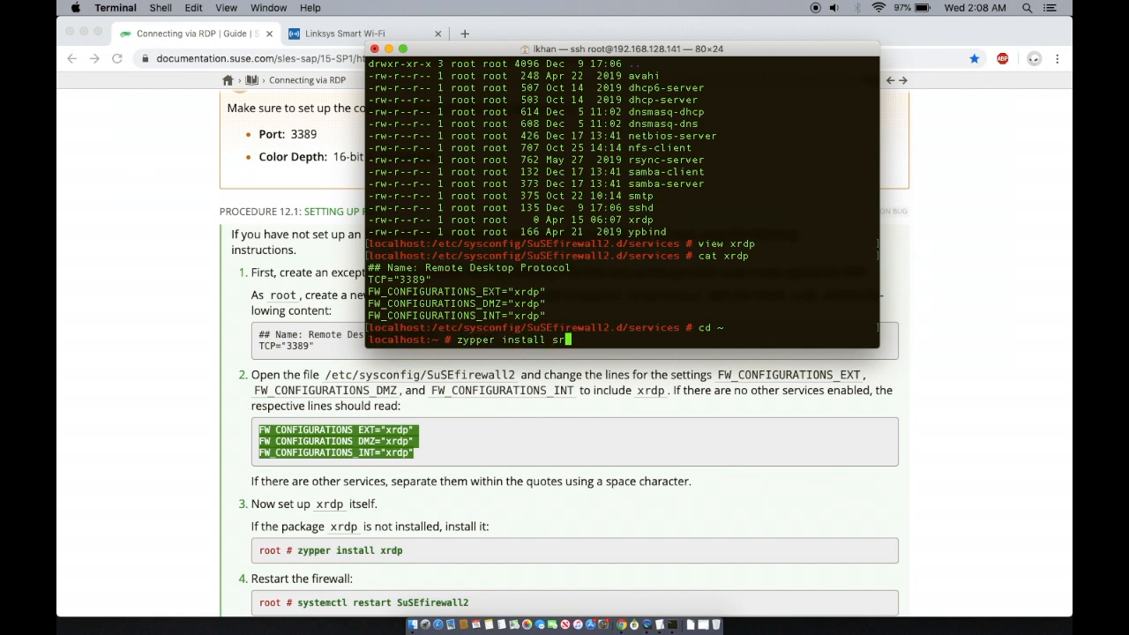
{"action": "key", "text": "BackSpace"}
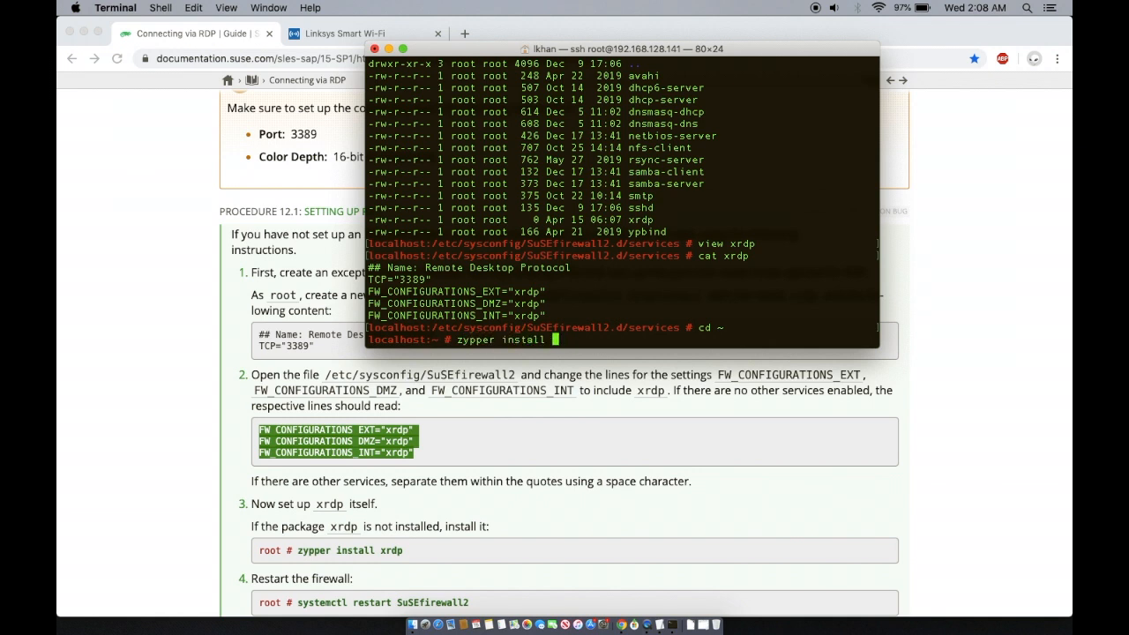
{"action": "type", "text": "xrdp"}
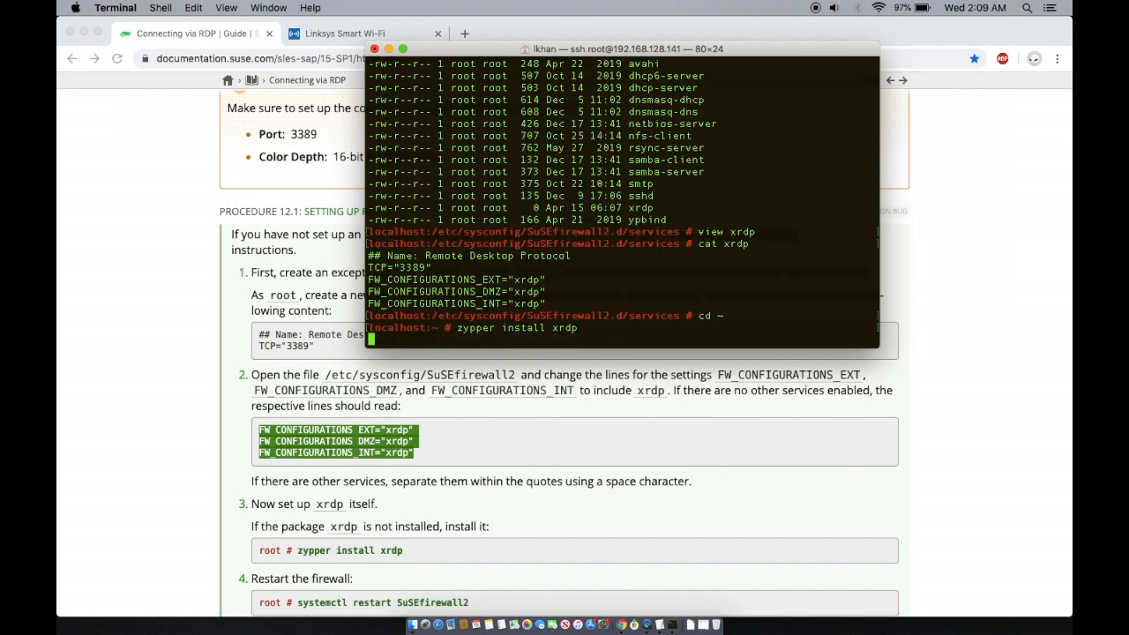
{"action": "key", "text": "Return"}
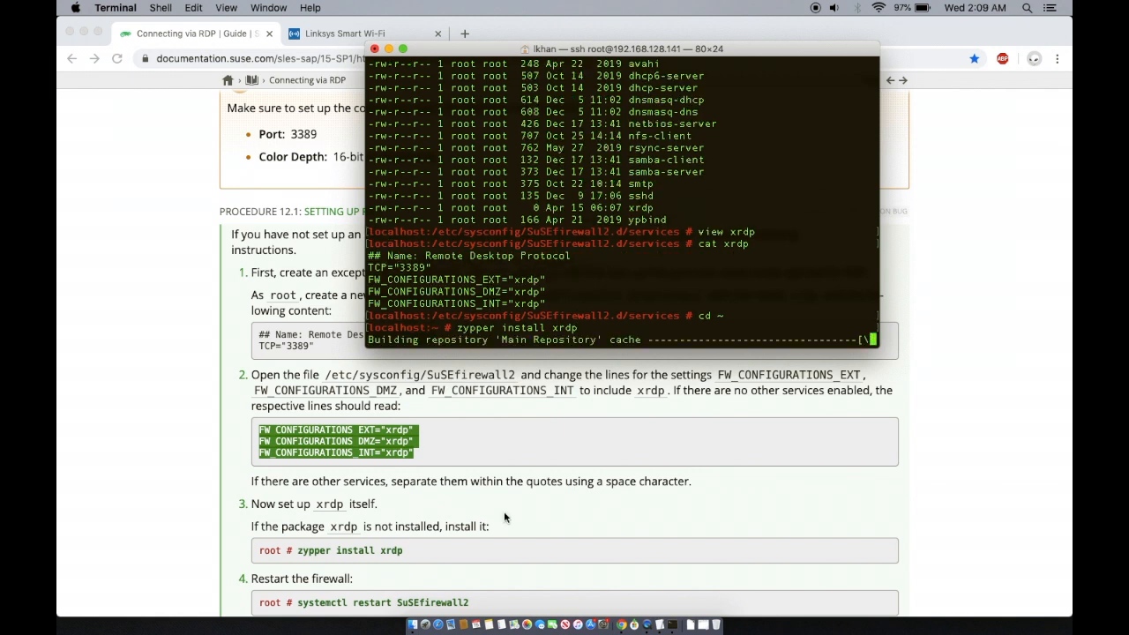
{"action": "scroll", "scroll_direction": "down", "scroll_amount": 3}
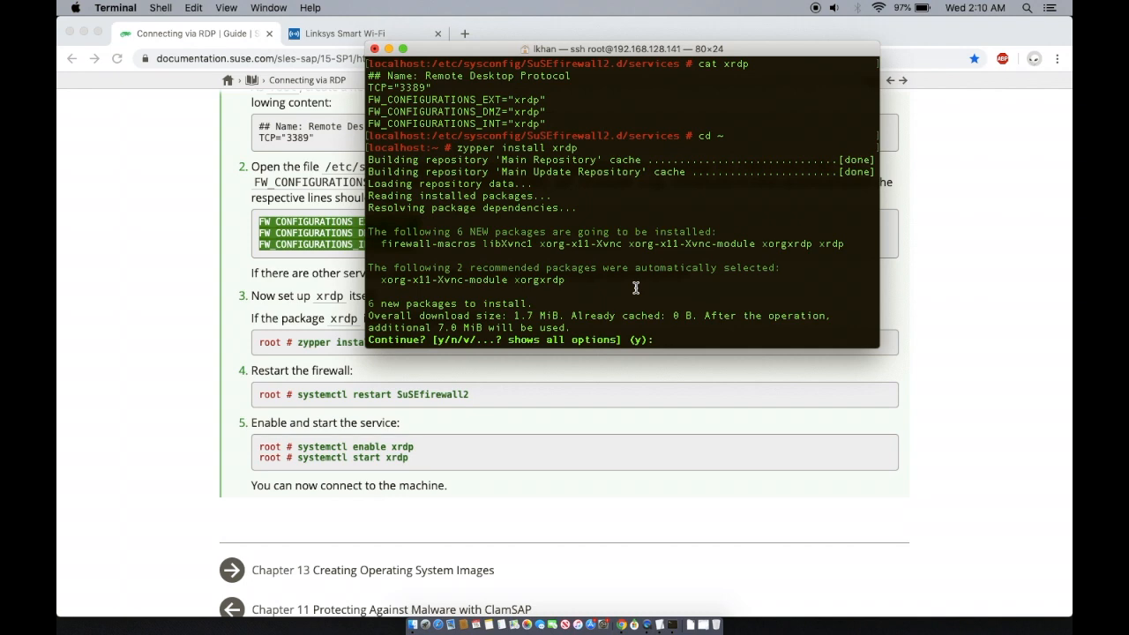
{"action": "type", "text": "y"}
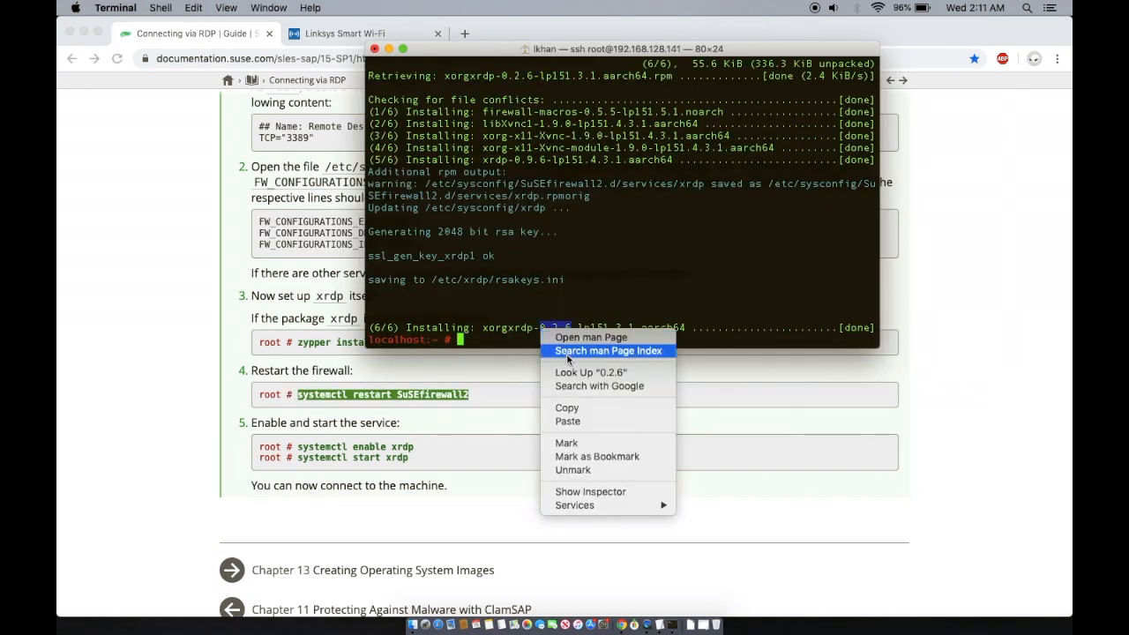
Step: Try restarting SuSEfirewall2 (unit not found), then reboot the Pi with shutdown -r now
{"action": "left_click", "coordinate": [567, 421]}
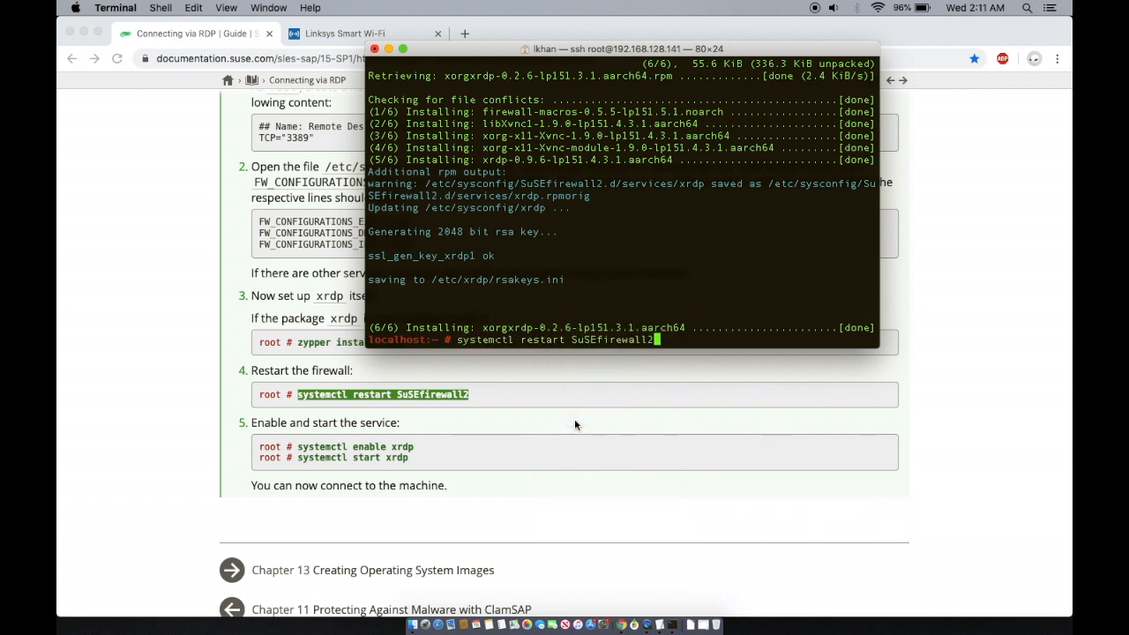
{"action": "key", "text": "Return"}
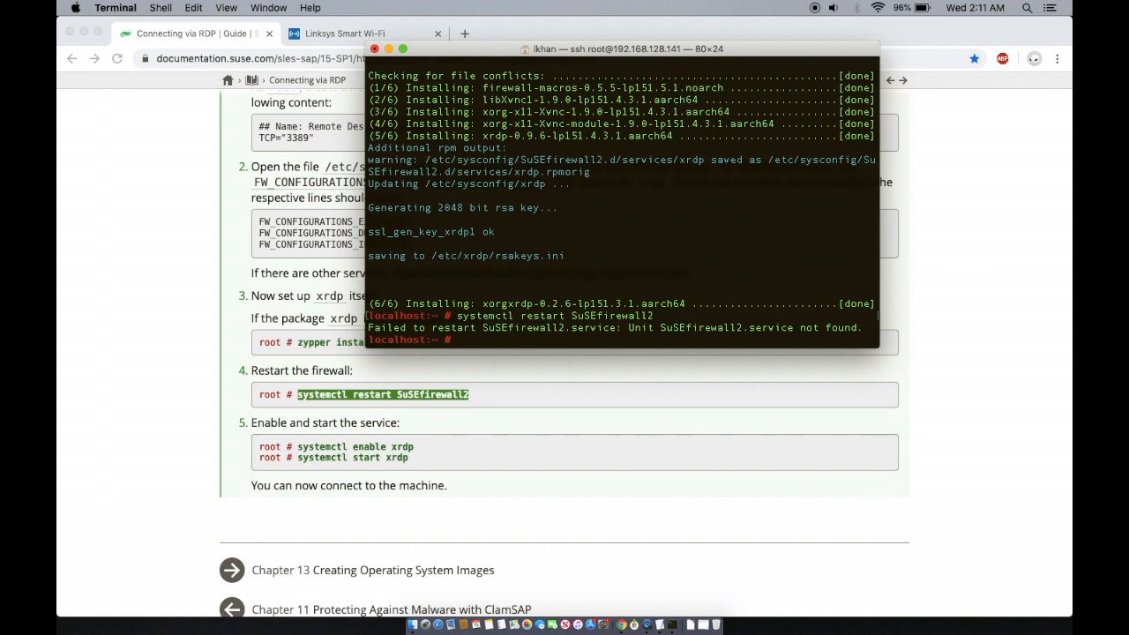
{"action": "type", "text": "shutdown -r"}
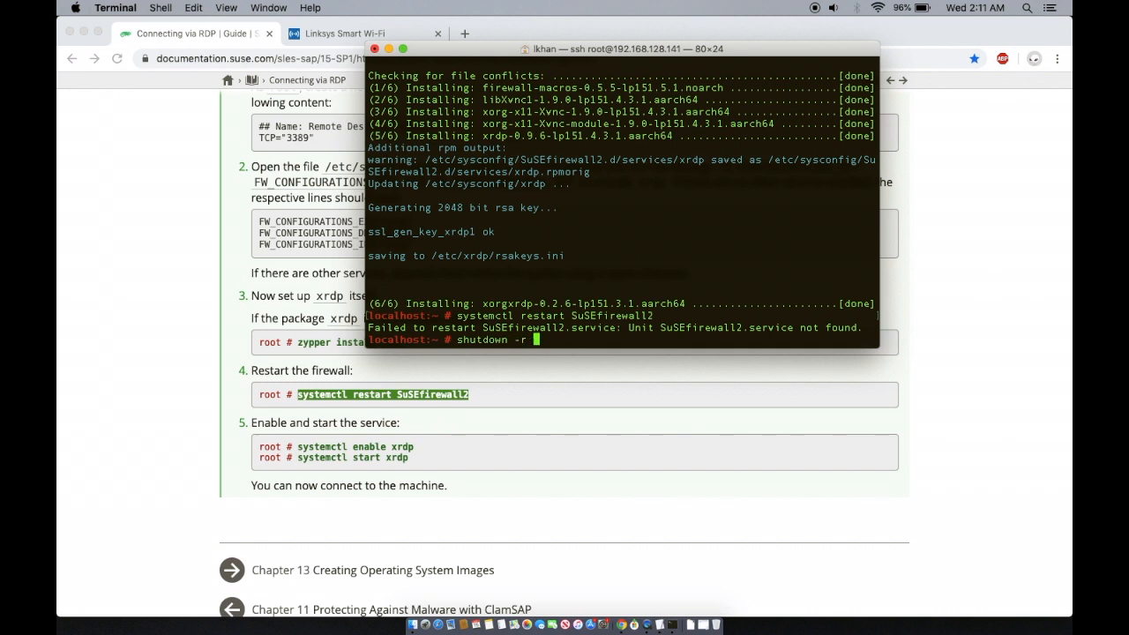
{"action": "type", "text": "now"}
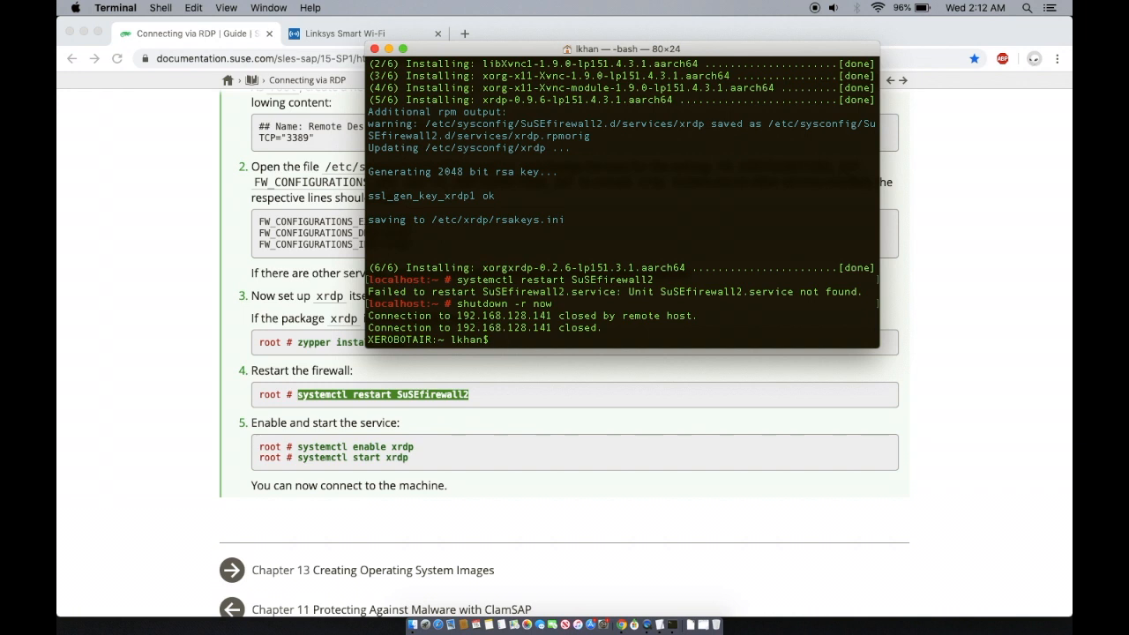
Step: SSH back into 192.168.128.141 as root and type 'systemctl enable xrdp'
{"action": "type", "text": "ssh root@192.168.128.141"}
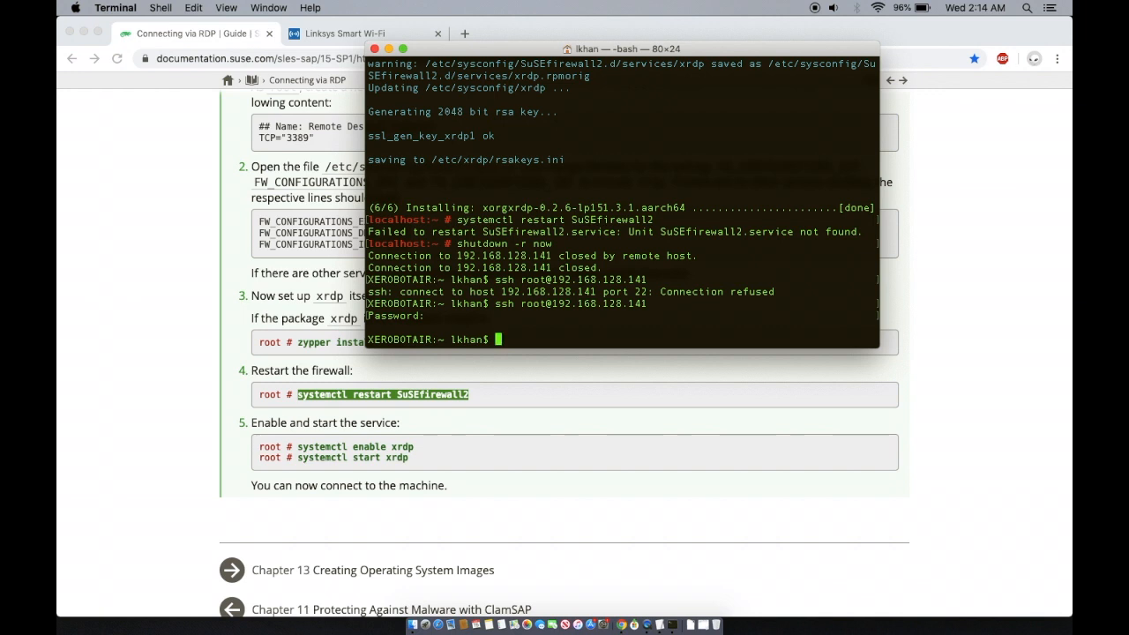
{"action": "type", "text": "ssh root@192.168.128.141"}
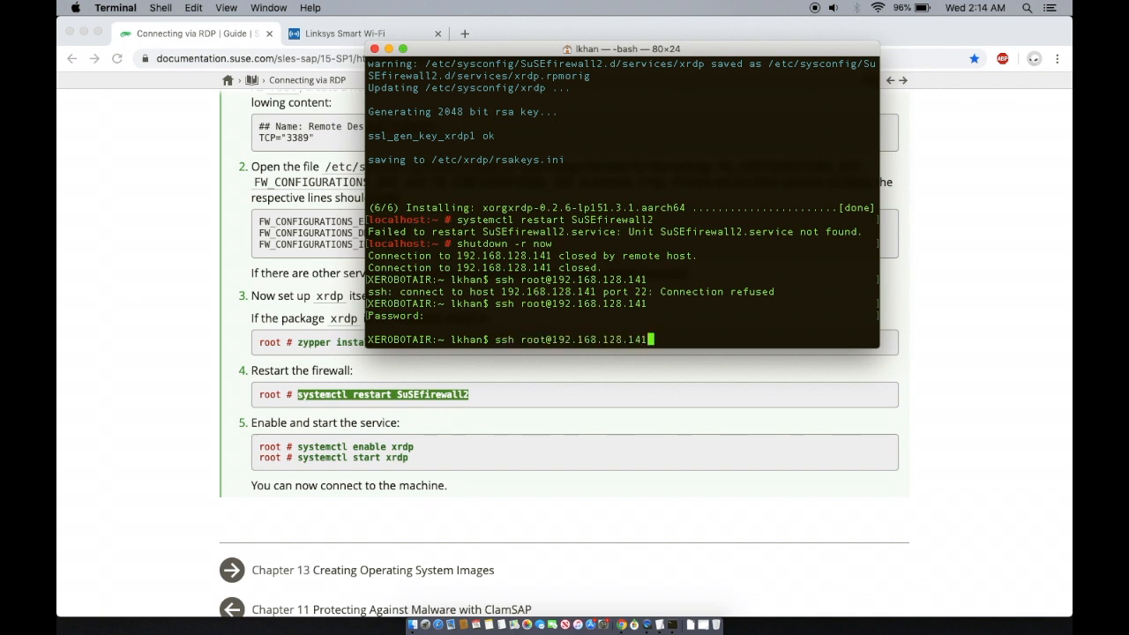
{"action": "key", "text": "Return"}
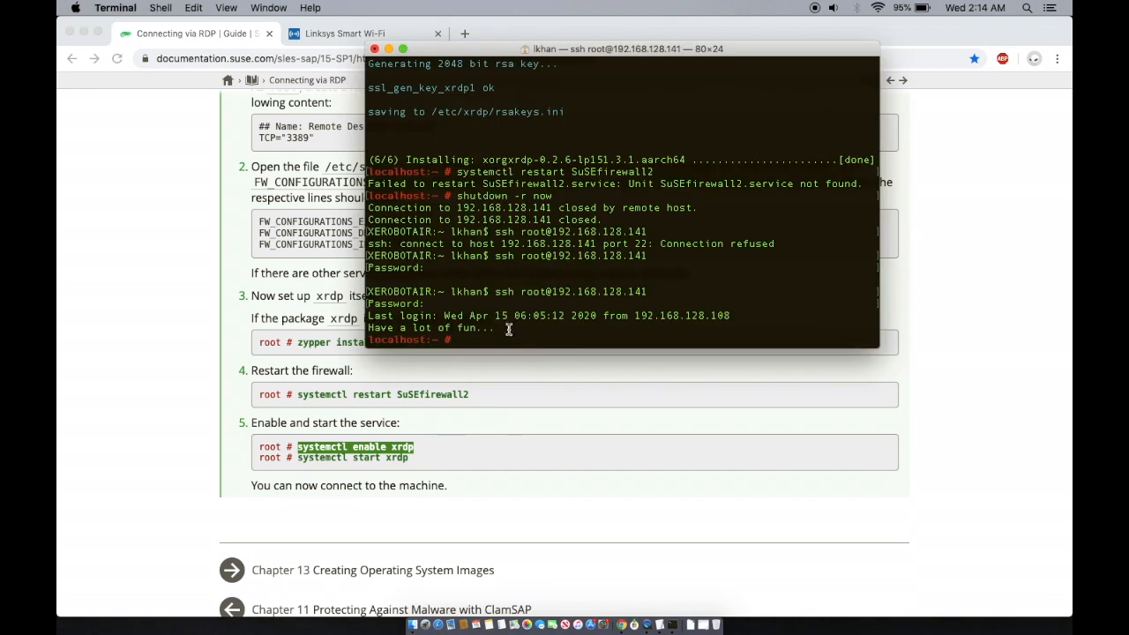
{"action": "type", "text": "systemctl enable xrdp"}
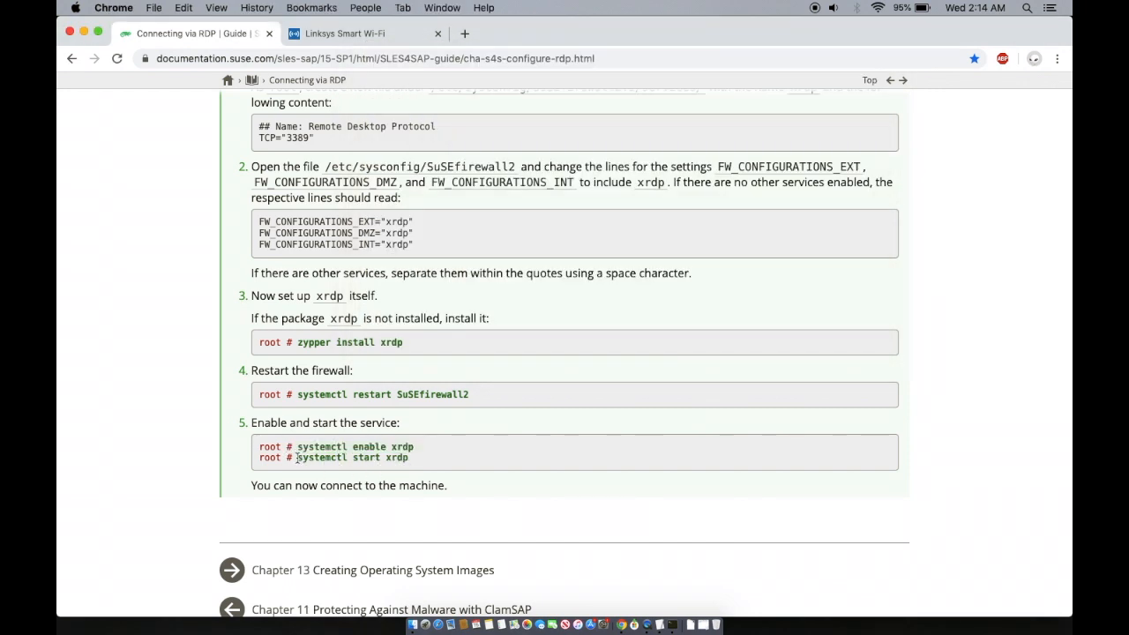
{"action": "mouse_move", "coordinate": [408, 464]}
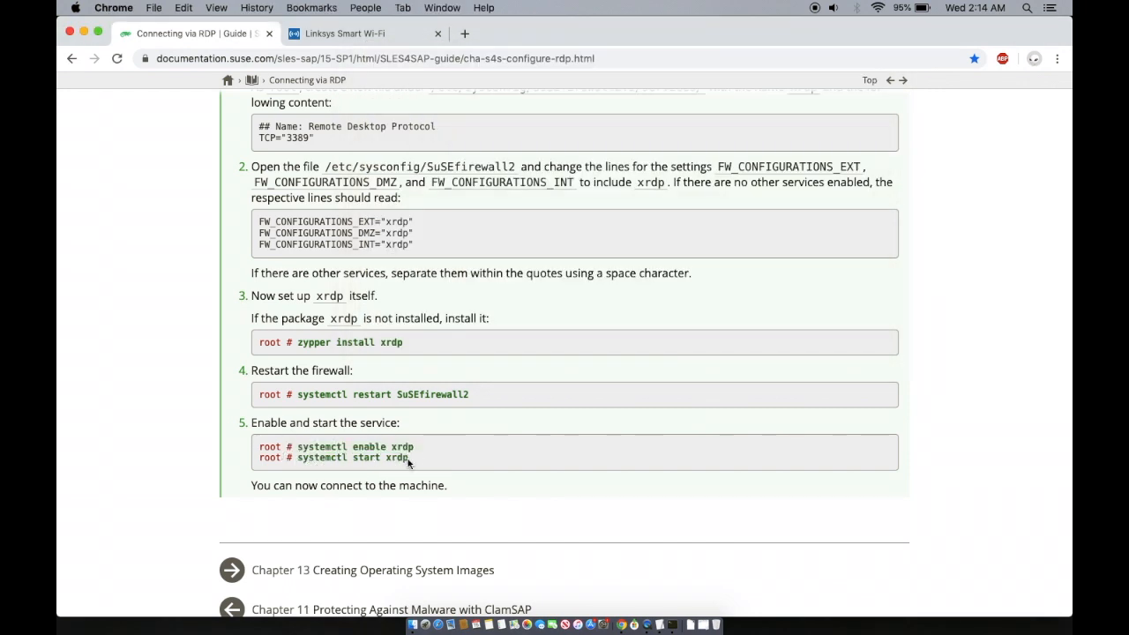
Step: Scroll the SUSE guide back to the top of the 'Connecting via RDP' chapter
{"action": "left_click_drag", "start_coordinate": [296, 446], "coordinate": [410, 458]}
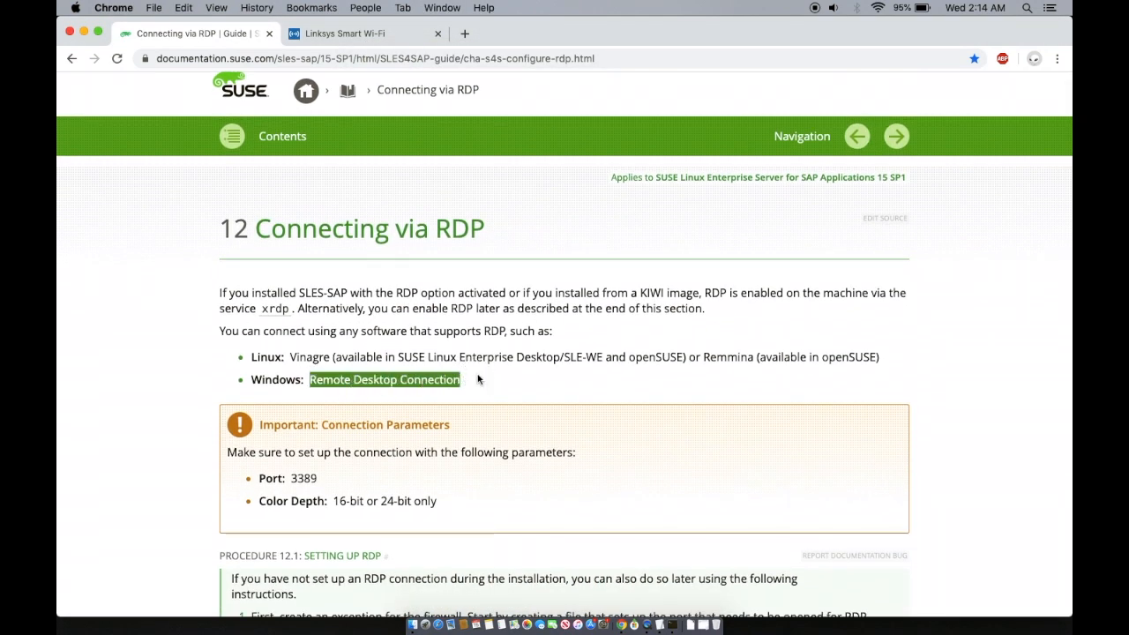
{"action": "scroll", "scroll_direction": "down", "scroll_amount": 3}
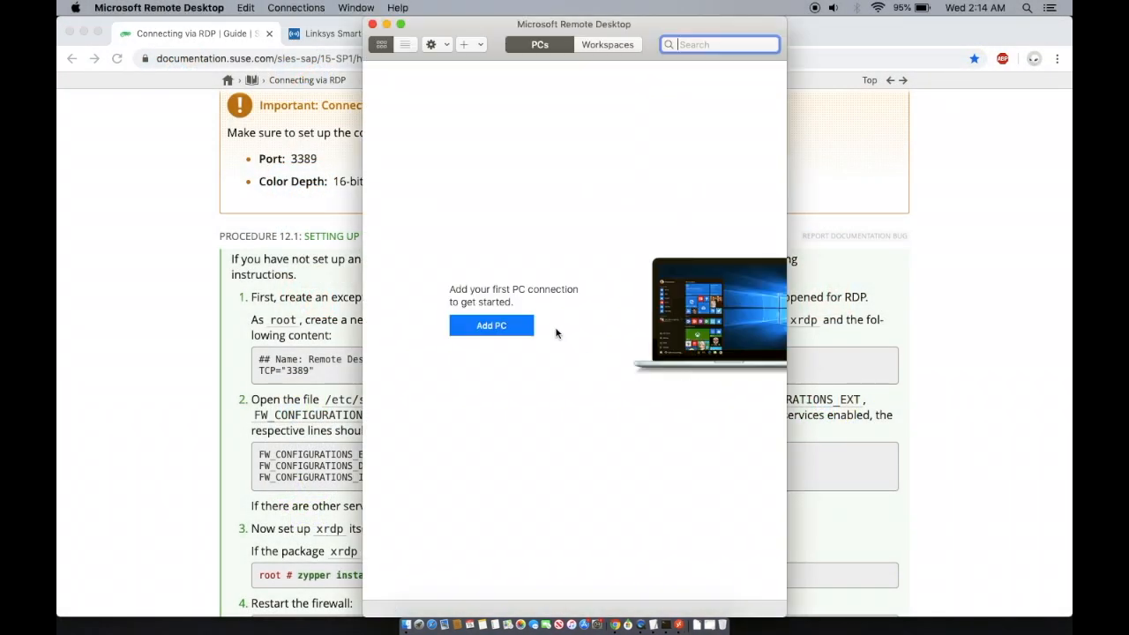
Step: Start a new PC entry named 192.168.128.141 using the root user account
{"action": "left_click", "coordinate": [491, 325]}
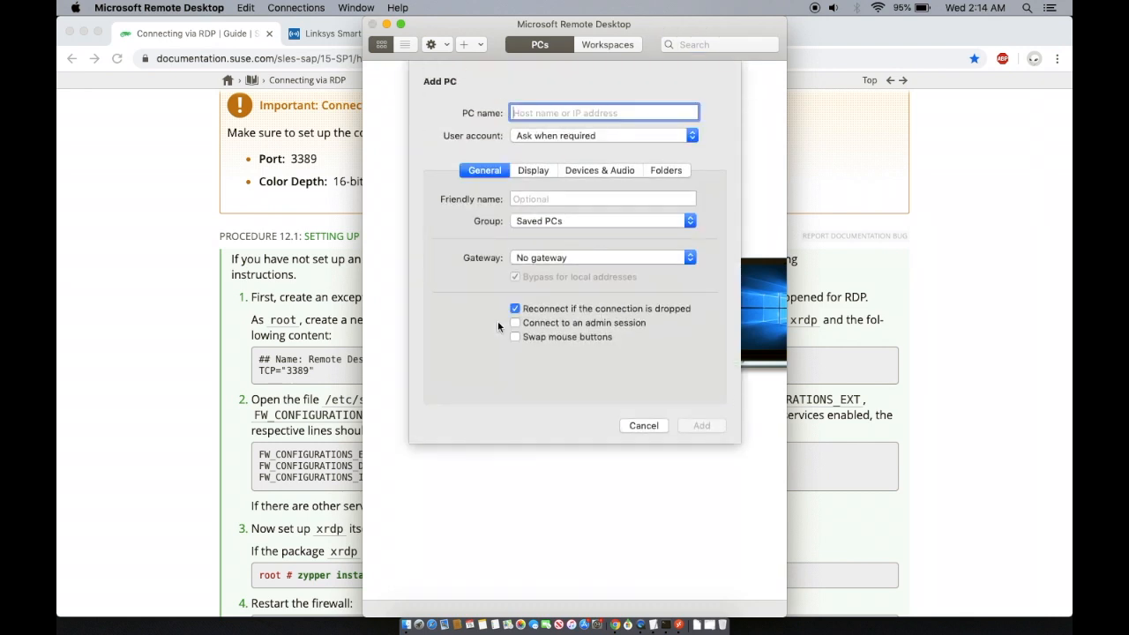
{"action": "type", "text": "192"}
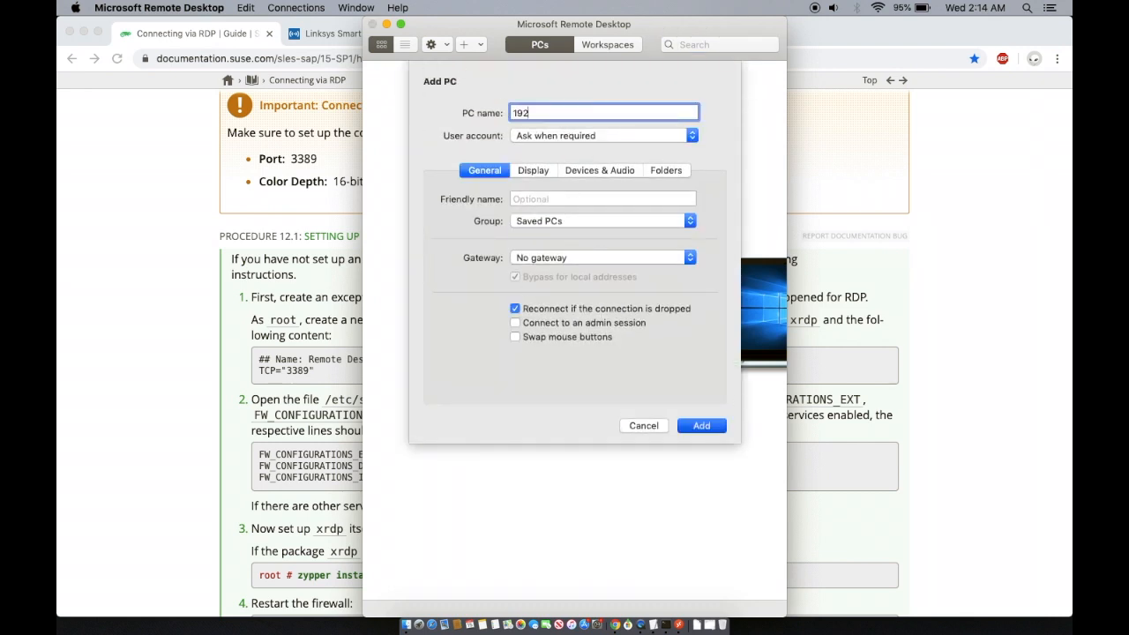
{"action": "type", "text": ".15"}
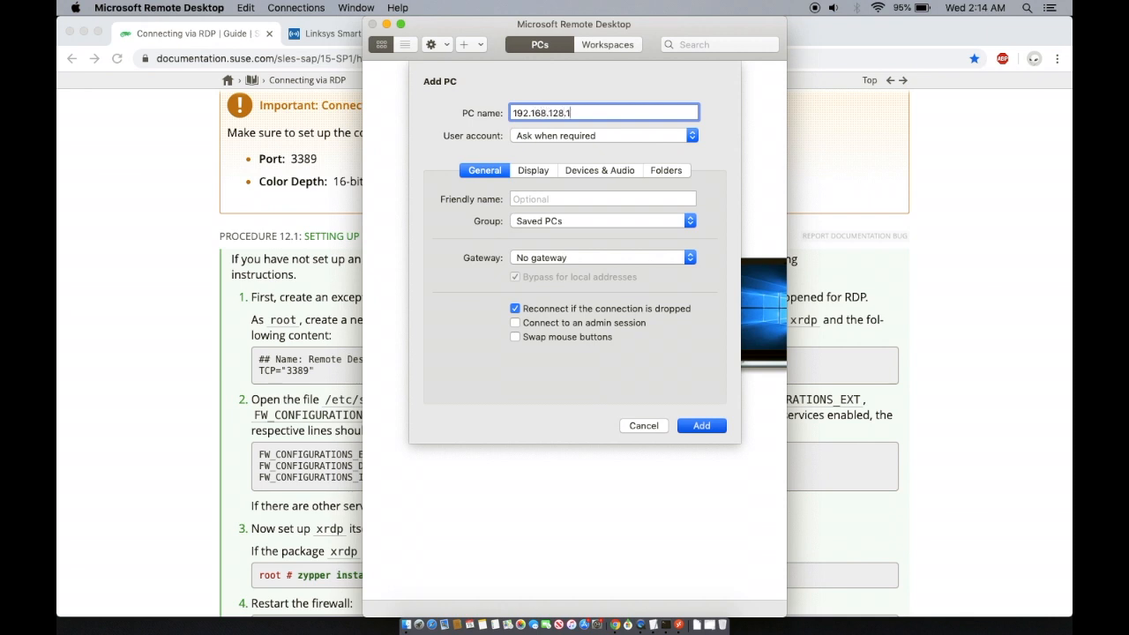
{"action": "type", "text": "41"}
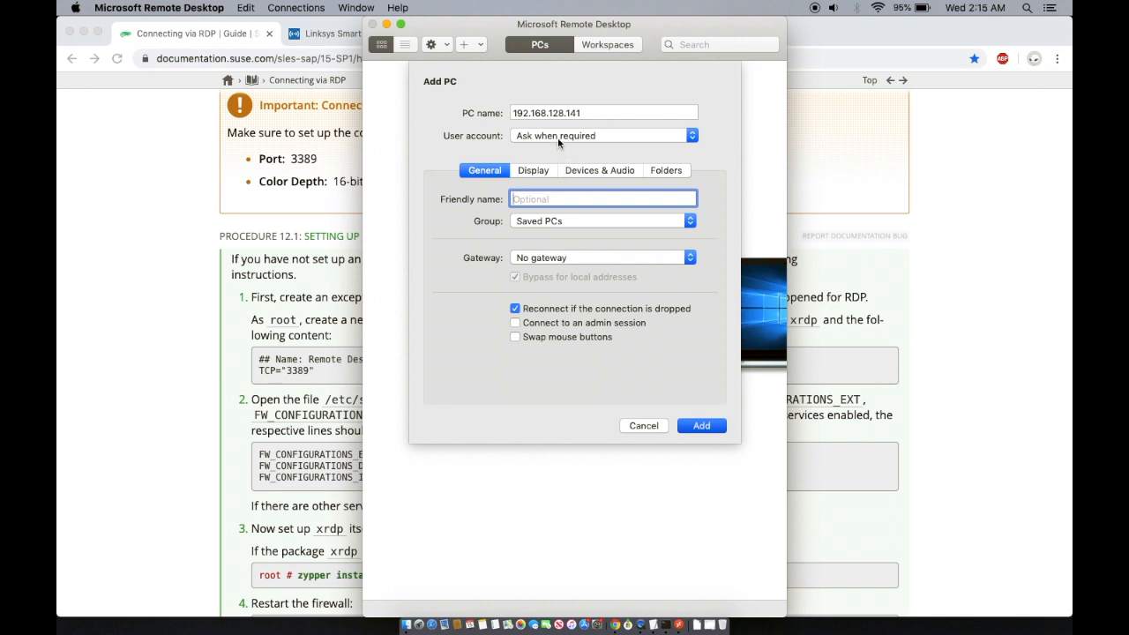
{"action": "left_click", "coordinate": [603, 135]}
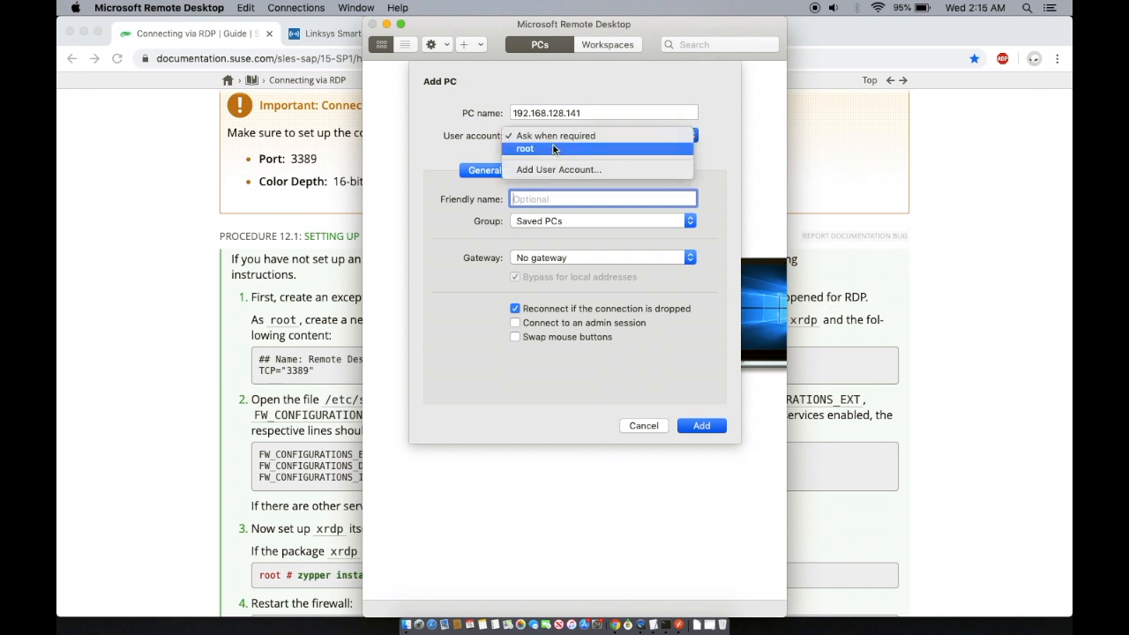
{"action": "left_click", "coordinate": [525, 148]}
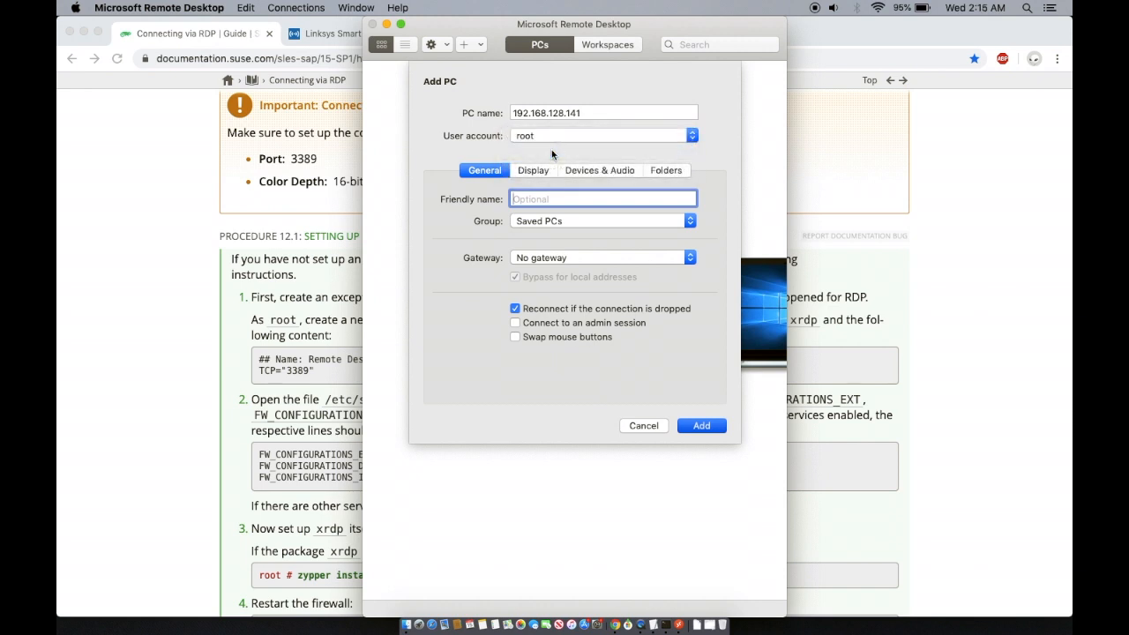
Step: Set the connection's display color quality to Medium (16 bit)
{"action": "left_click", "coordinate": [533, 171]}
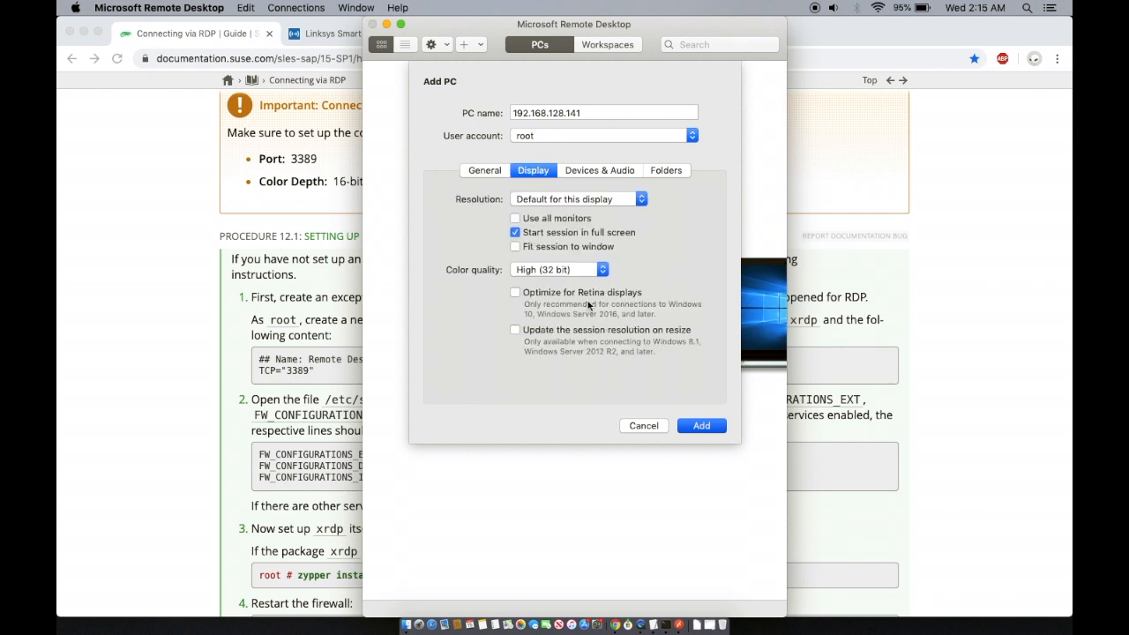
{"action": "left_click", "coordinate": [643, 426]}
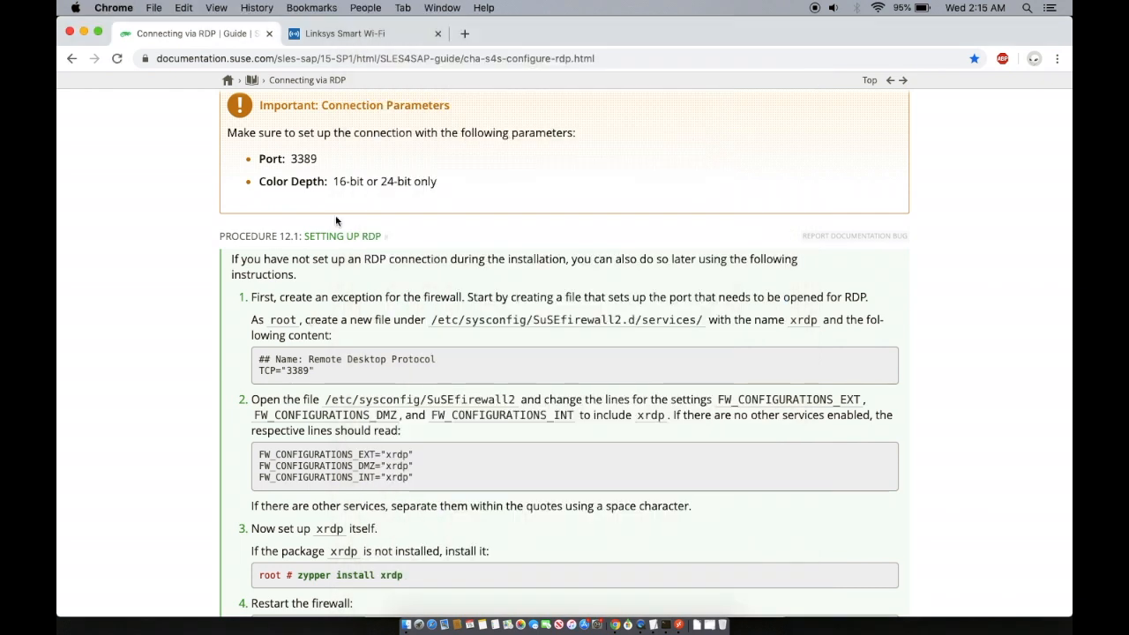
{"action": "mouse_move", "coordinate": [371, 183]}
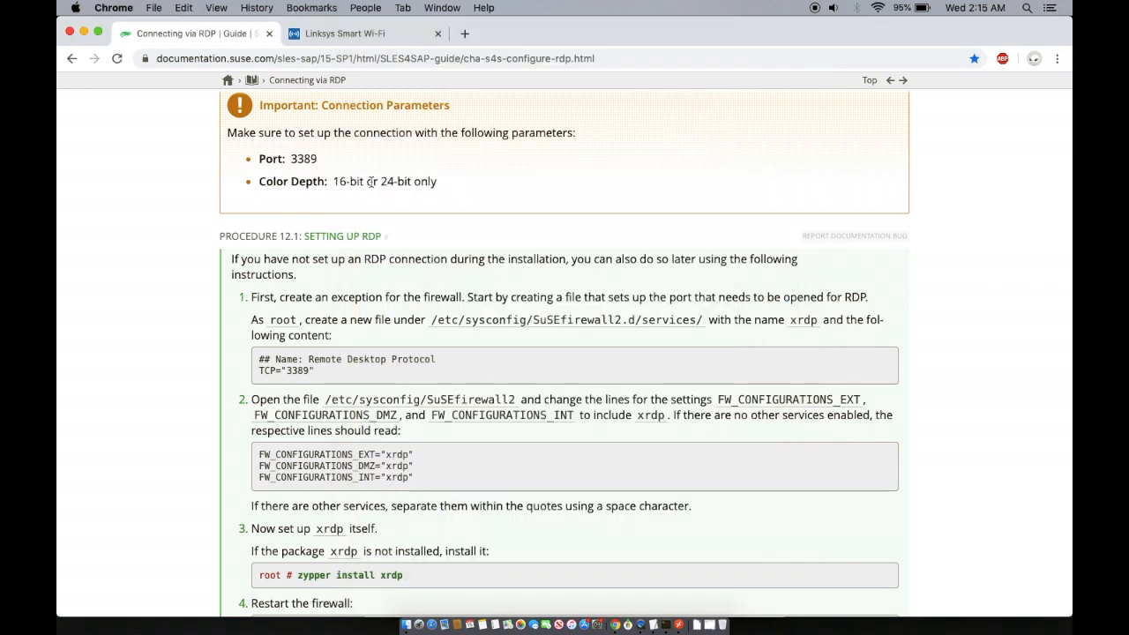
{"action": "left_click", "coordinate": [556, 269]}
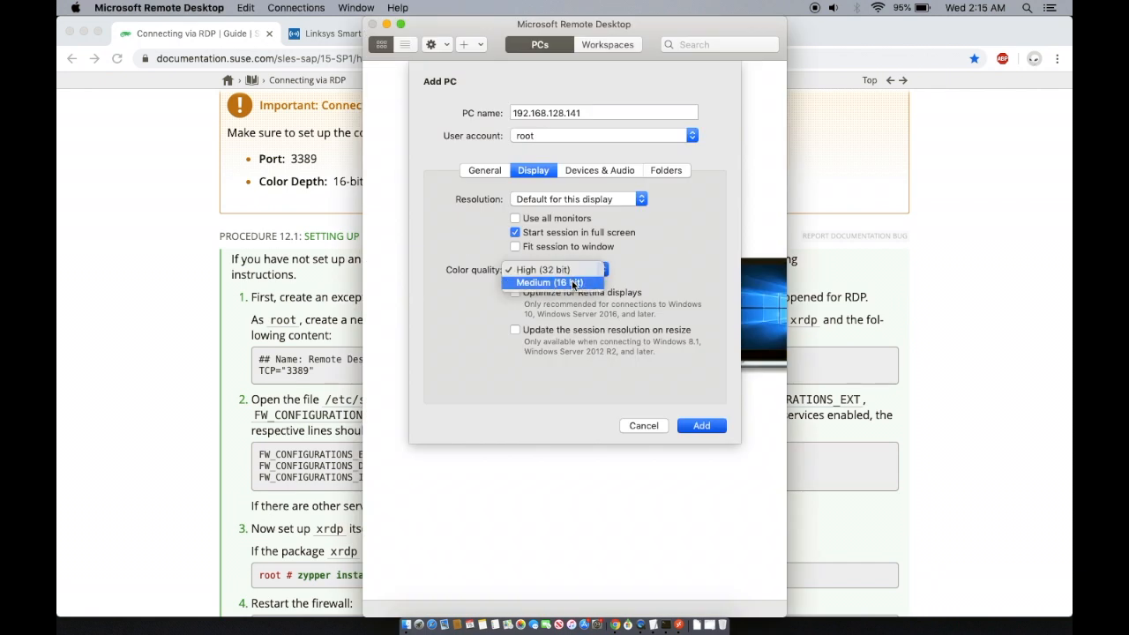
{"action": "left_click", "coordinate": [549, 283]}
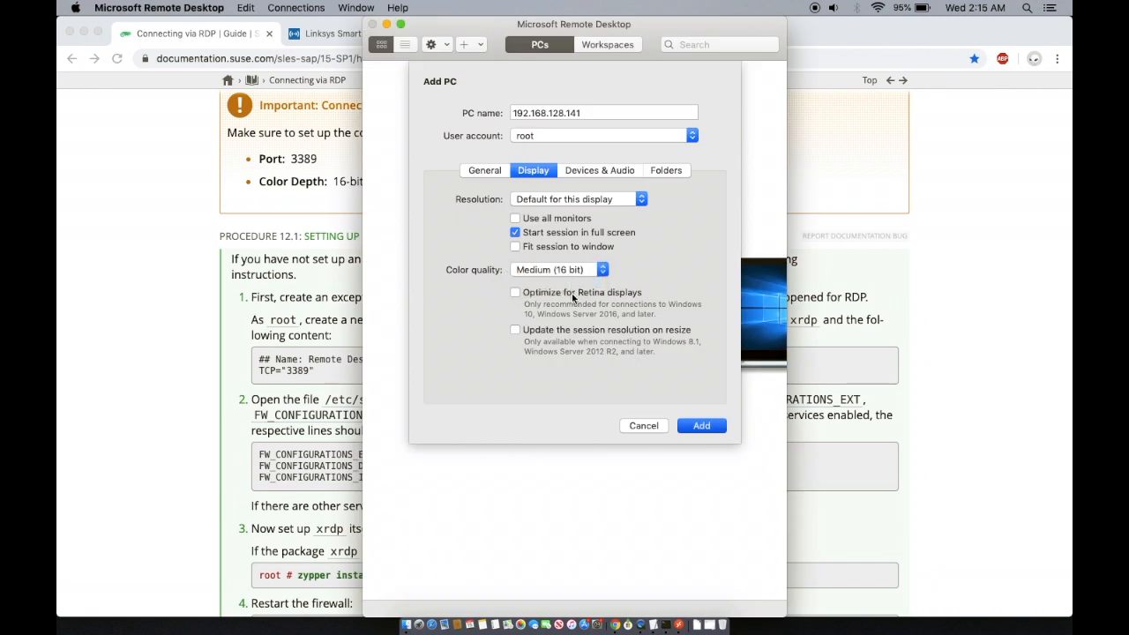
{"action": "mouse_move", "coordinate": [587, 338]}
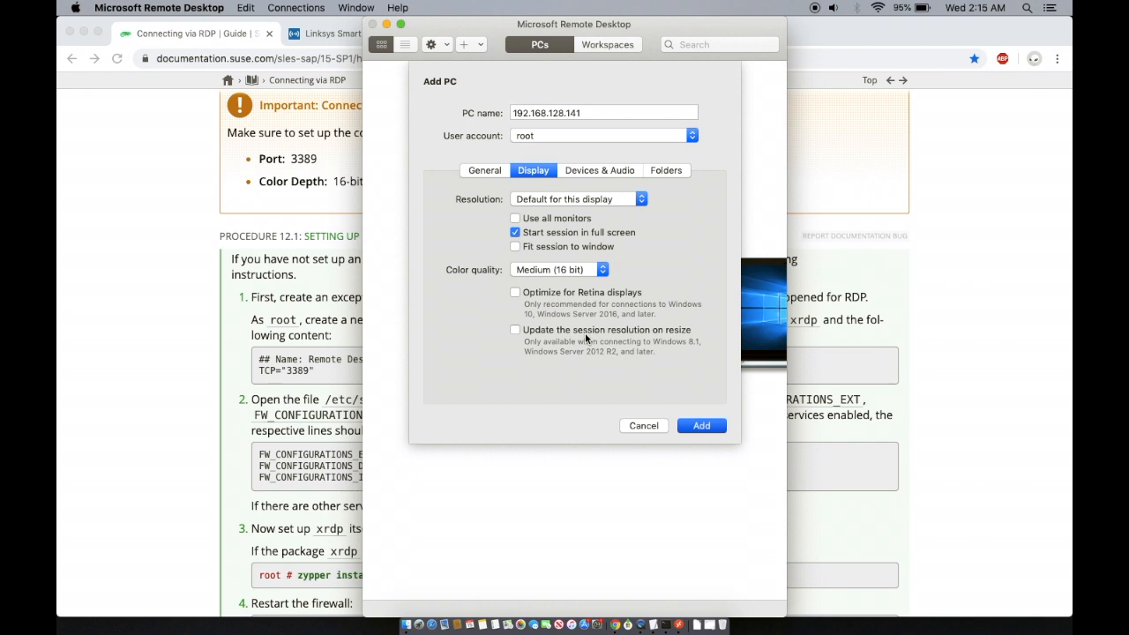
Step: Review the Devices & Audio and Folders settings, then add the PC
{"action": "left_click", "coordinate": [599, 170]}
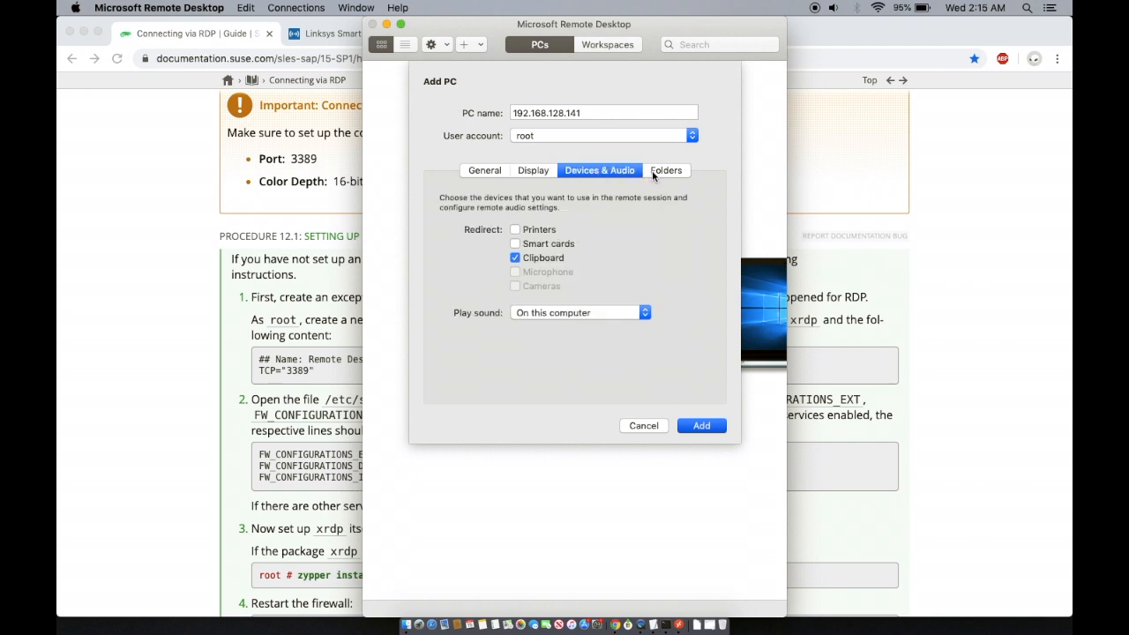
{"action": "left_click", "coordinate": [666, 170]}
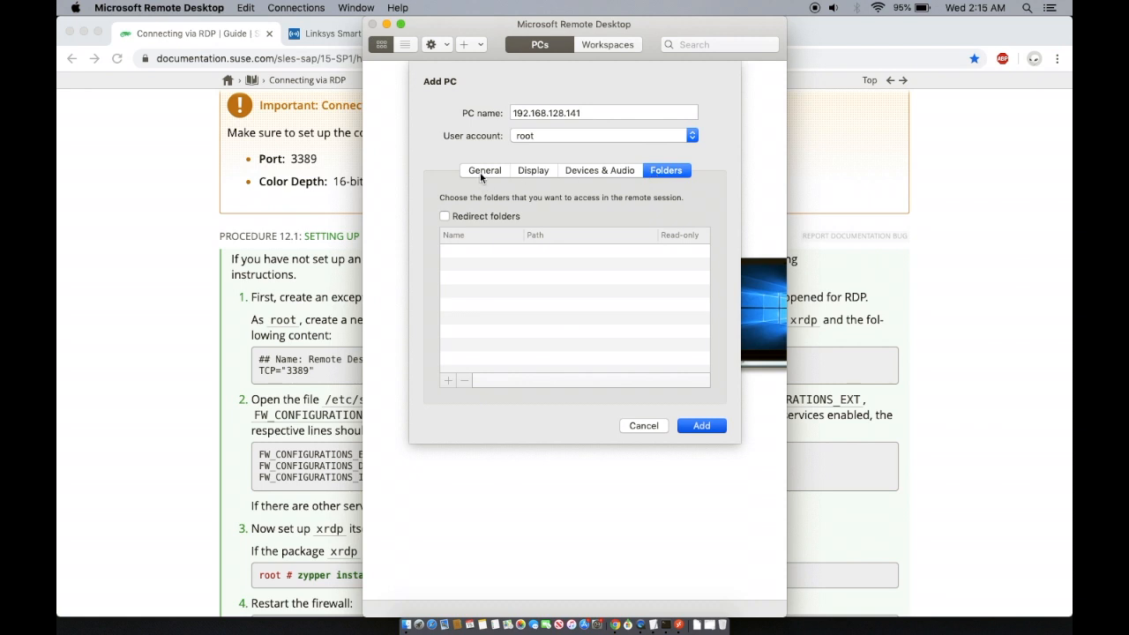
{"action": "left_click", "coordinate": [484, 171]}
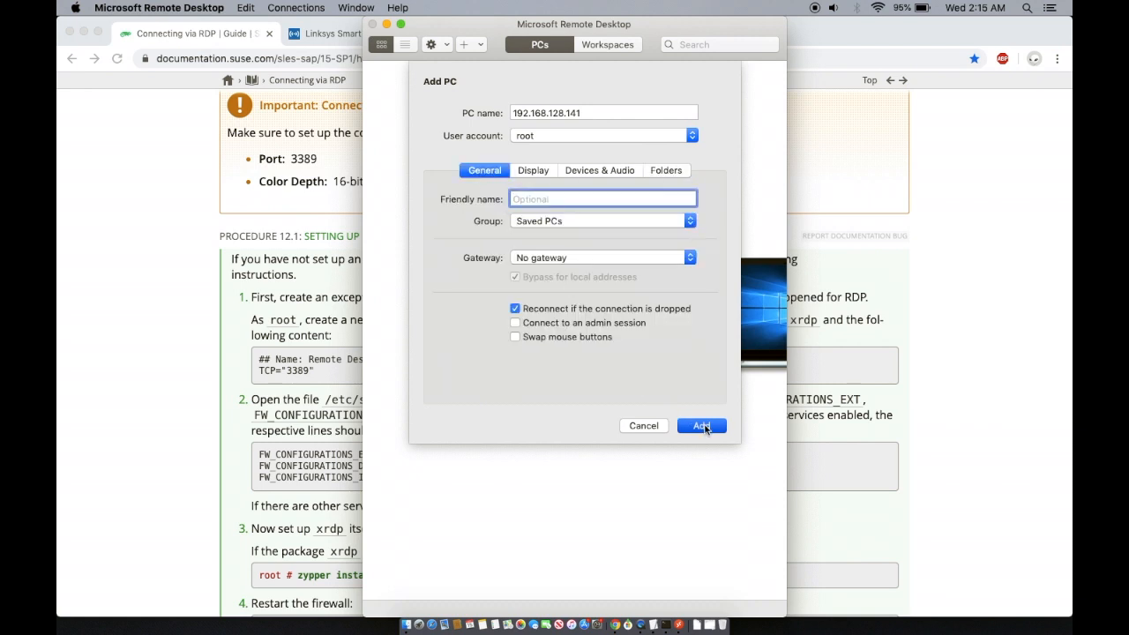
{"action": "left_click", "coordinate": [701, 426]}
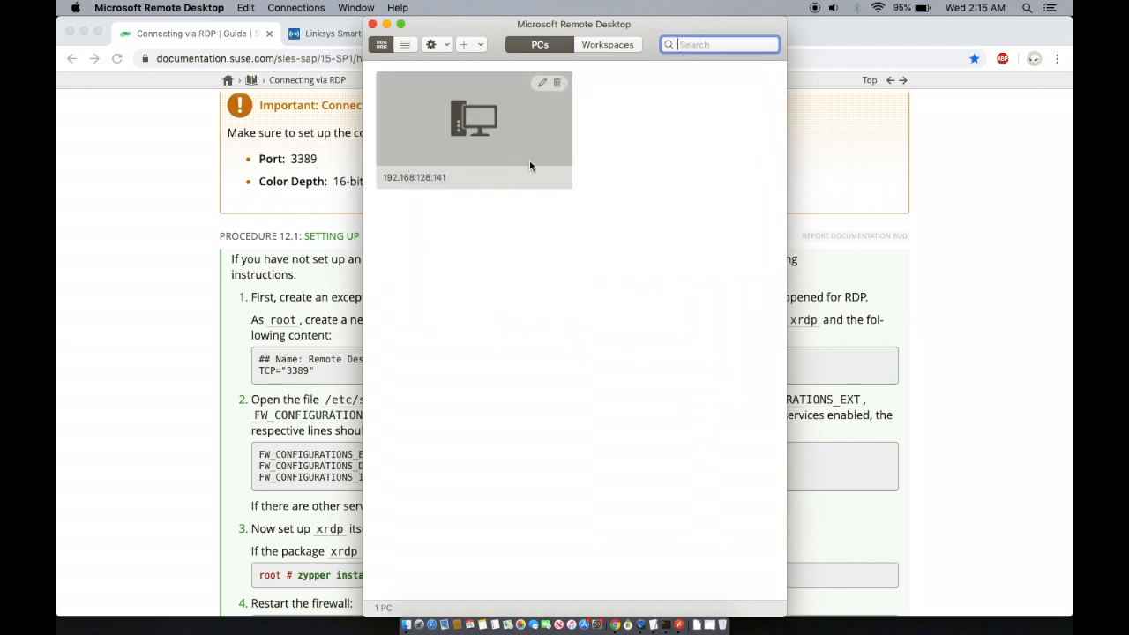
Step: Connect to 192.168.128.141, accept the unverified certificate, and reconnect past the xrdp login
{"action": "double_click", "coordinate": [474, 128]}
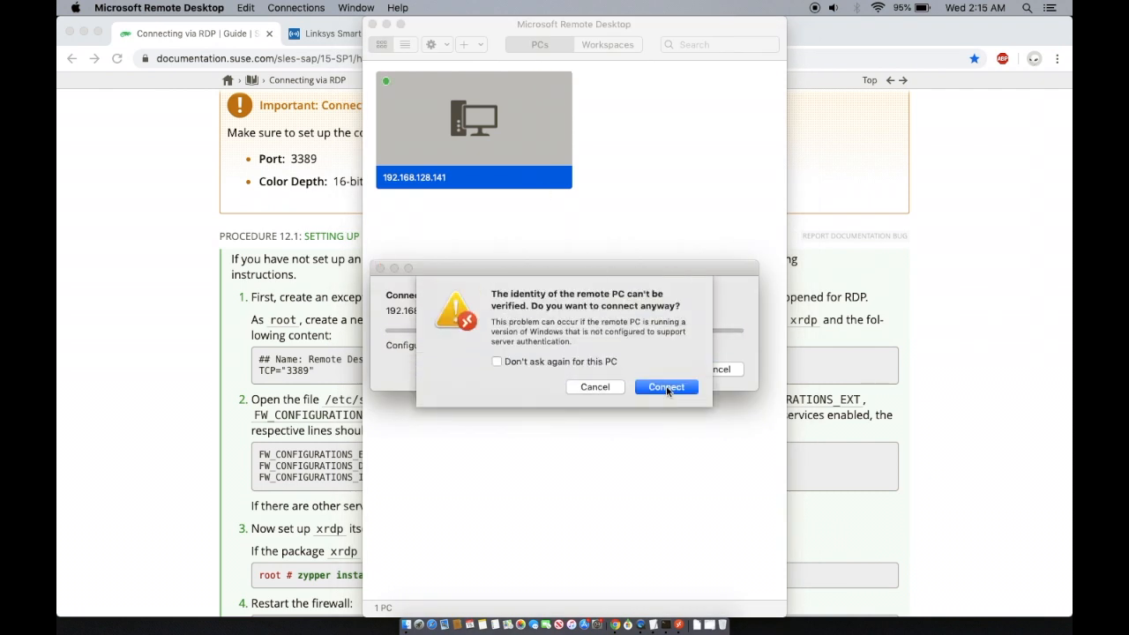
{"action": "left_click", "coordinate": [666, 386]}
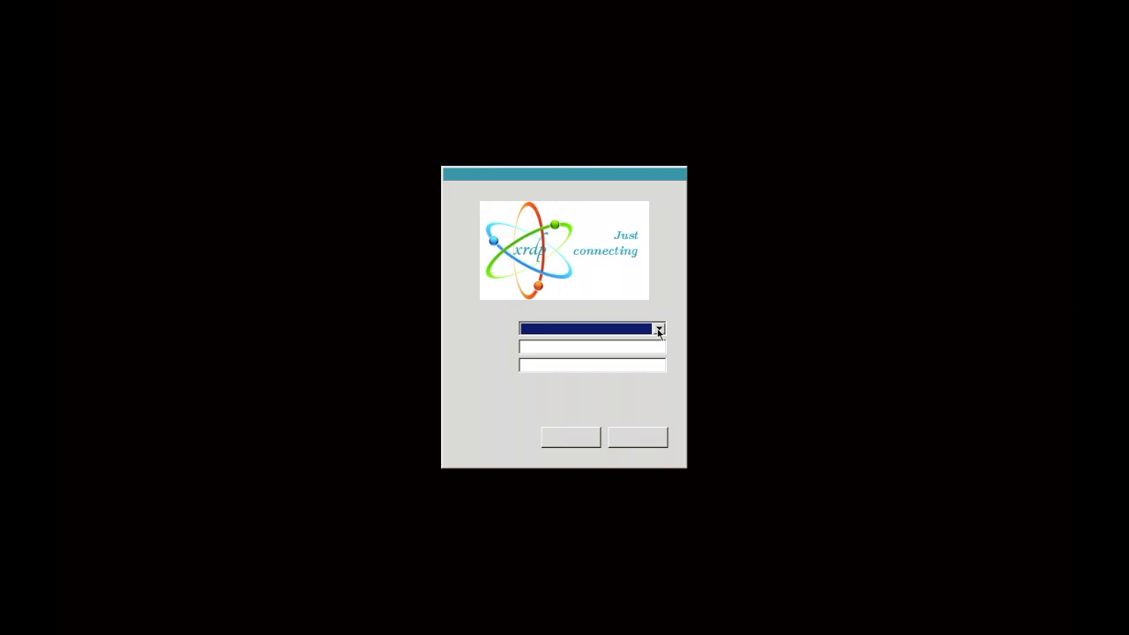
{"action": "left_click", "coordinate": [591, 347]}
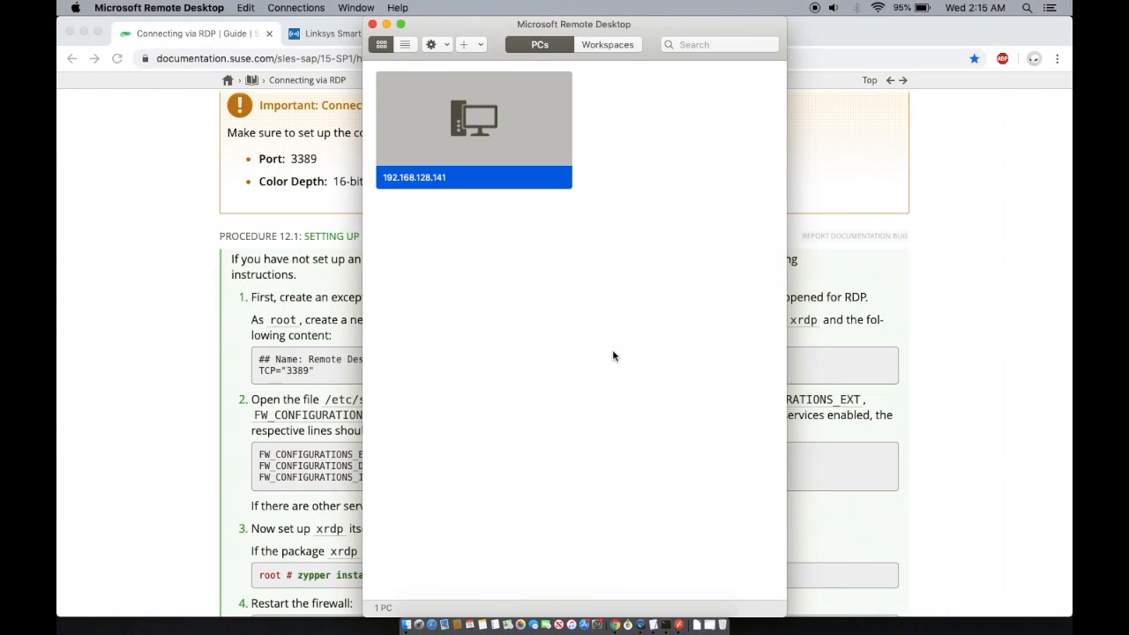
{"action": "mouse_move", "coordinate": [651, 312]}
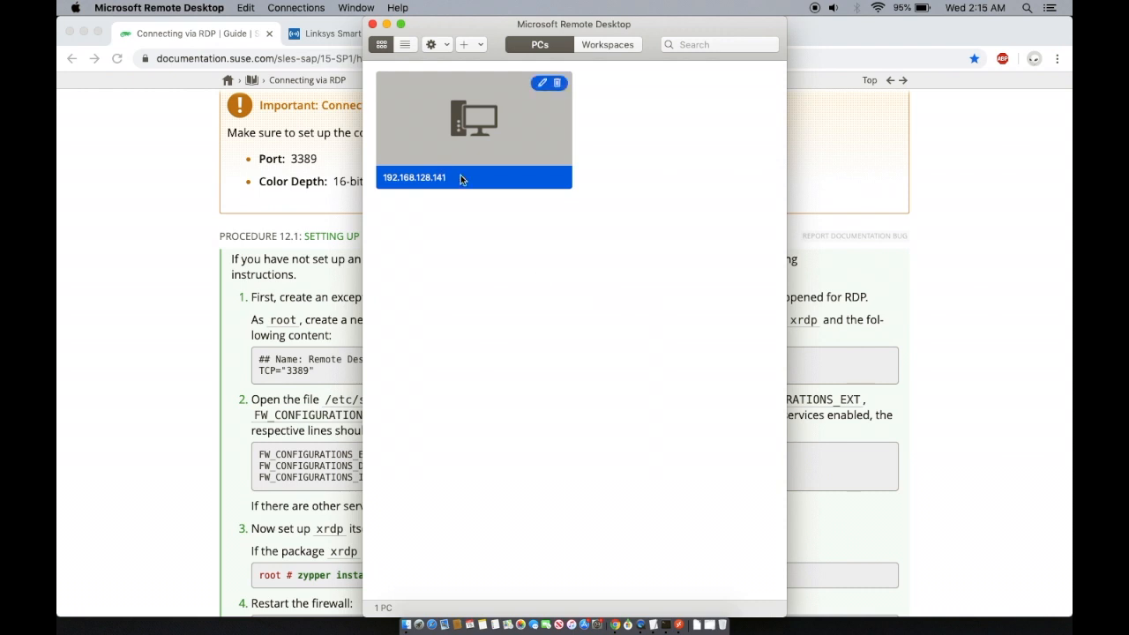
{"action": "double_click", "coordinate": [474, 119]}
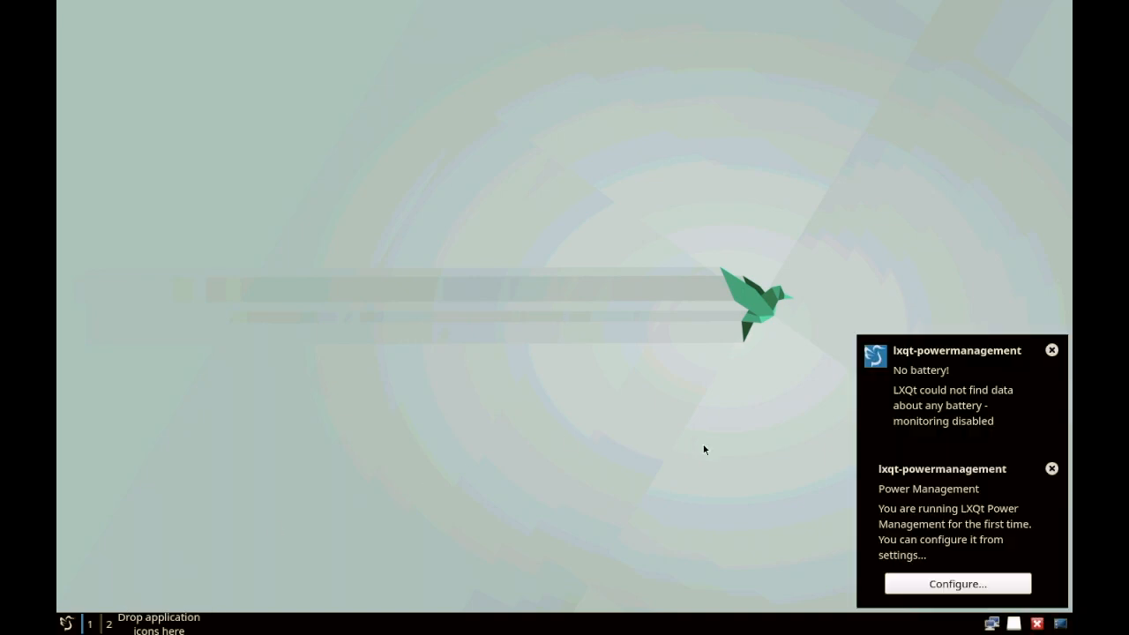
{"action": "mouse_move", "coordinate": [818, 445]}
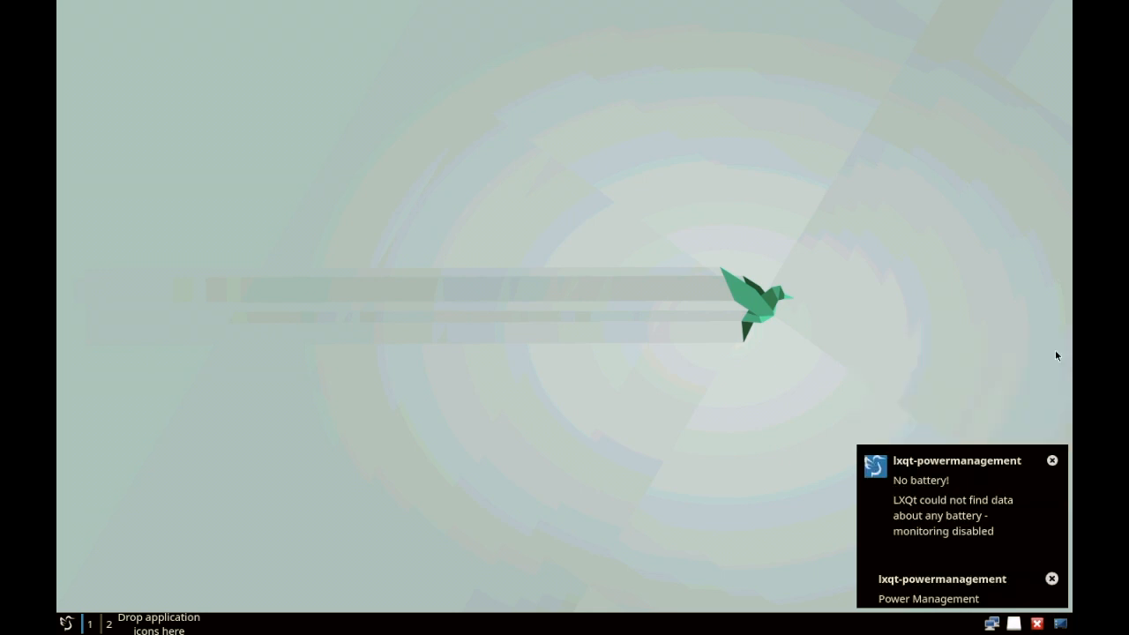
Step: Browse the LXQt menu's Preferences submenu, try searching 'edi', and reopen Preferences
{"action": "left_click", "coordinate": [66, 624]}
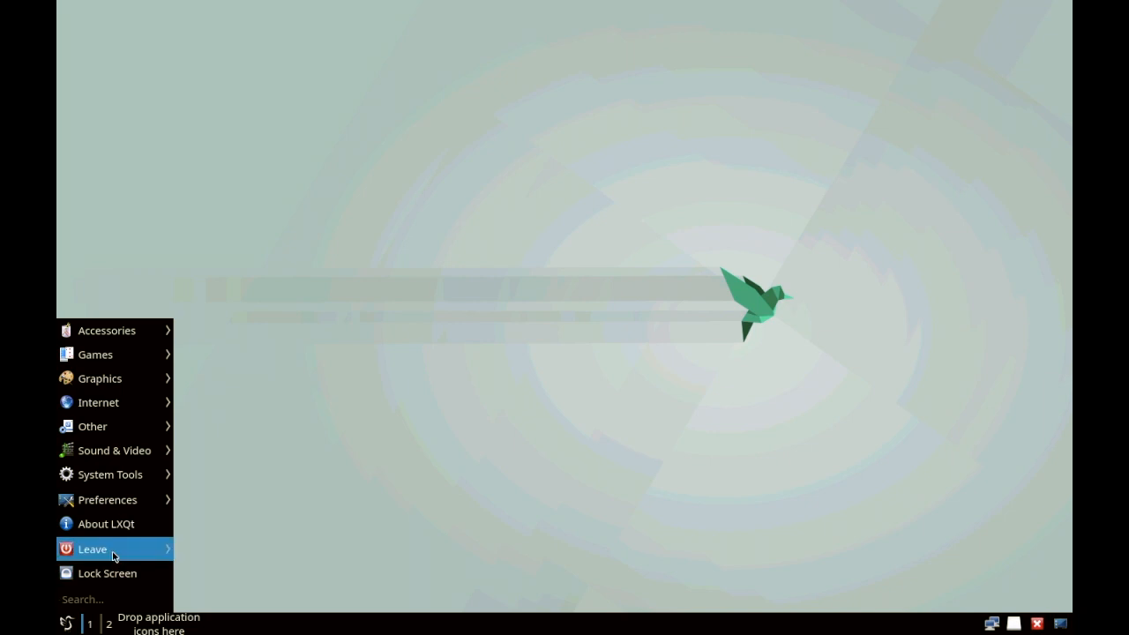
{"action": "mouse_move", "coordinate": [108, 499]}
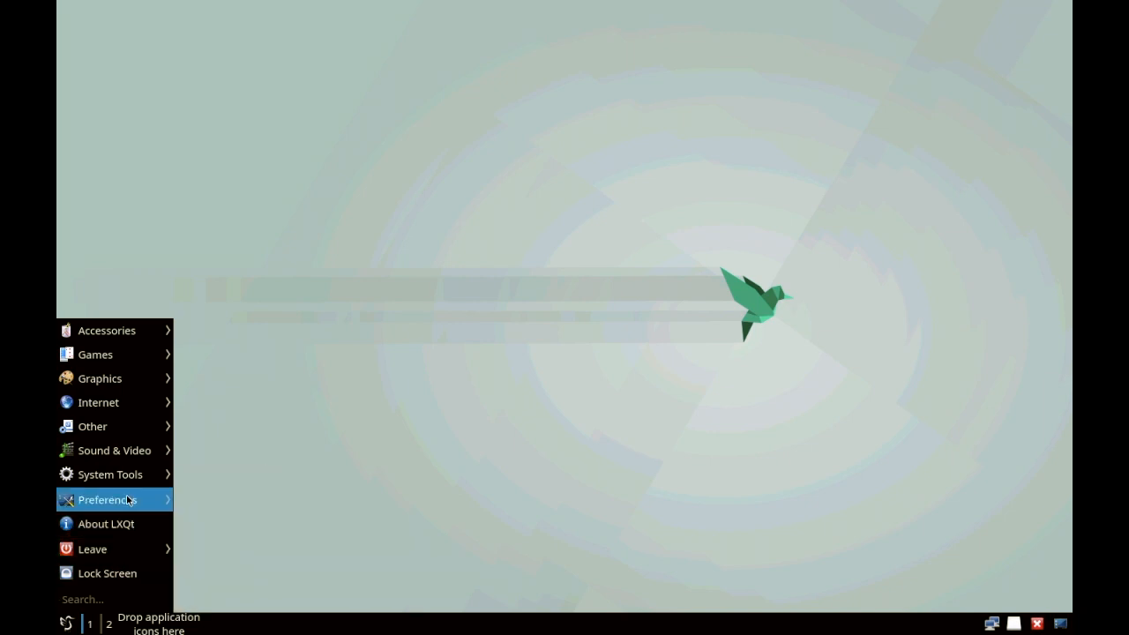
{"action": "left_click", "coordinate": [106, 499]}
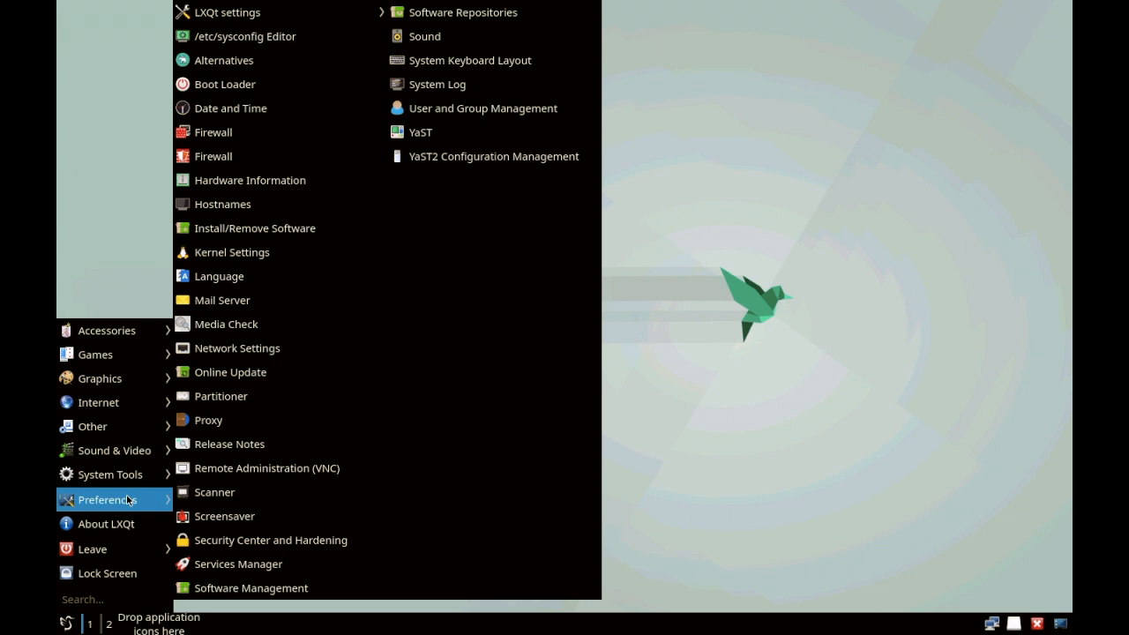
{"action": "mouse_move", "coordinate": [122, 475]}
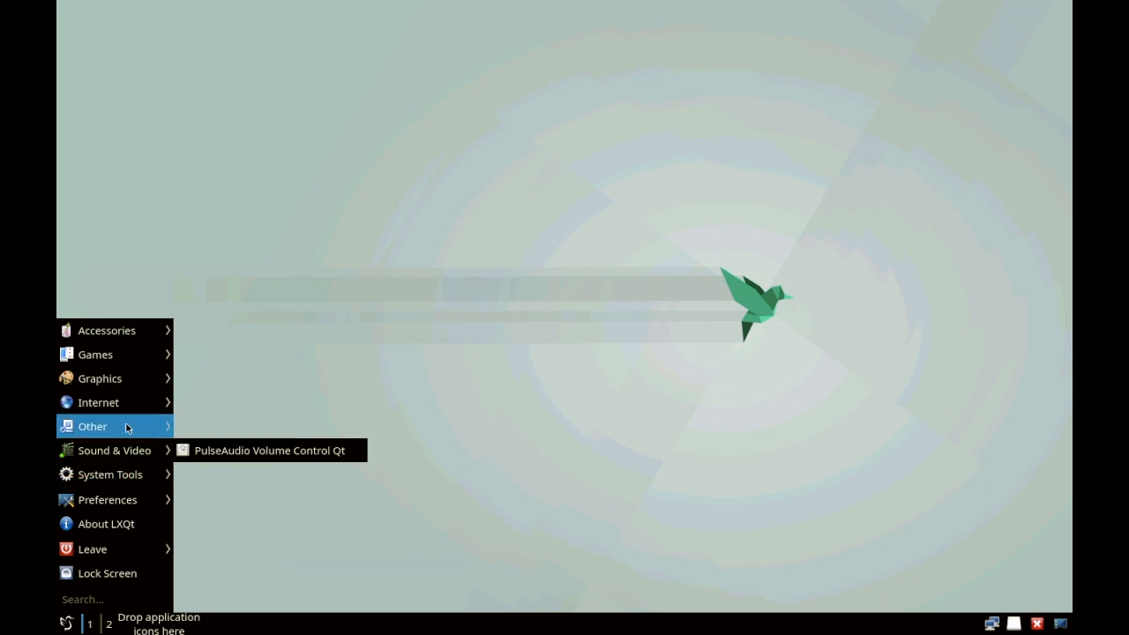
{"action": "mouse_move", "coordinate": [100, 379]}
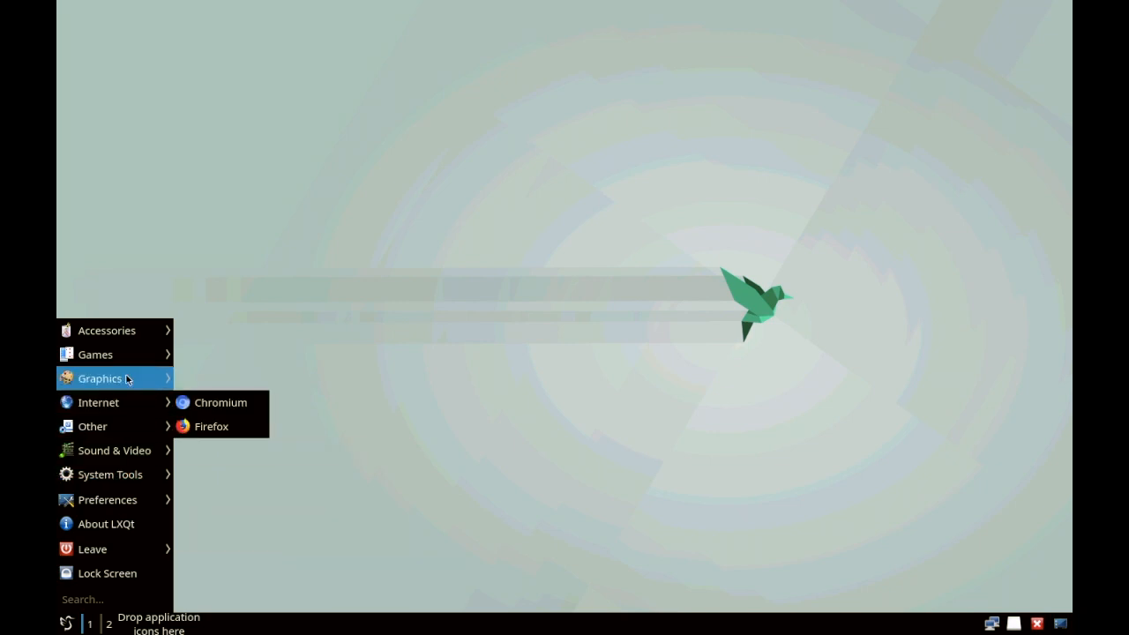
{"action": "mouse_move", "coordinate": [106, 330]}
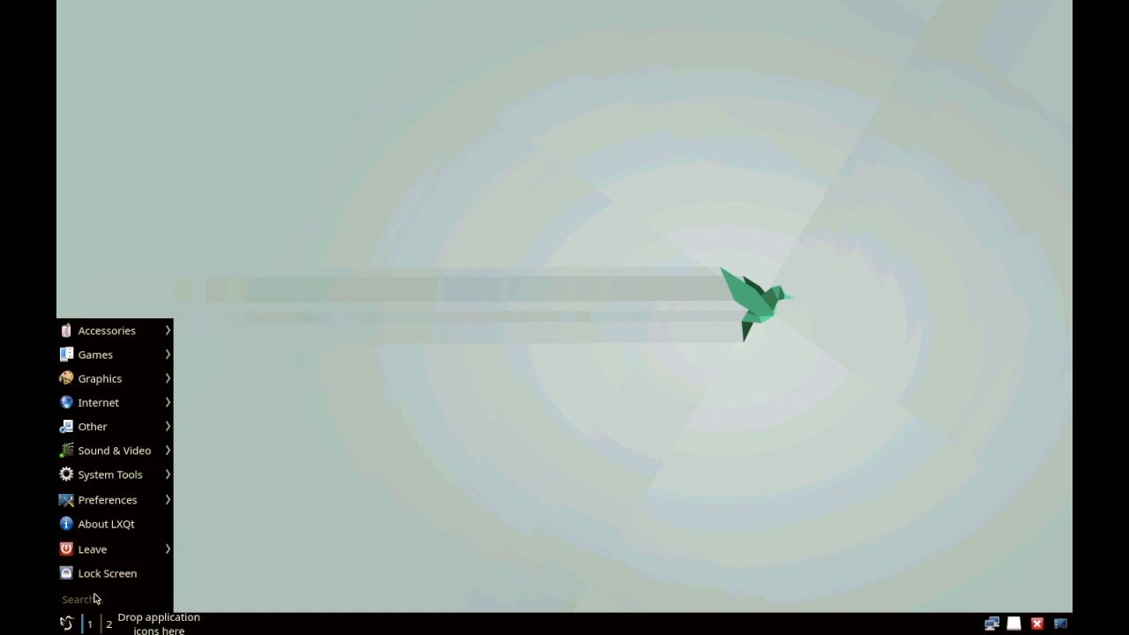
{"action": "type", "text": "edi"}
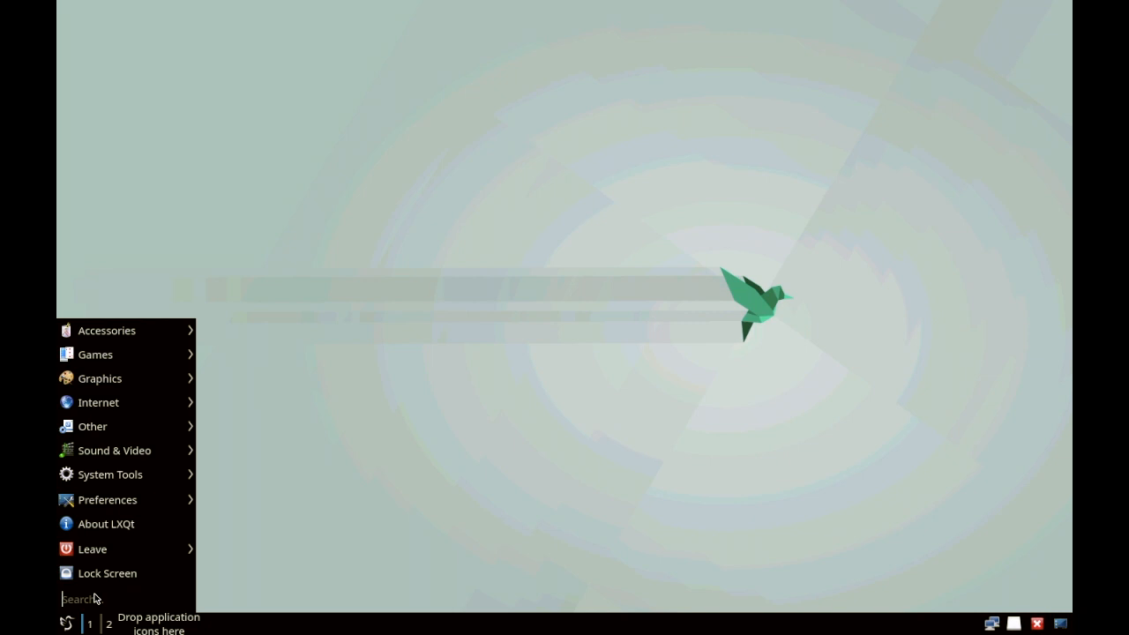
{"action": "mouse_move", "coordinate": [108, 500]}
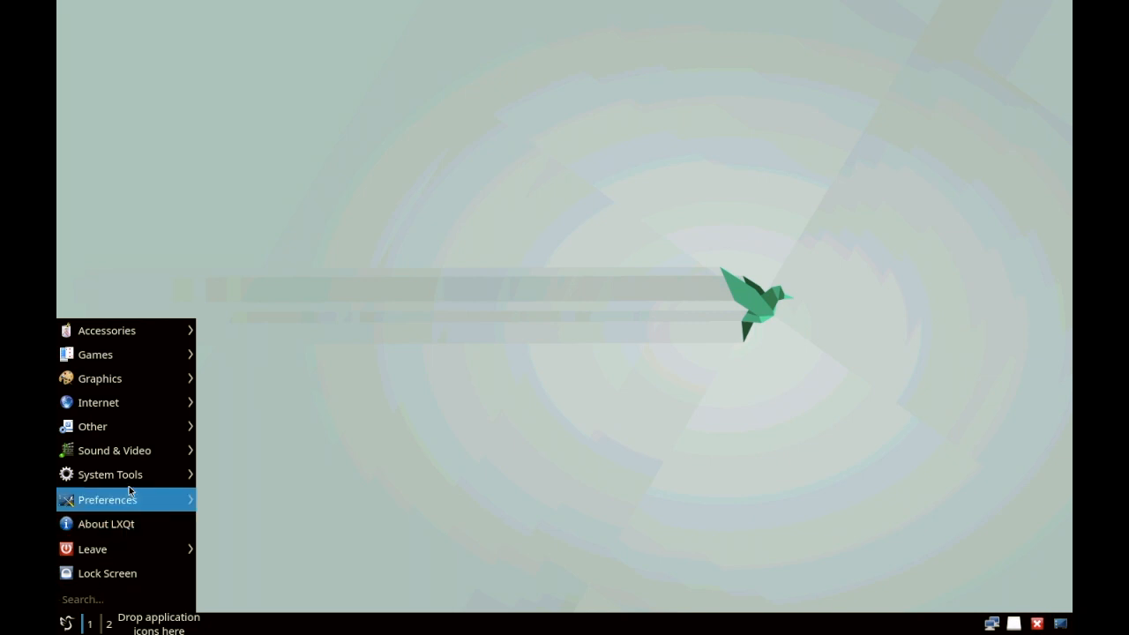
{"action": "left_click", "coordinate": [108, 500]}
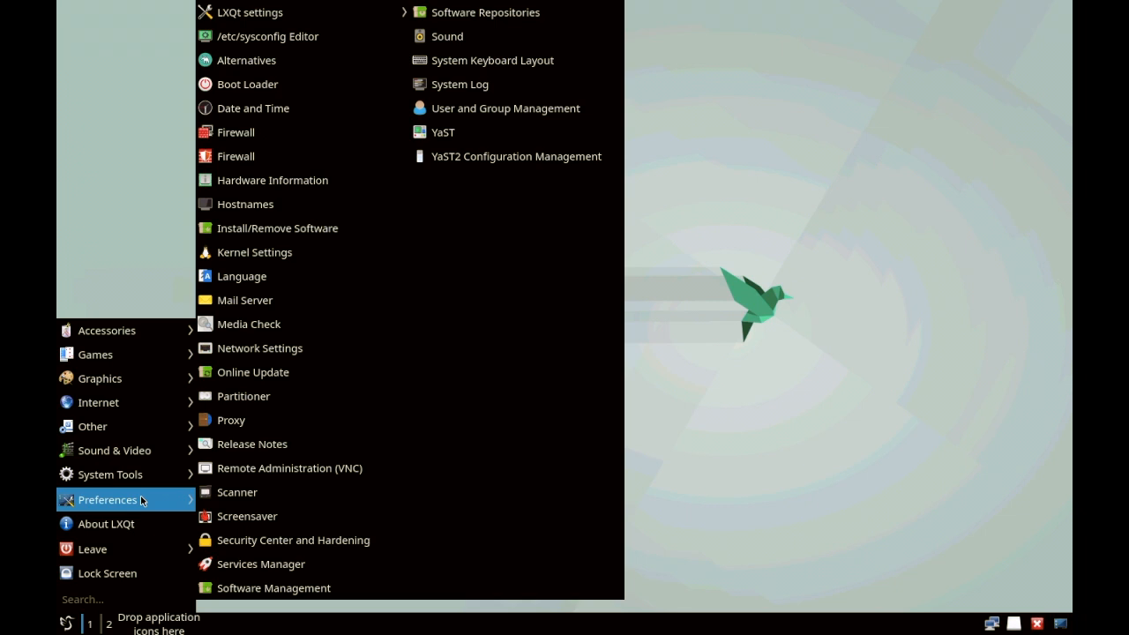
{"action": "mouse_move", "coordinate": [231, 420]}
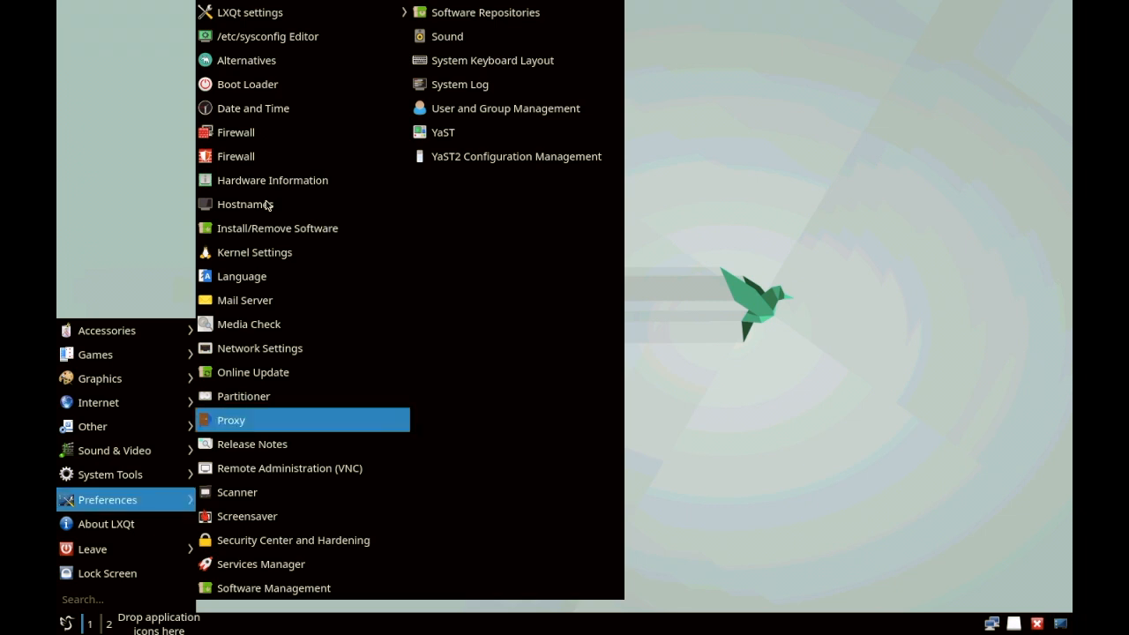
{"action": "mouse_move", "coordinate": [98, 403]}
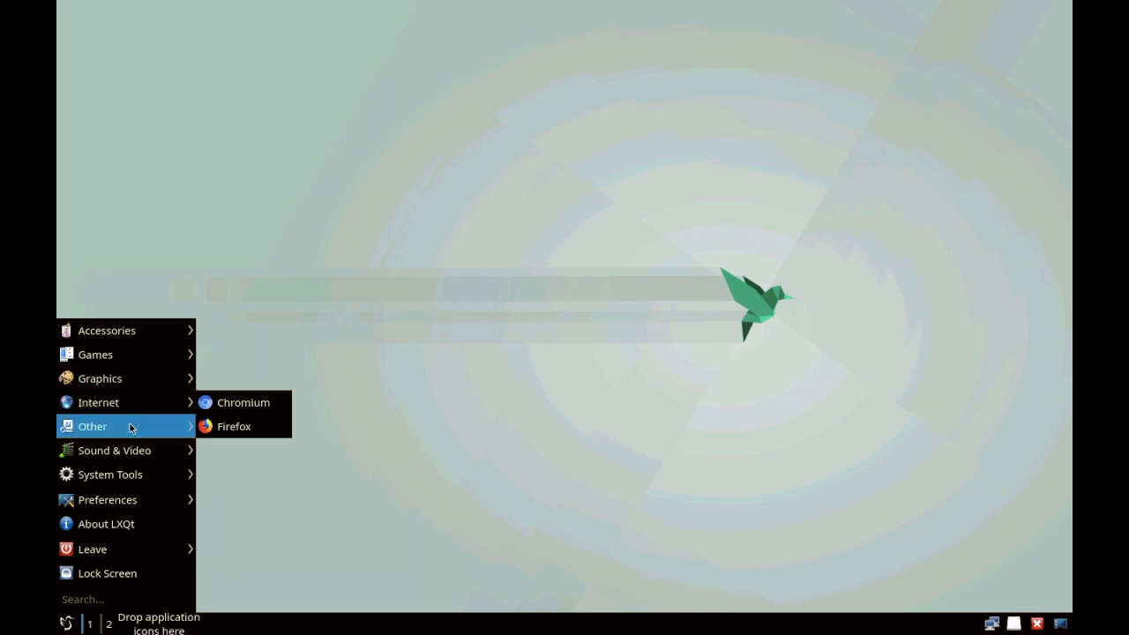
{"action": "mouse_move", "coordinate": [107, 500]}
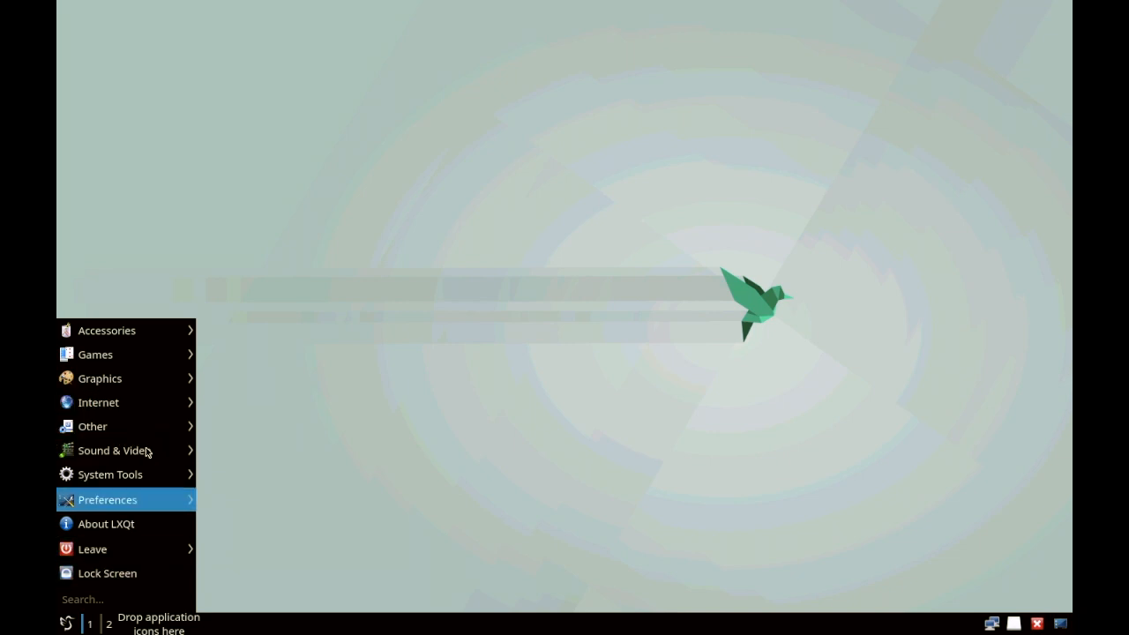
{"action": "mouse_move", "coordinate": [126, 426]}
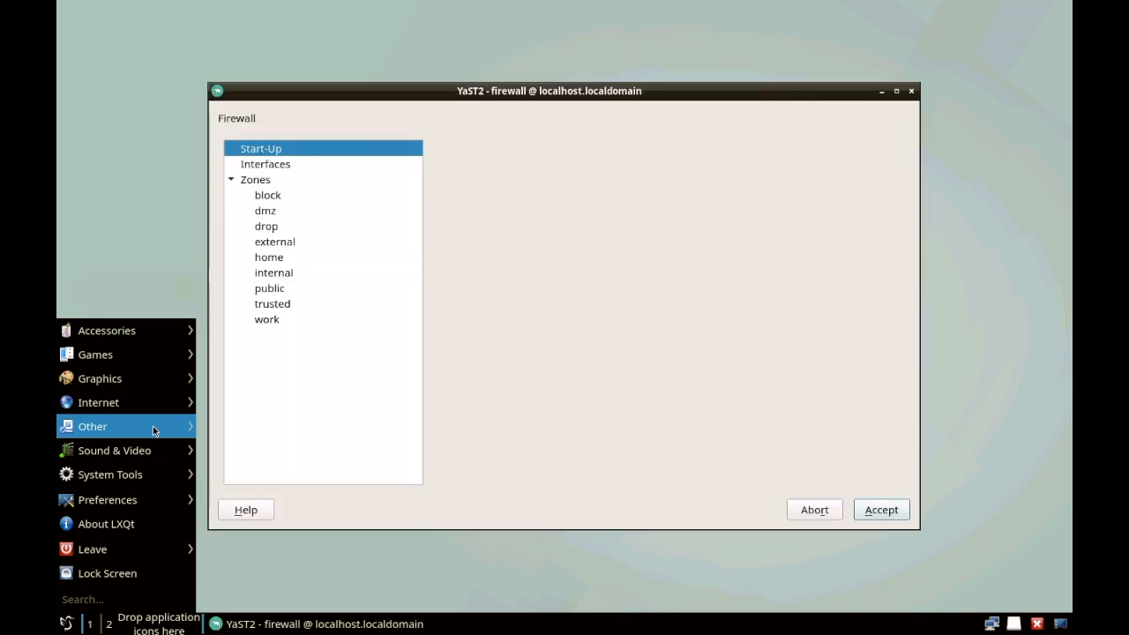
Step: Check the firewall's inactive start-up status and eth0's default zone, then close YaST2 Firewall
{"action": "left_click", "coordinate": [261, 148]}
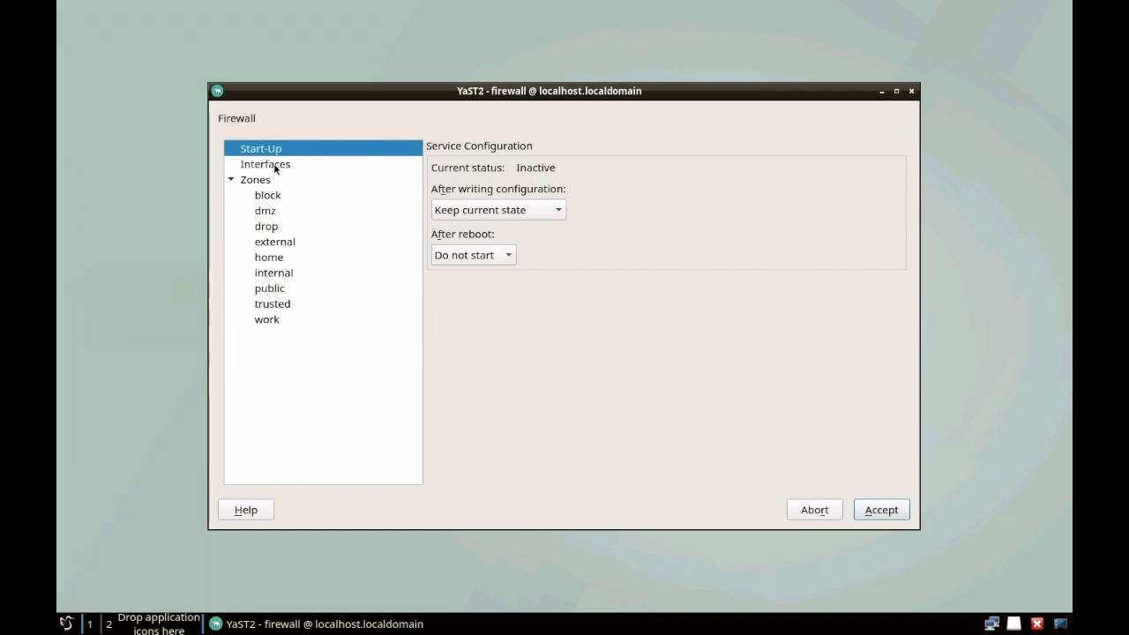
{"action": "left_click", "coordinate": [264, 164]}
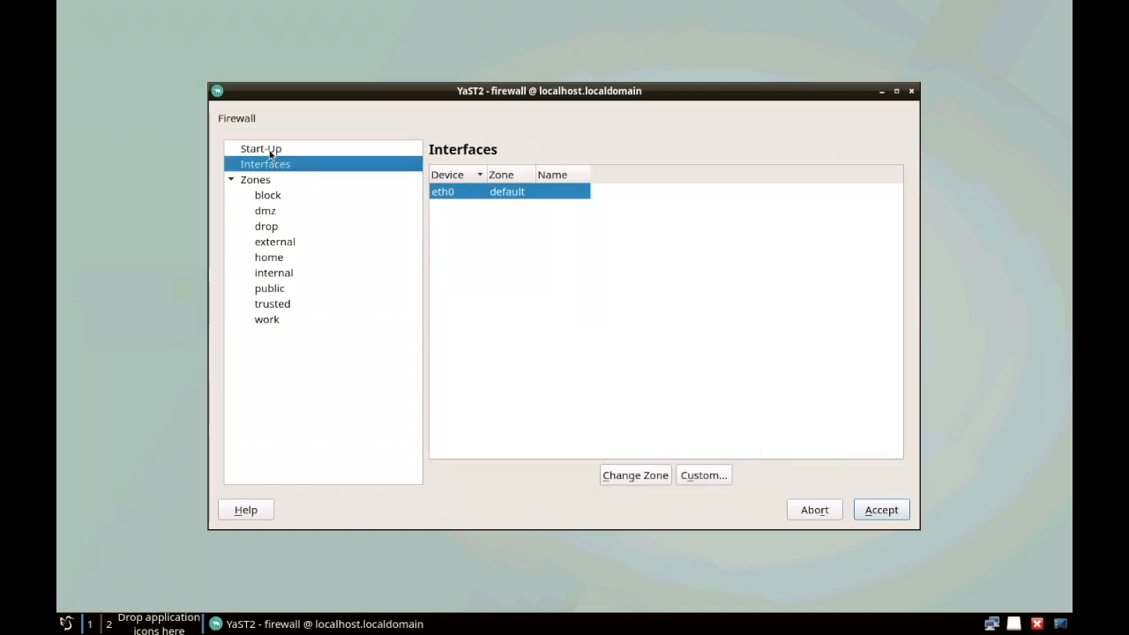
{"action": "left_click", "coordinate": [261, 147]}
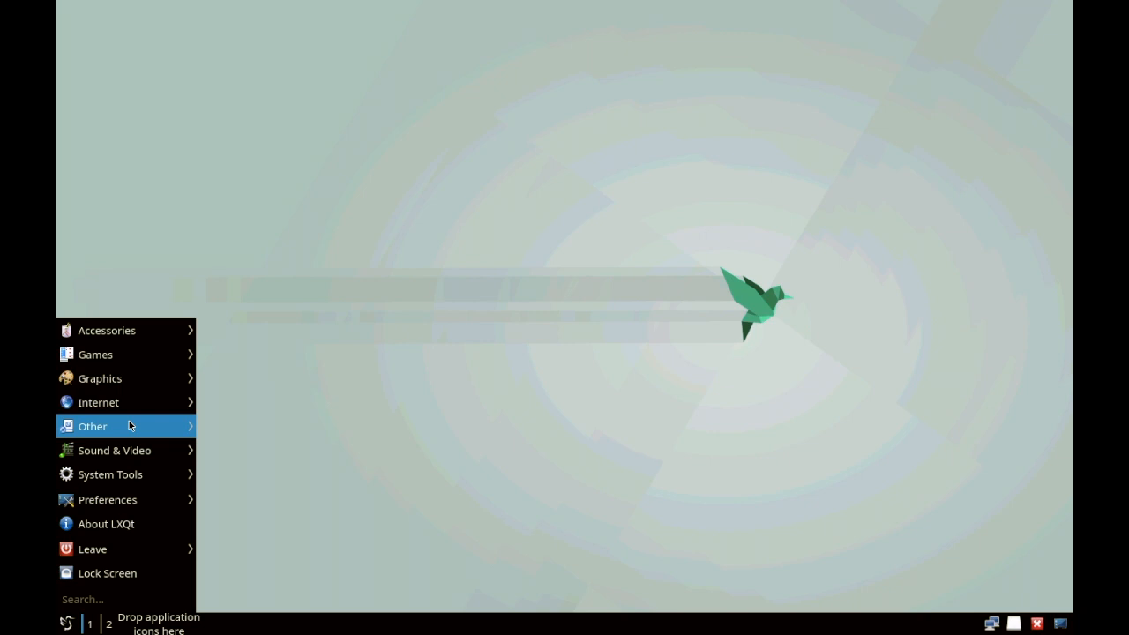
{"action": "mouse_move", "coordinate": [166, 434]}
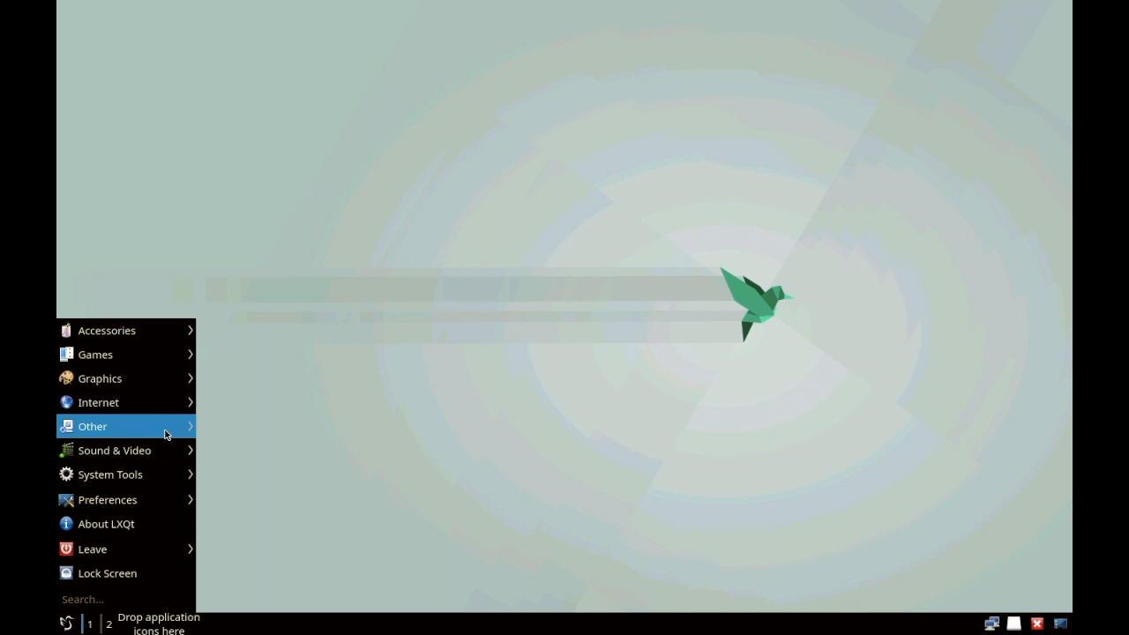
{"action": "mouse_move", "coordinate": [73, 626]}
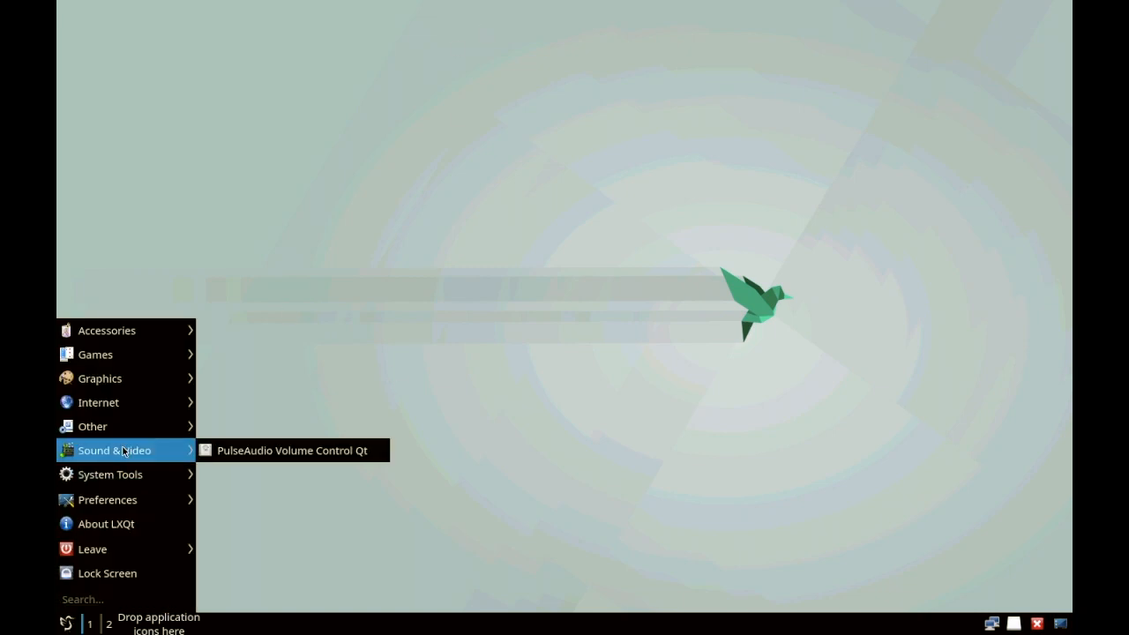
{"action": "mouse_move", "coordinate": [98, 402]}
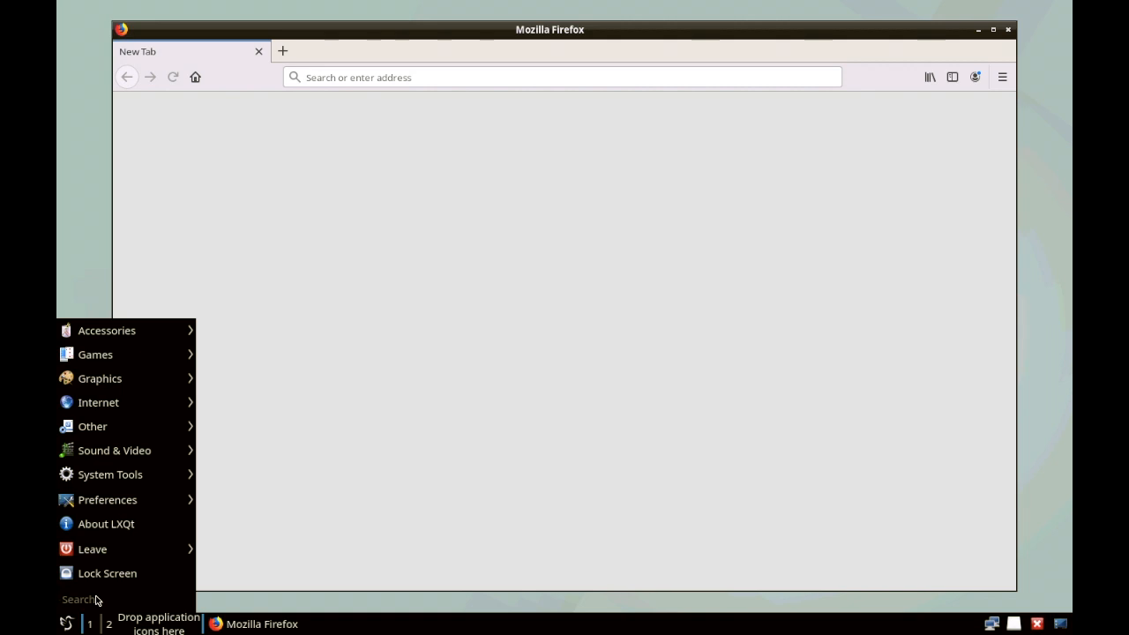
Step: Load opensuse.org/searchPage in Firefox, then quit it, closing both tabs
{"action": "left_click", "coordinate": [282, 51]}
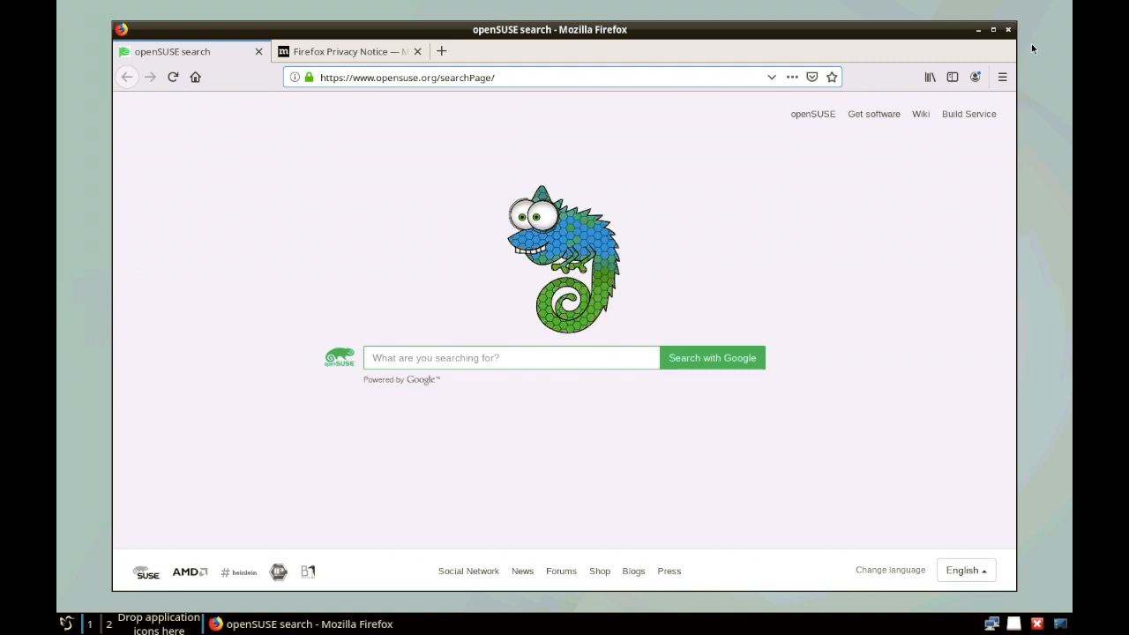
{"action": "left_click", "coordinate": [1008, 29]}
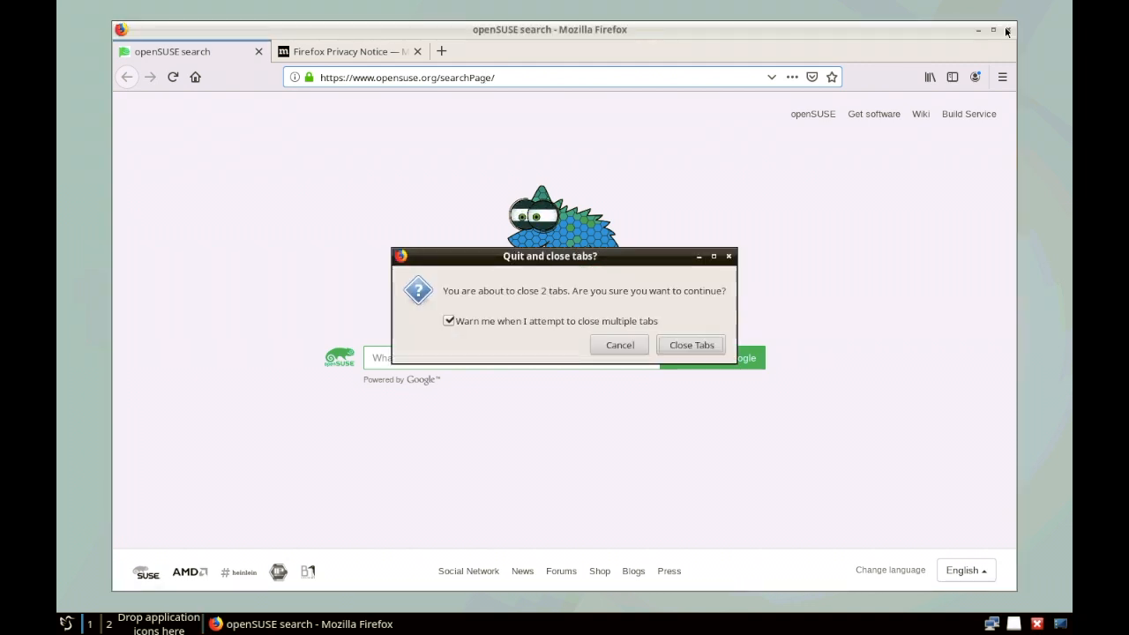
{"action": "left_click", "coordinate": [619, 345]}
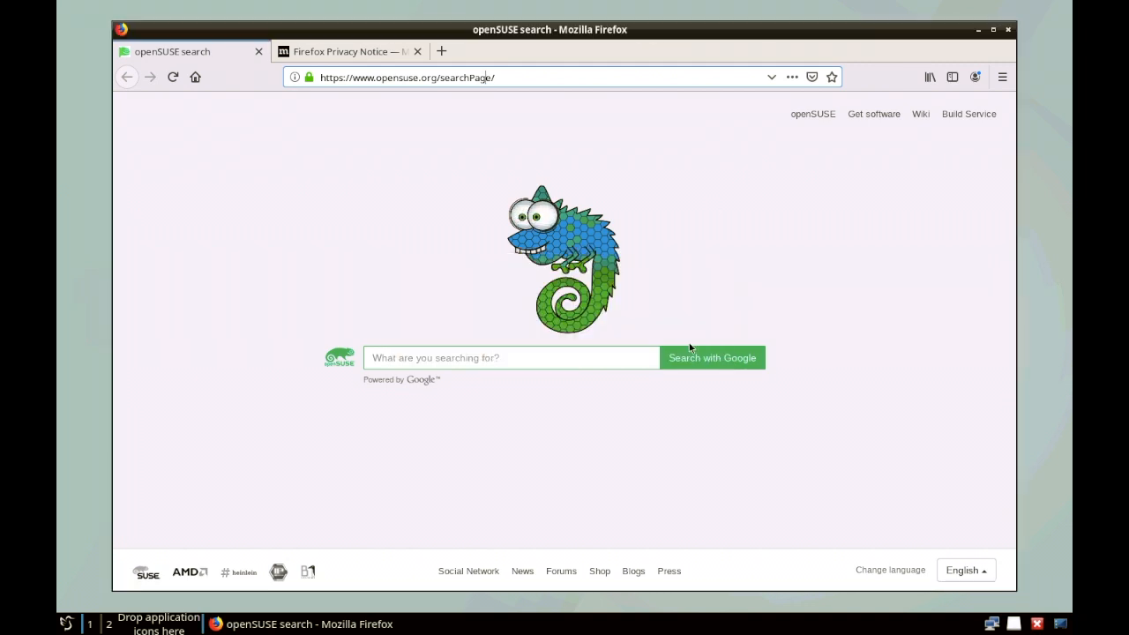
Step: Open the LXQt application menu to reach the Leave options
{"action": "left_click", "coordinate": [67, 623]}
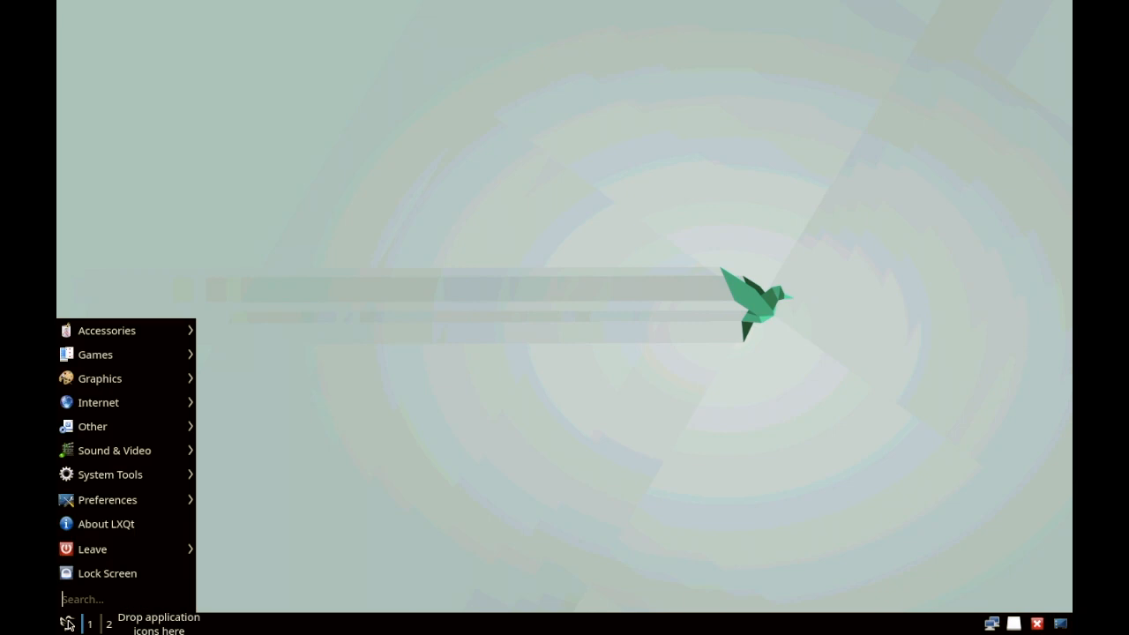
{"action": "mouse_move", "coordinate": [92, 549]}
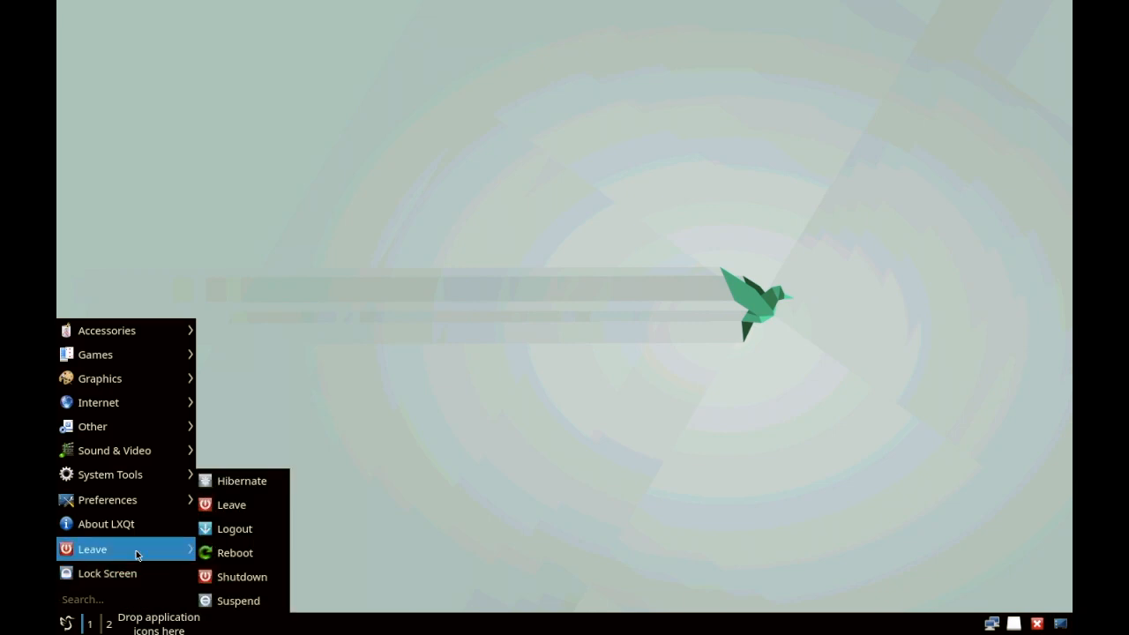